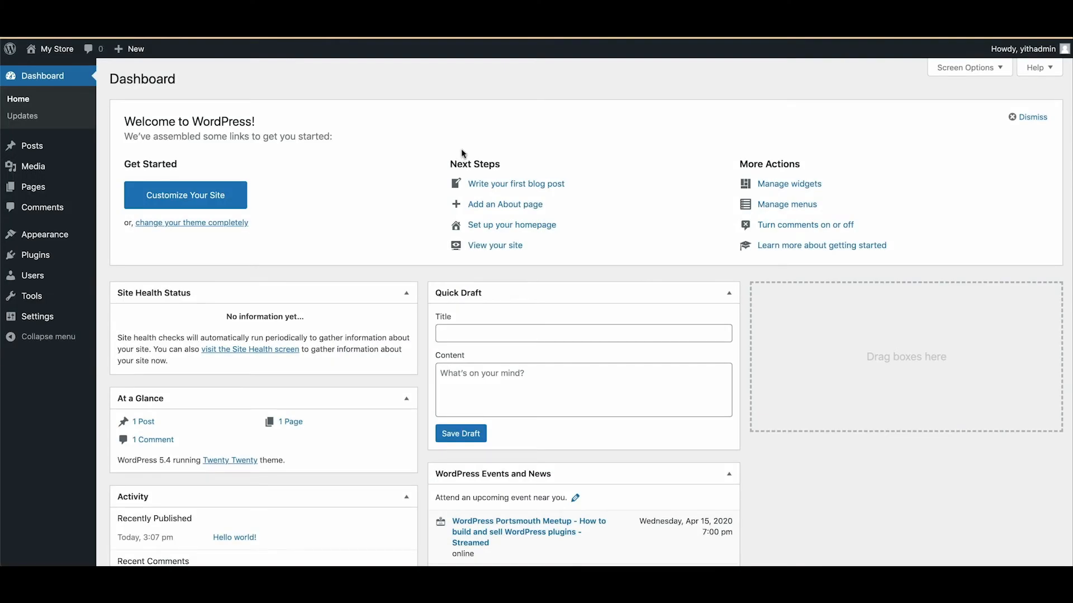
pyautogui.moveTo(447, 151)
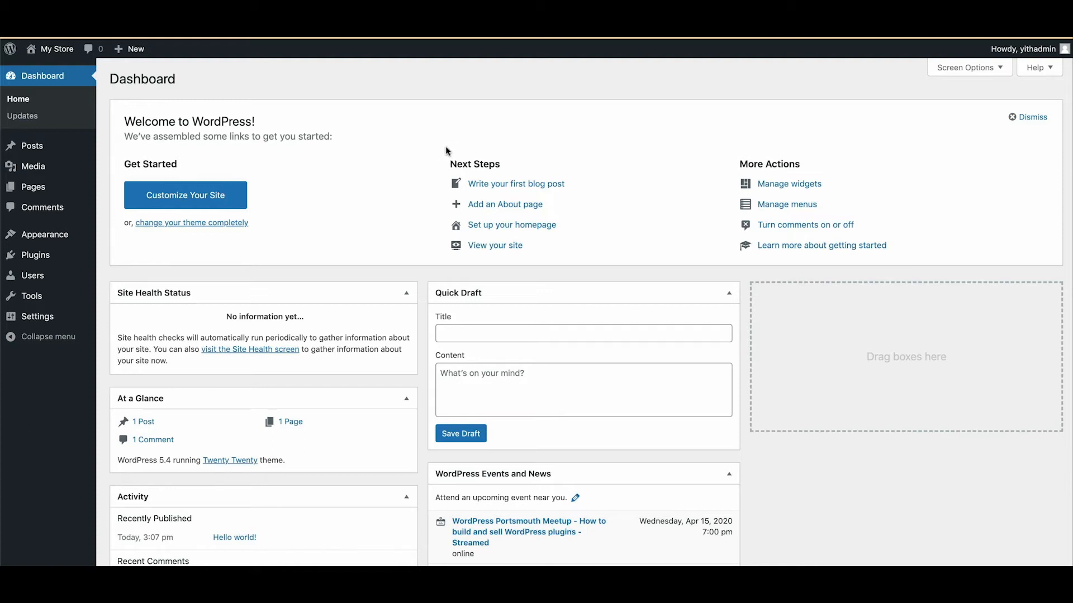
pyautogui.moveTo(391, 148)
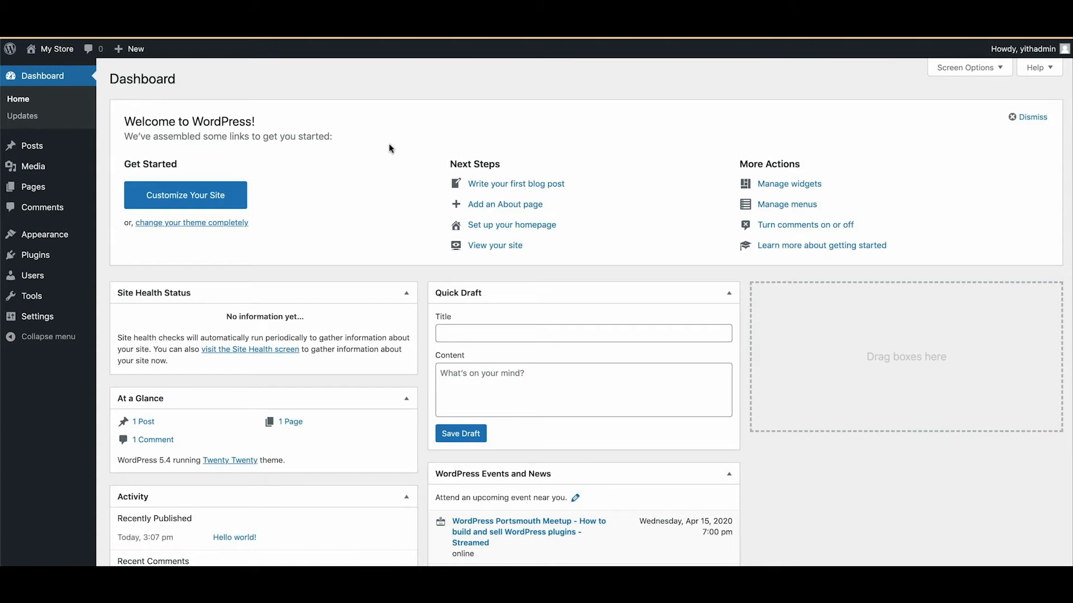
pyautogui.moveTo(277, 127)
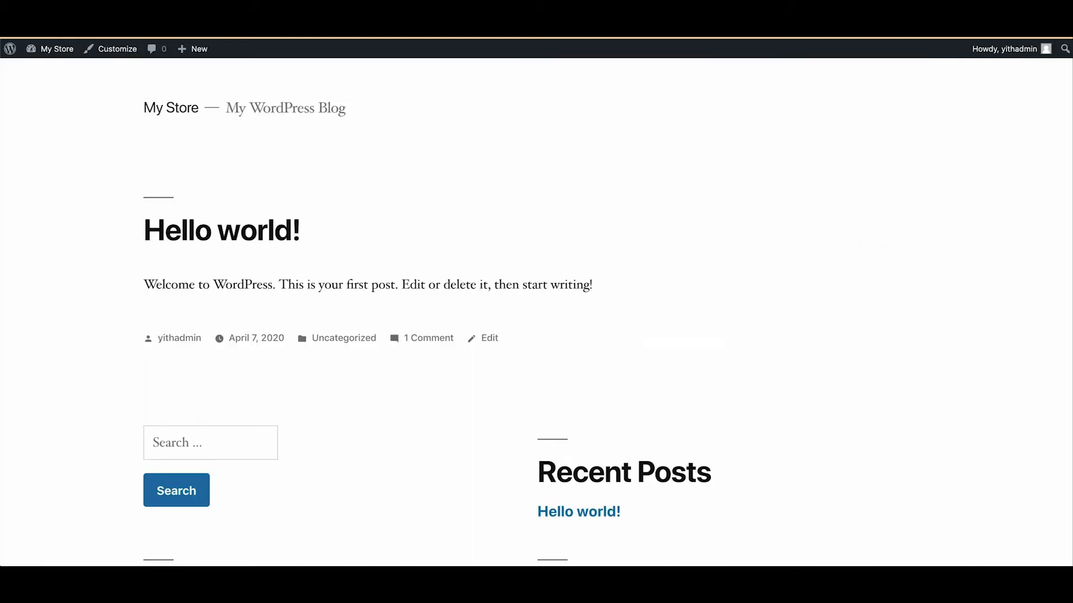
pyautogui.moveTo(488, 291)
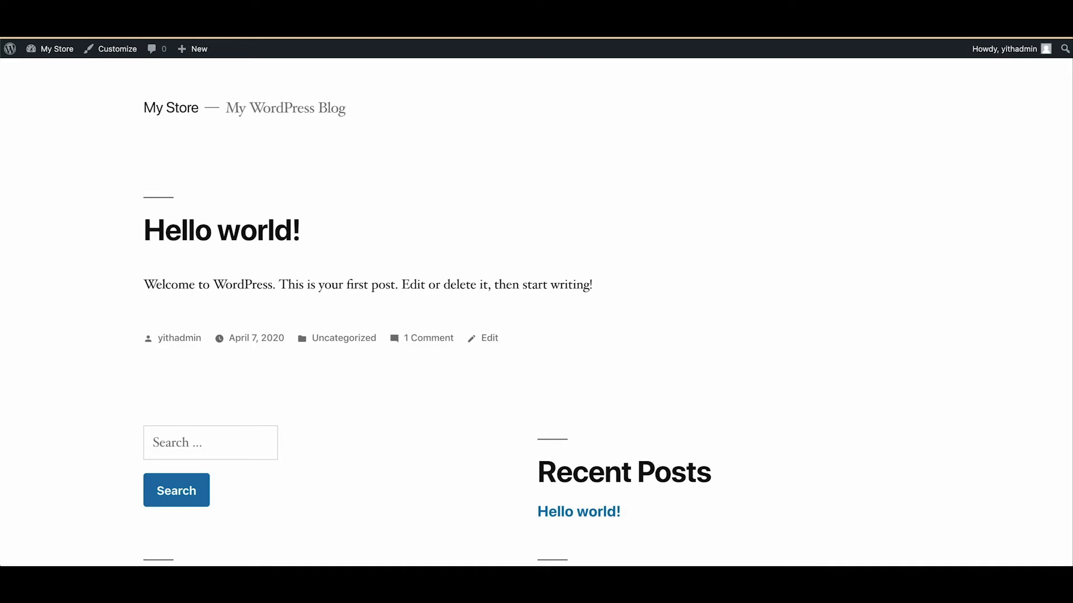
# Step: Search Add New Plugins for 'woocomm', then install and activate WooCommerce
pyautogui.click(57, 49)
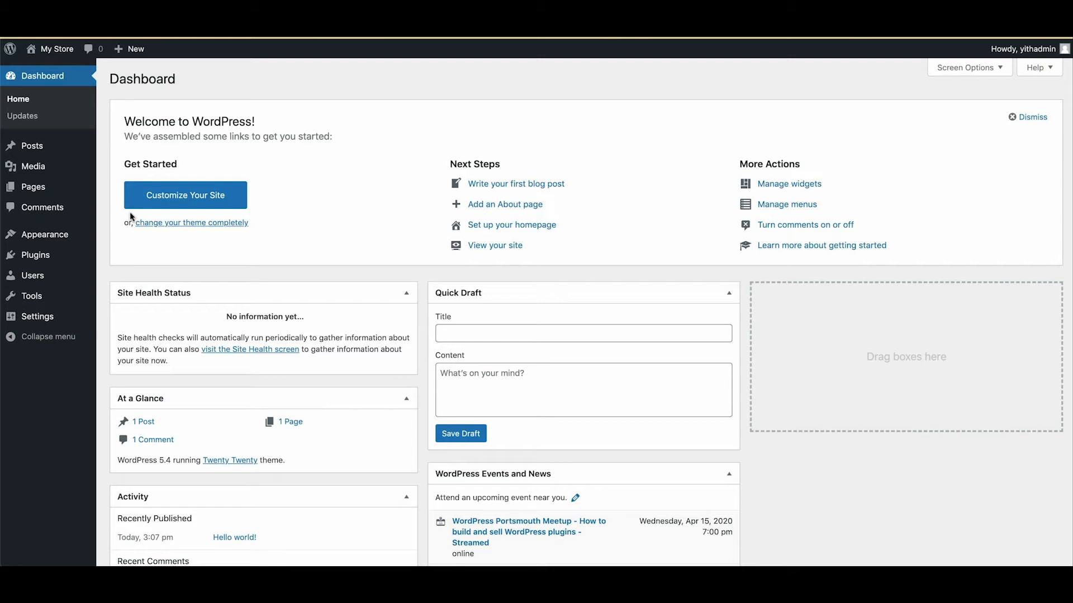
pyautogui.moveTo(66, 234)
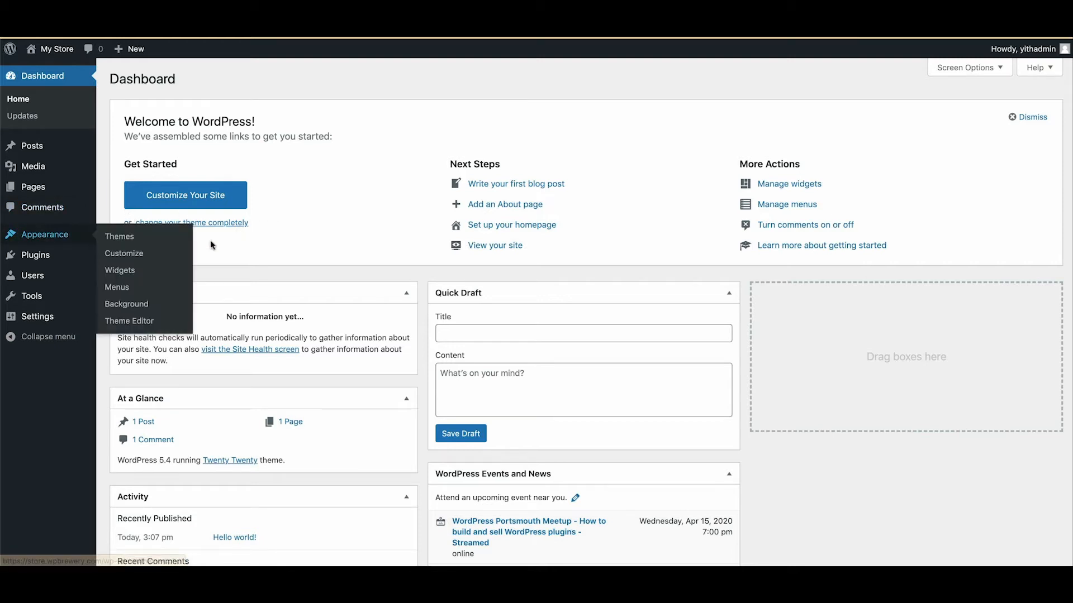
pyautogui.moveTo(35, 255)
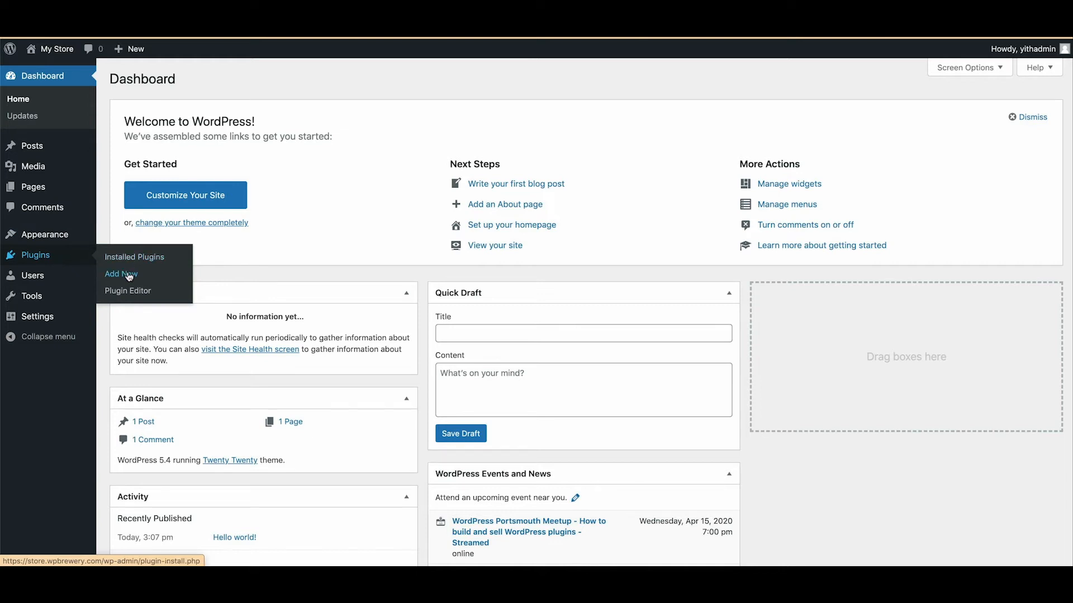
pyautogui.click(120, 274)
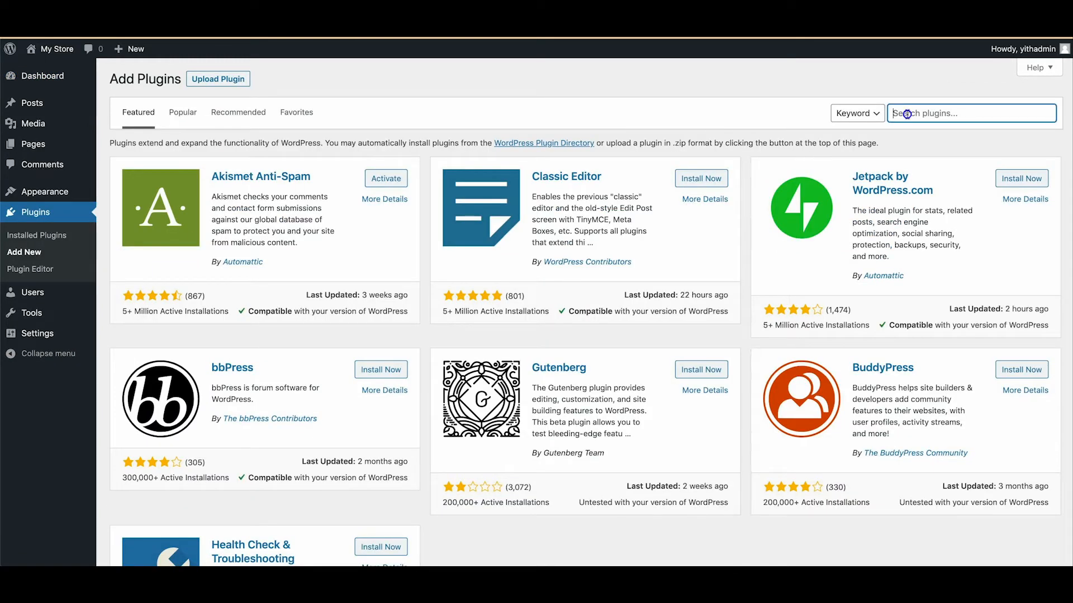
pyautogui.write('woocommerce')
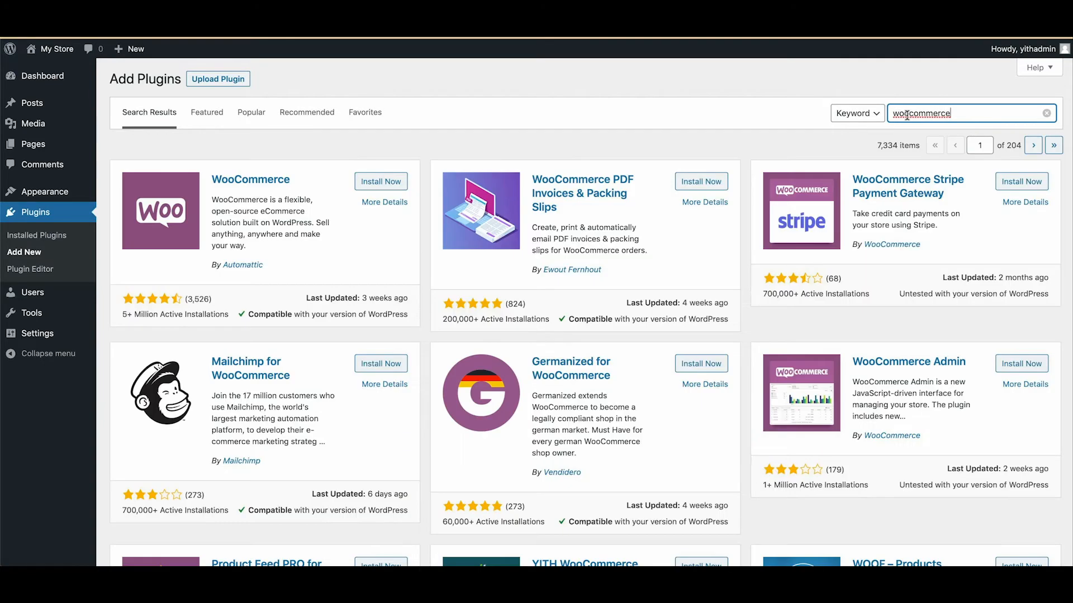
pyautogui.click(381, 181)
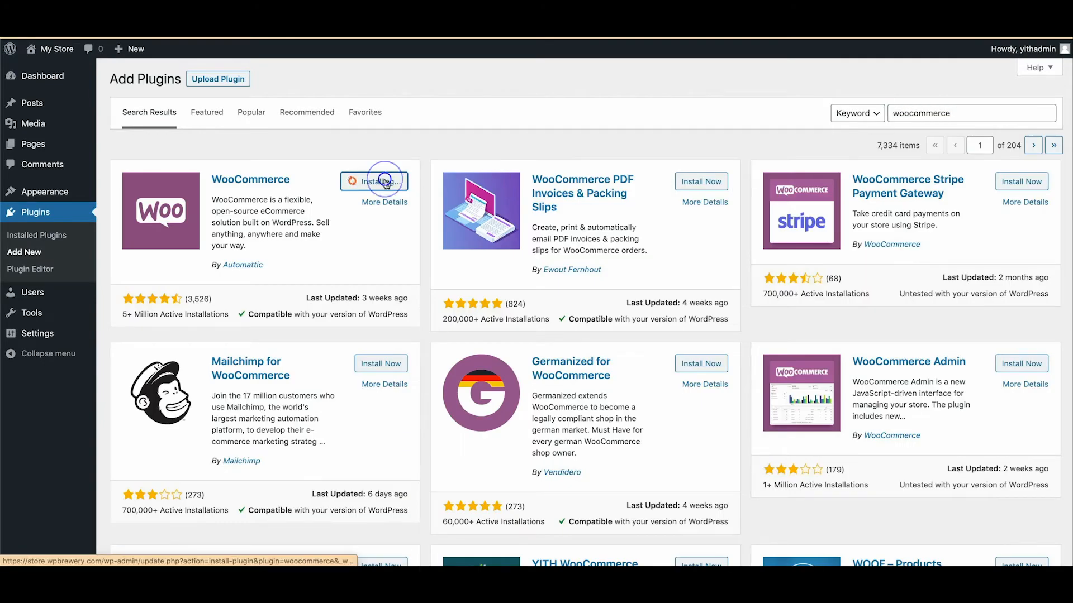
pyautogui.click(381, 181)
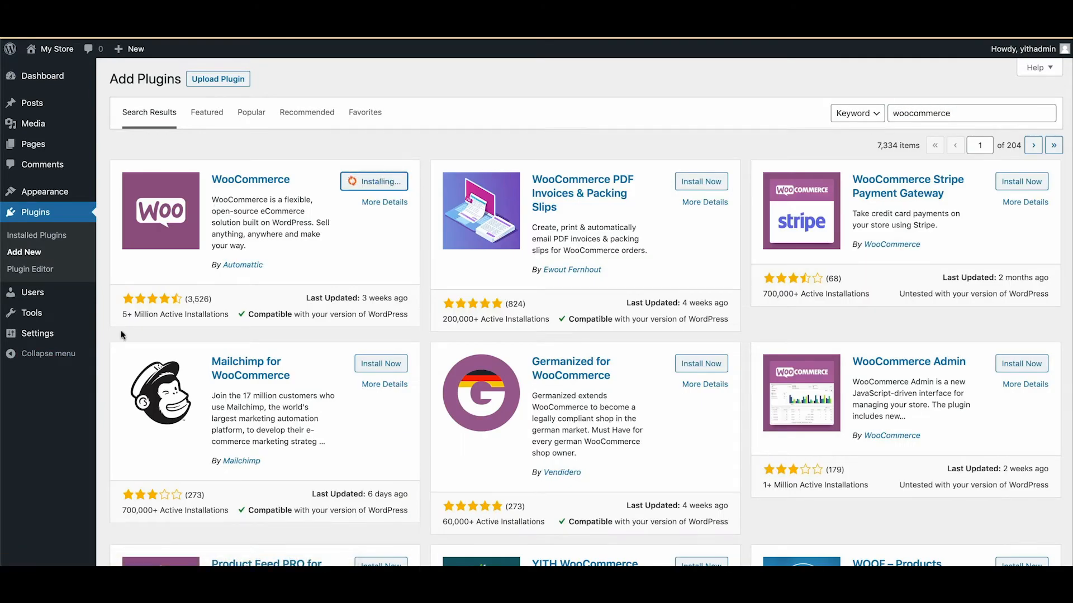
pyautogui.moveTo(247, 315)
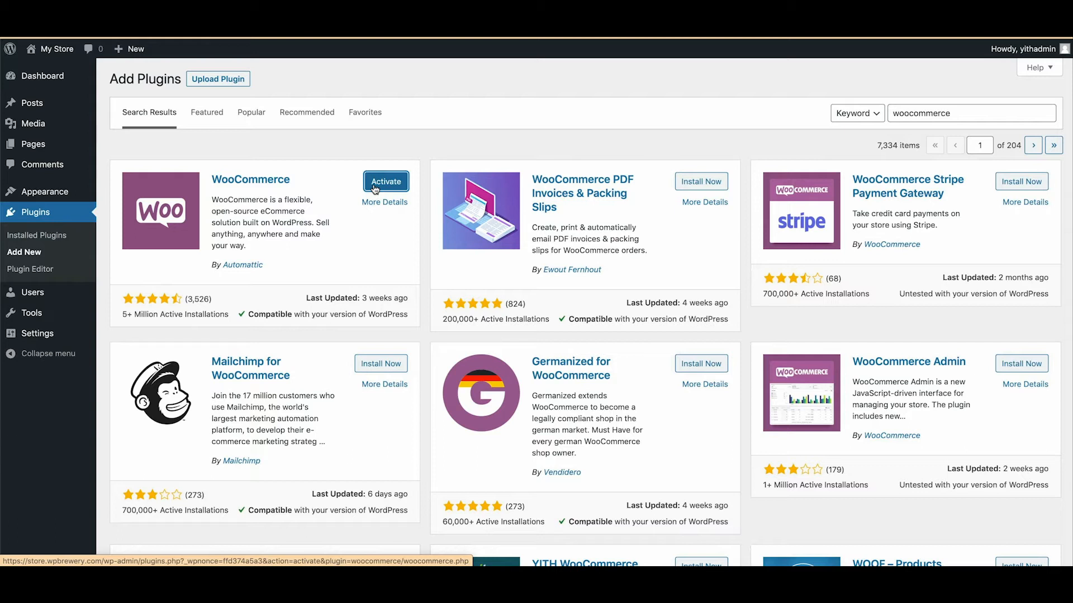
pyautogui.click(385, 182)
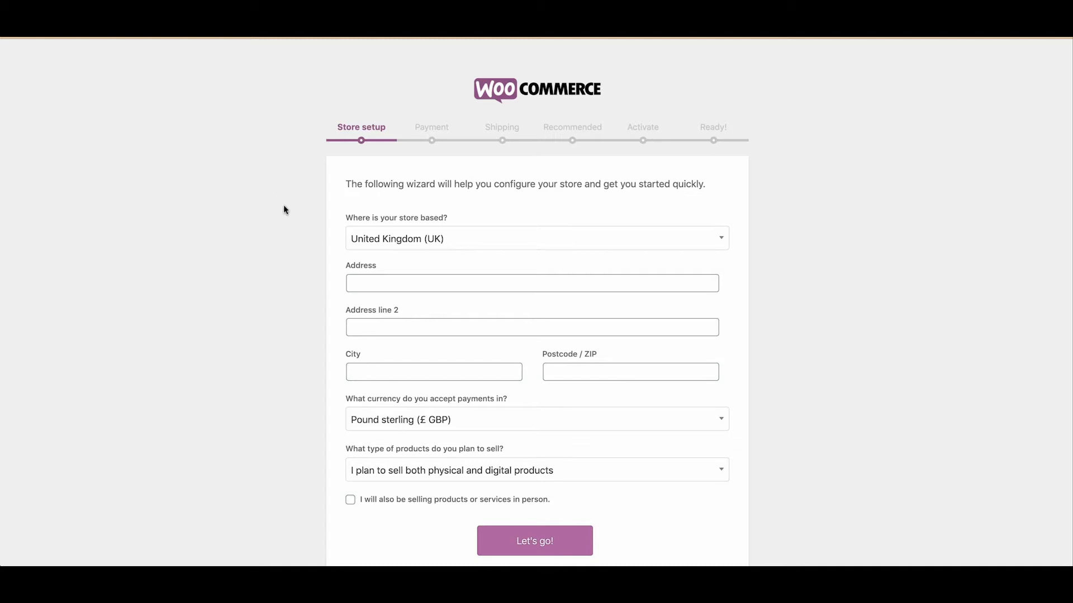
pyautogui.scroll(-3)
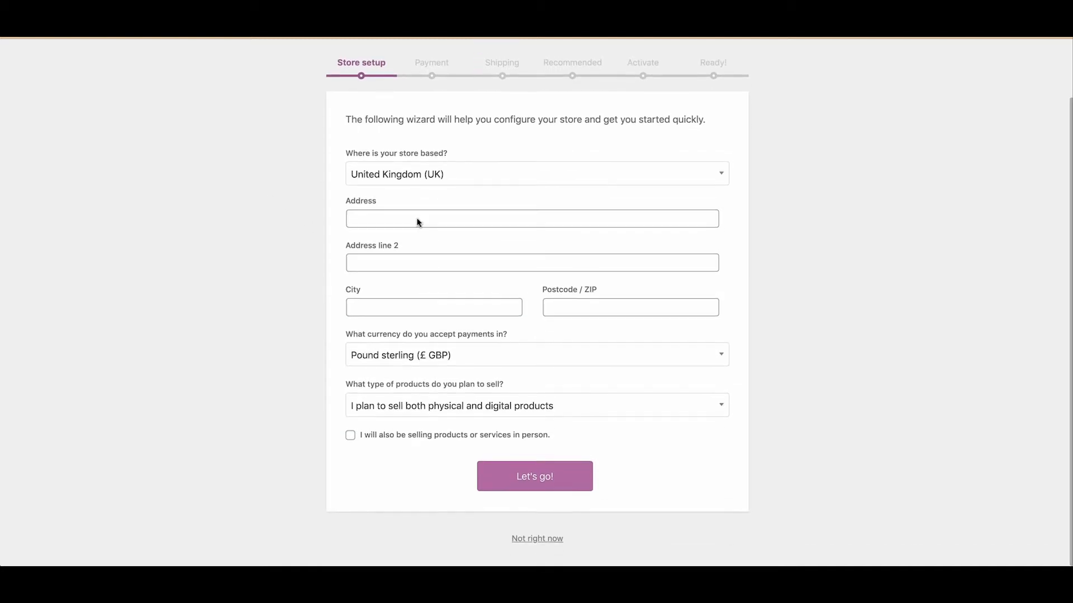
pyautogui.moveTo(546, 549)
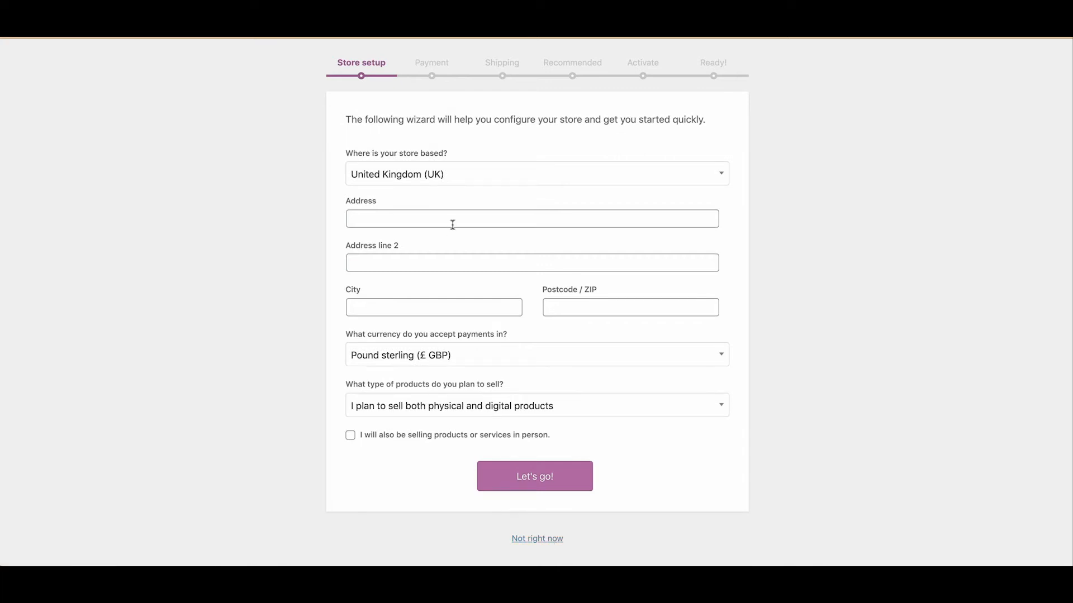
pyautogui.moveTo(559, 552)
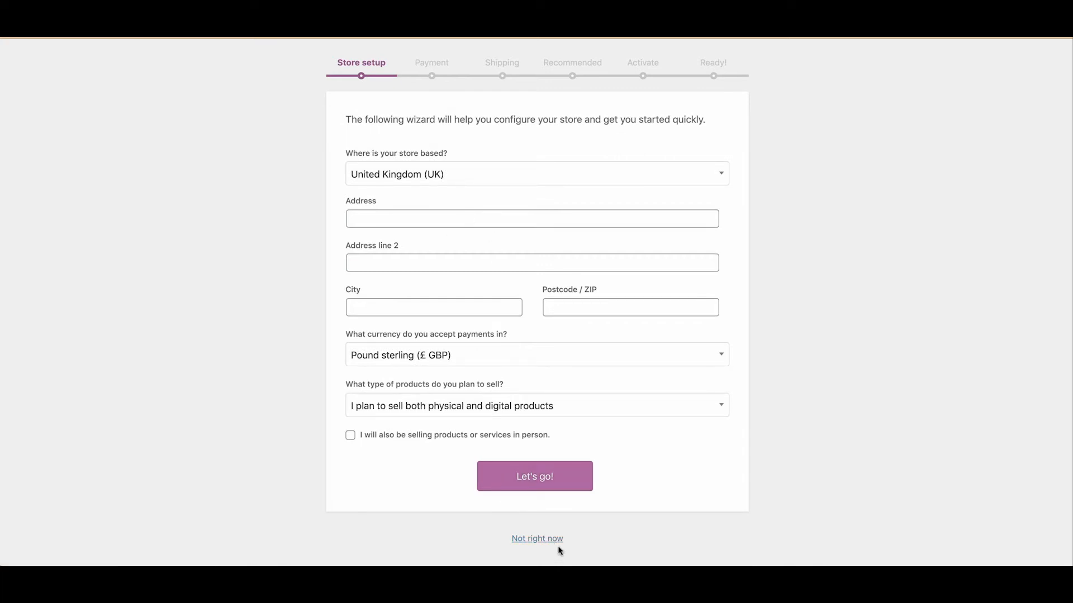
pyautogui.moveTo(674, 125)
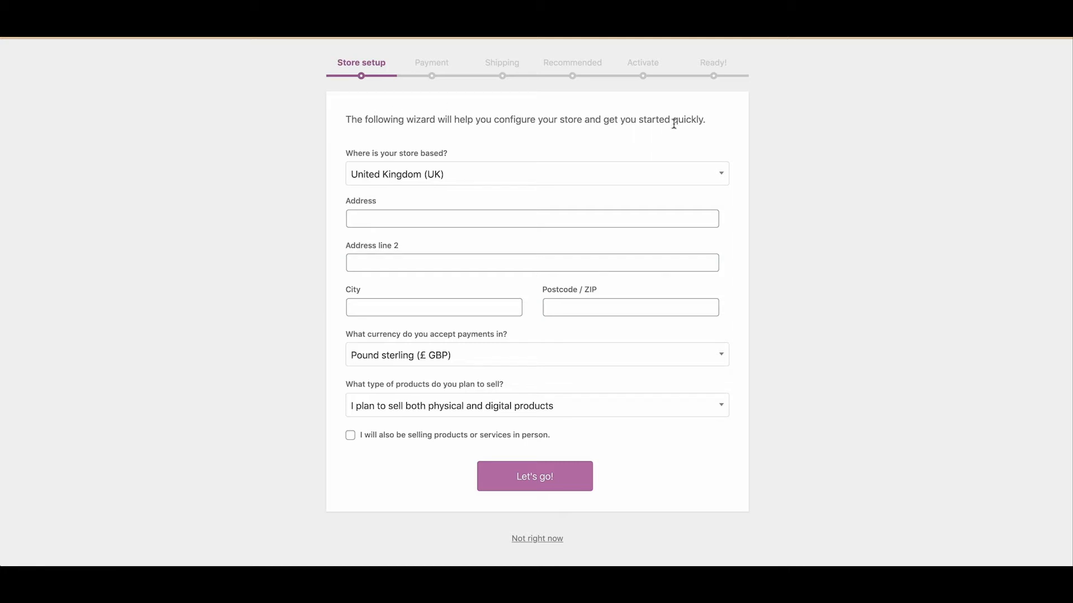
pyautogui.moveTo(481, 103)
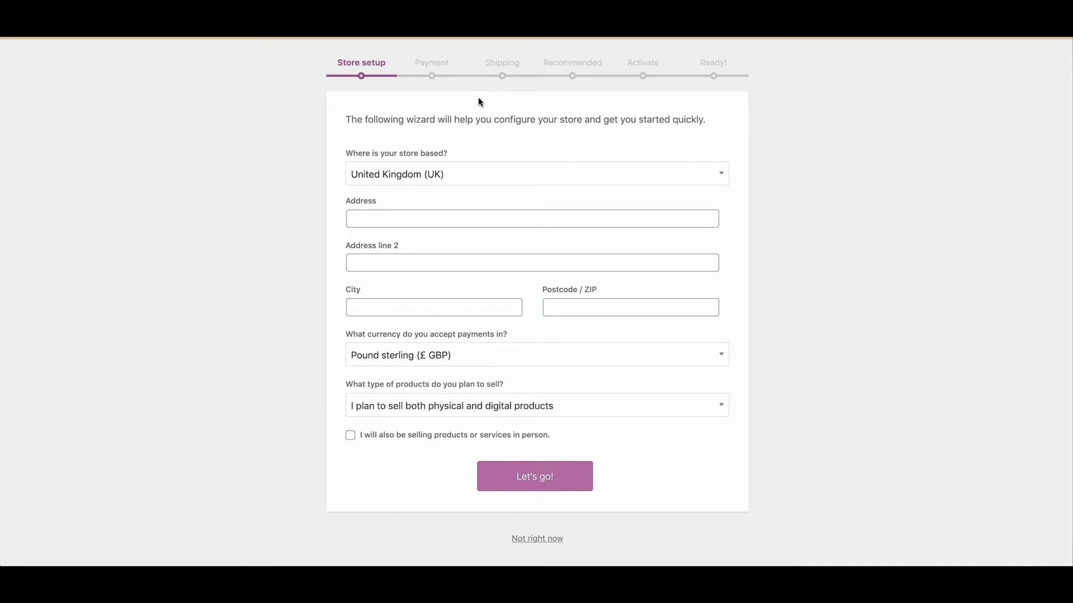
pyautogui.moveTo(476, 113)
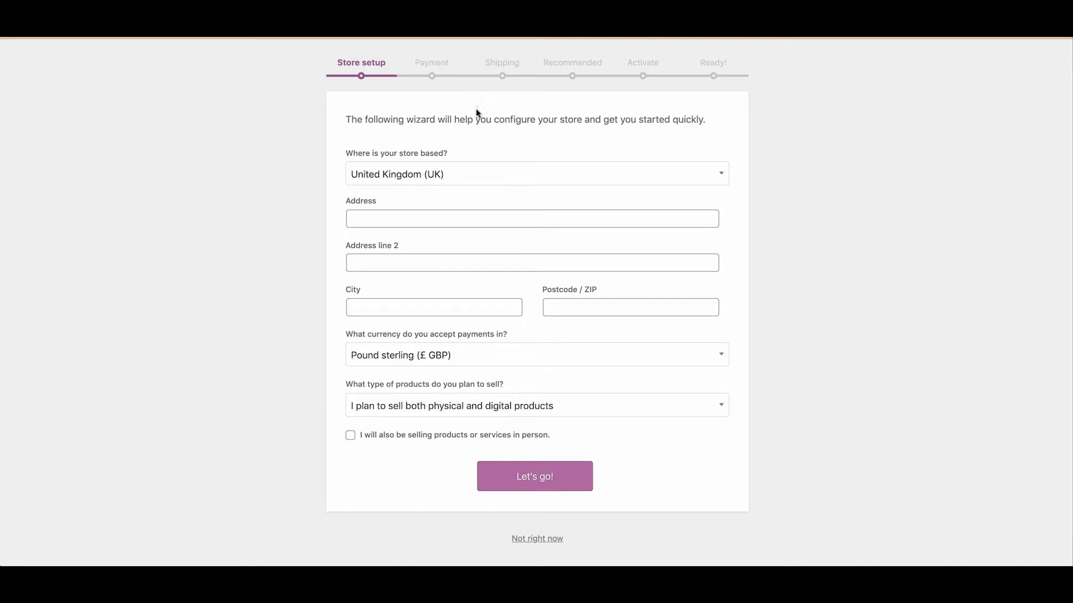
pyautogui.moveTo(534, 542)
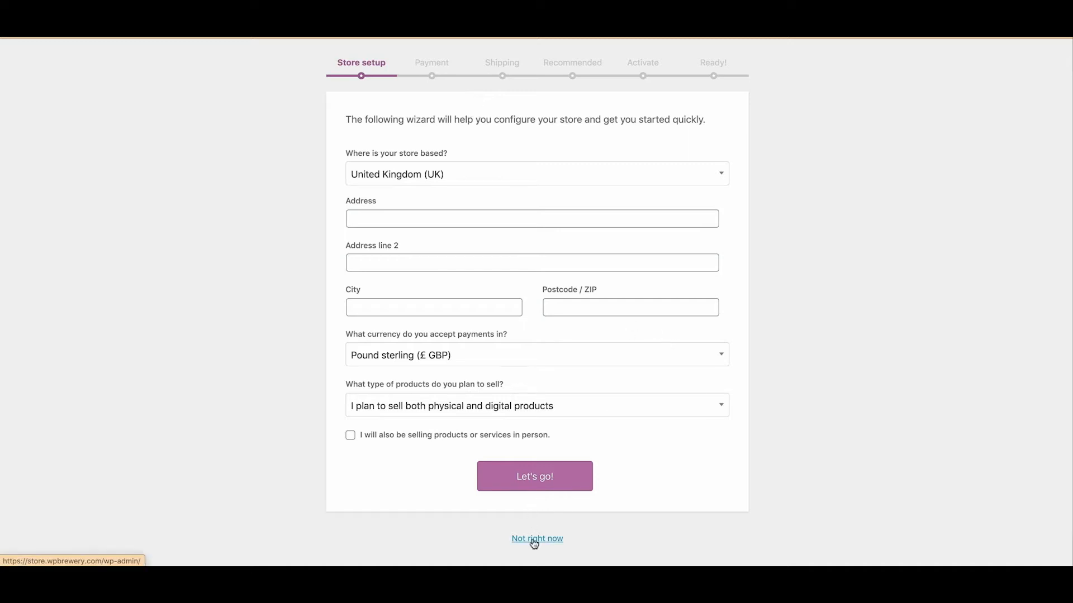
pyautogui.moveTo(491, 252)
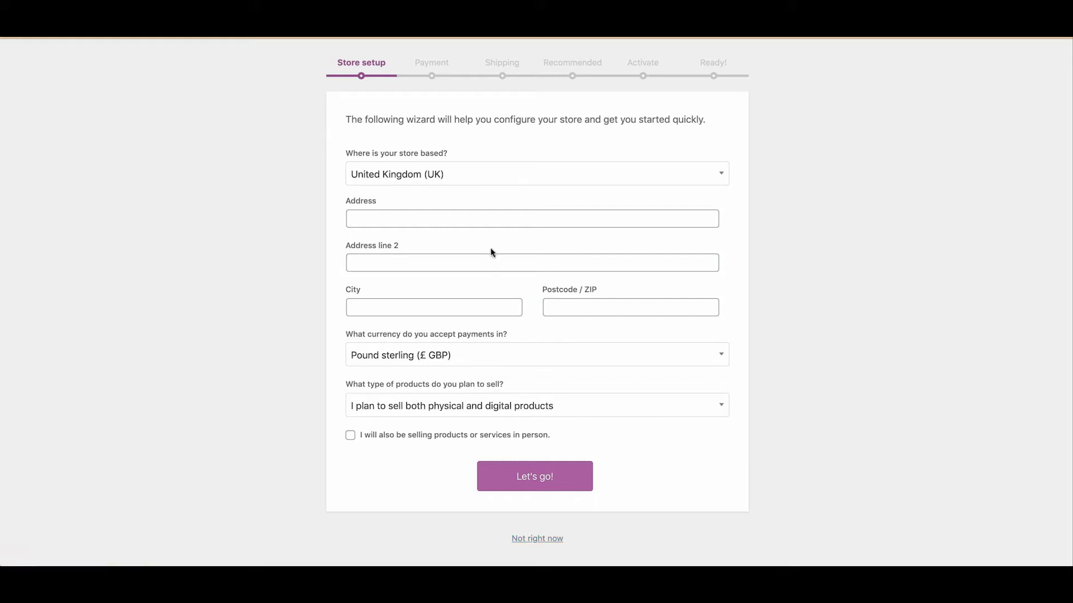
# Step: Enter the store address: 'highst', city 'town', postcode 'aa11 1a'
pyautogui.click(531, 219)
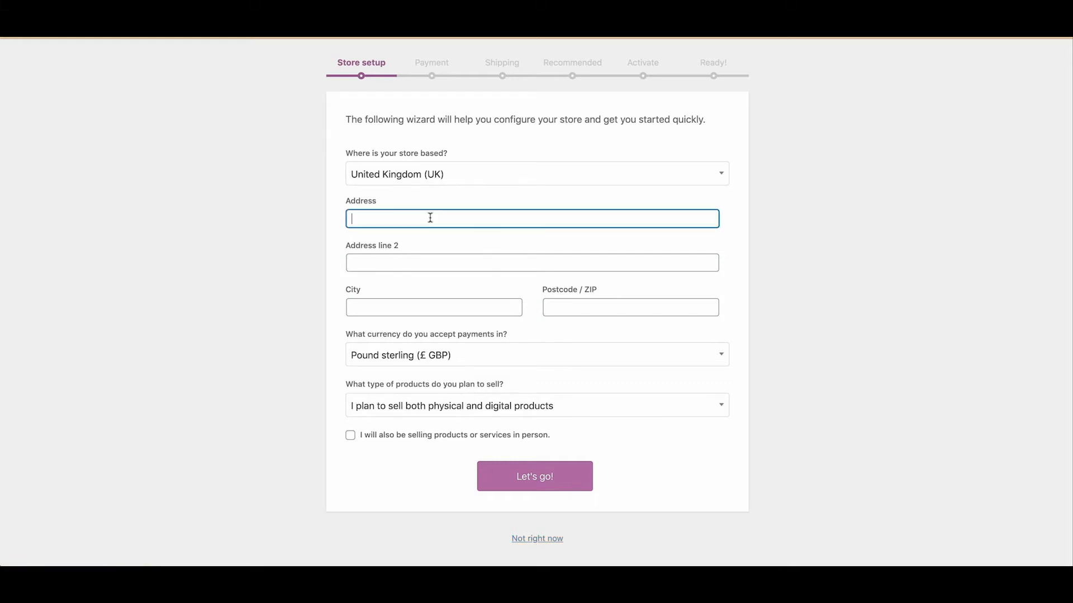
pyautogui.moveTo(429, 220)
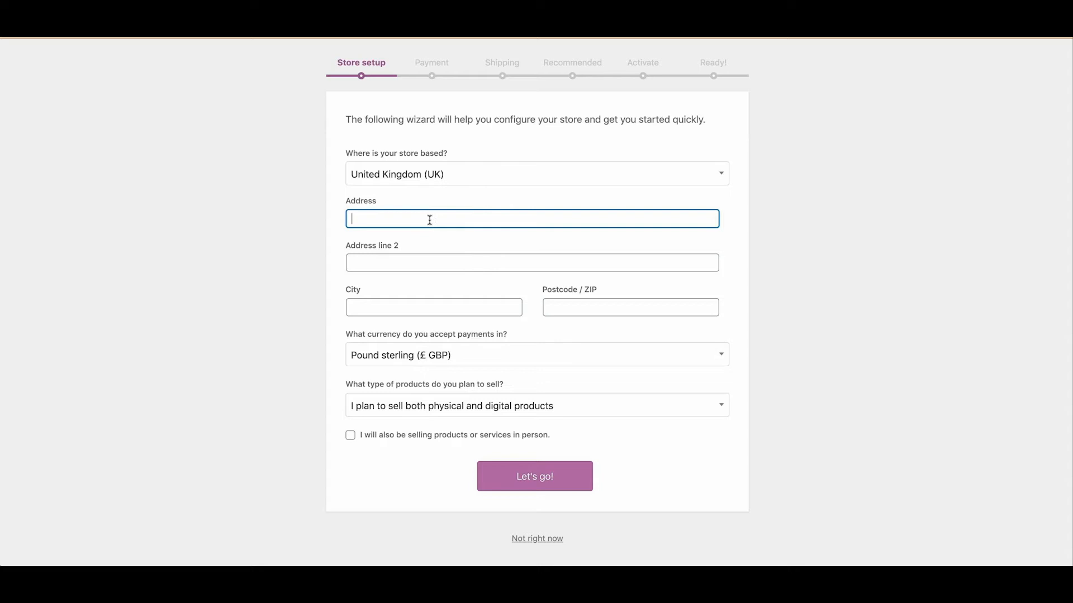
pyautogui.write('highstree')
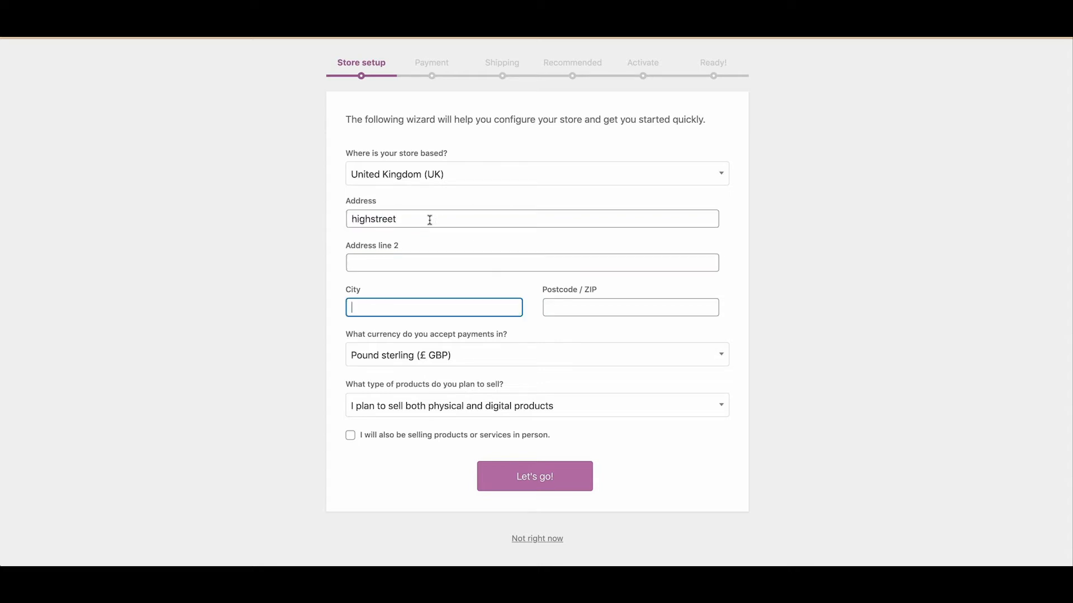
pyautogui.write('town')
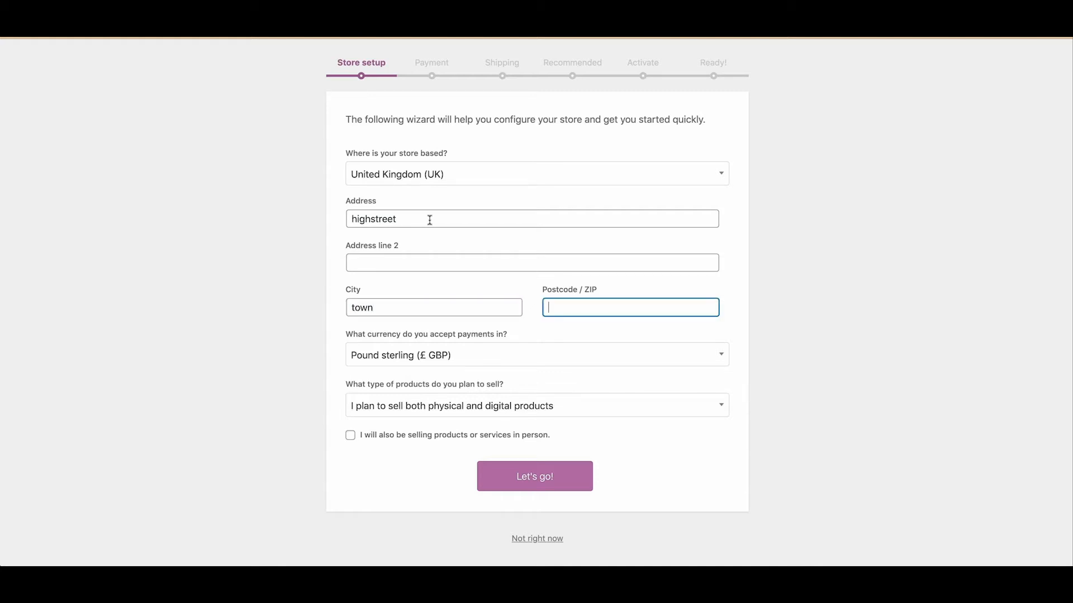
pyautogui.write('aa11')
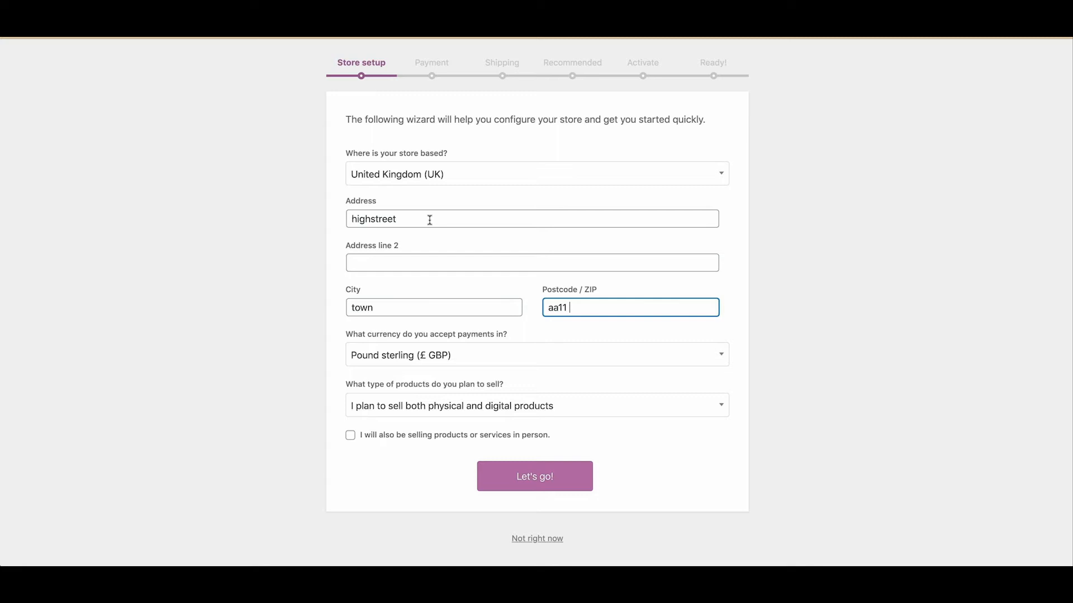
pyautogui.write('1a')
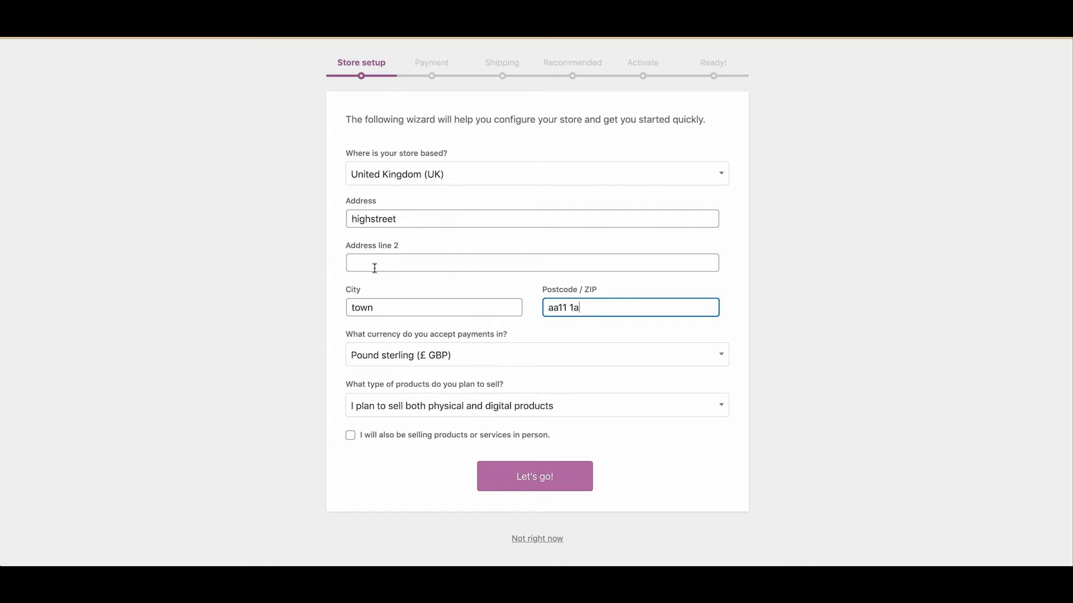
pyautogui.moveTo(446, 367)
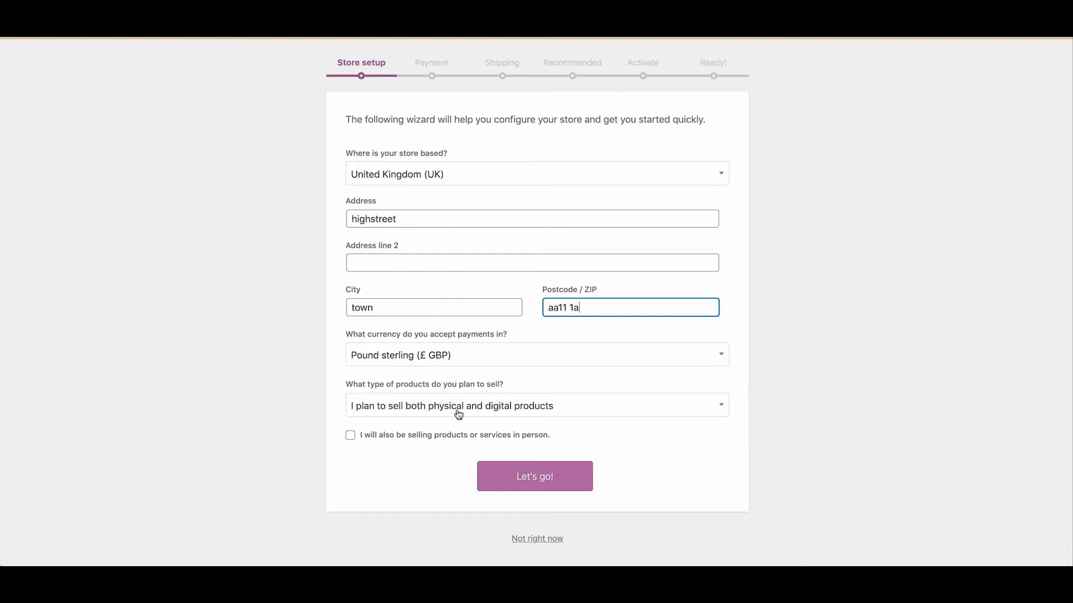
# Step: Choose the product types, tick in-person selling, and decline usage tracking
pyautogui.click(509, 408)
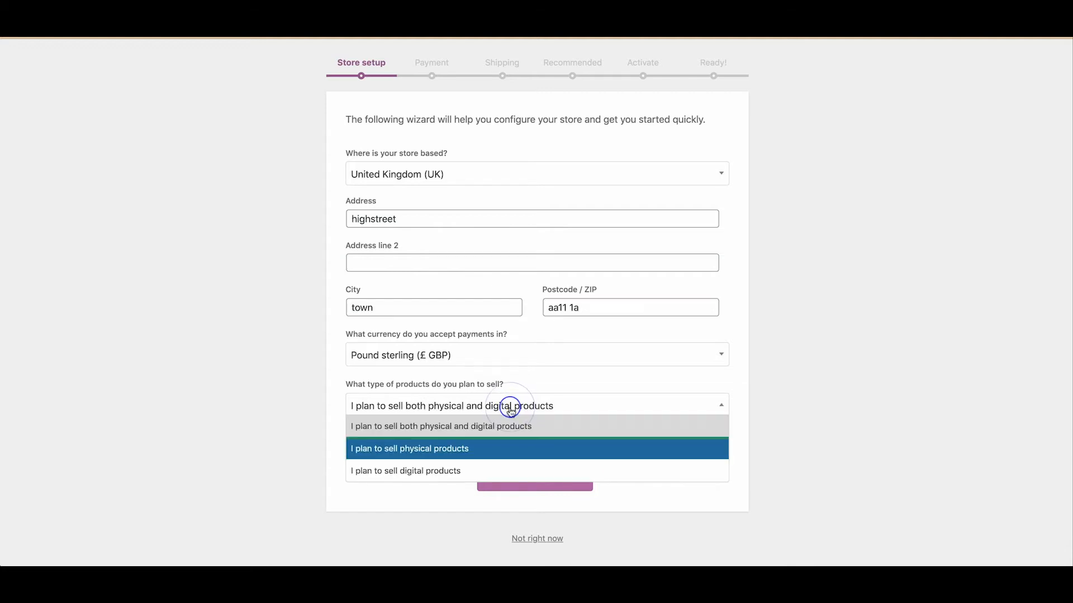
pyautogui.moveTo(490, 452)
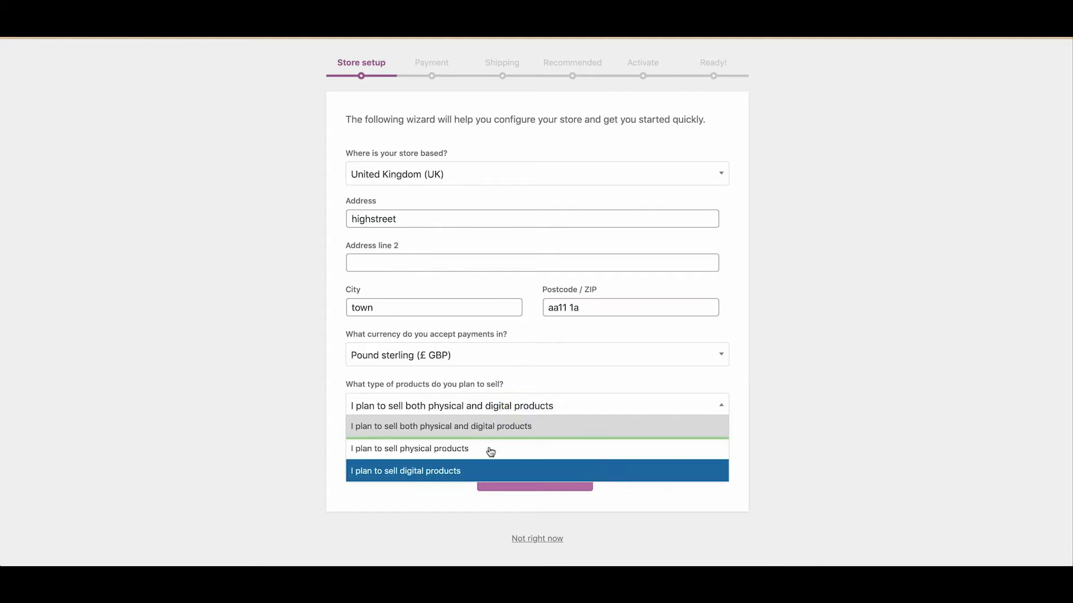
pyautogui.moveTo(422, 502)
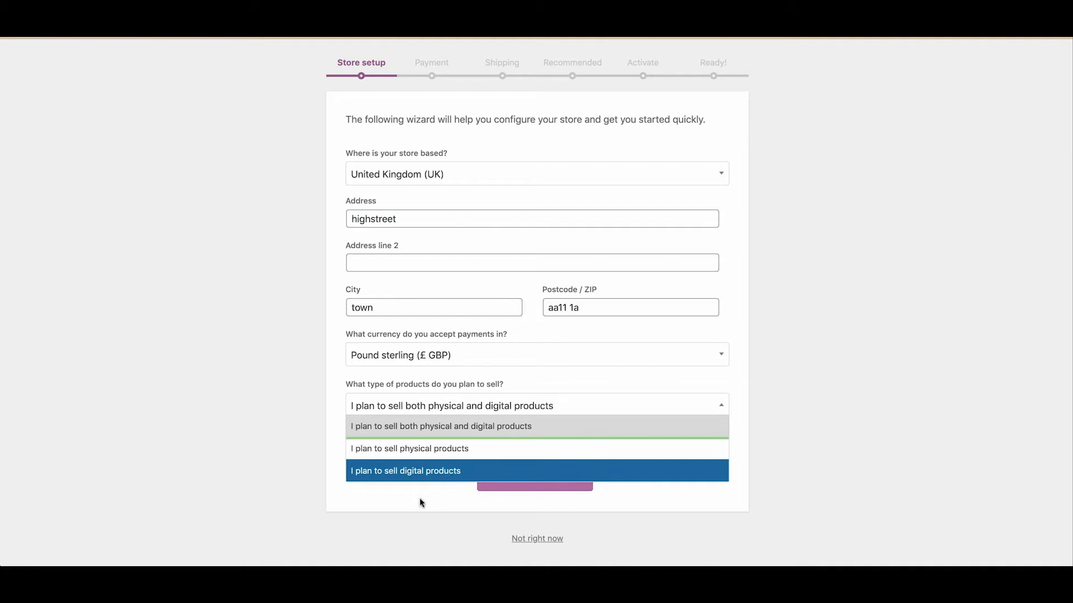
pyautogui.click(441, 426)
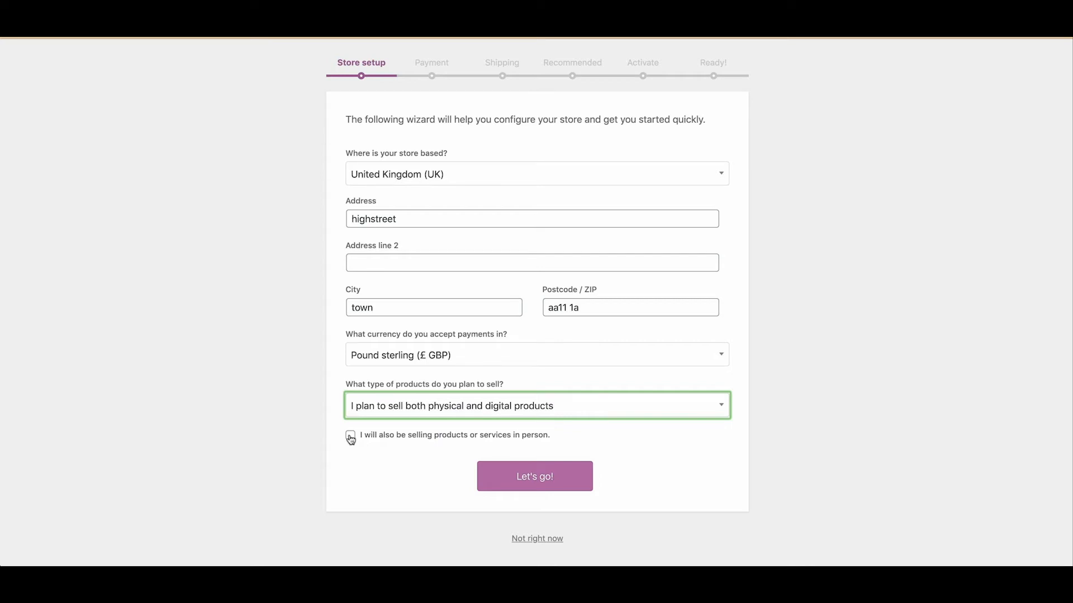
pyautogui.click(535, 476)
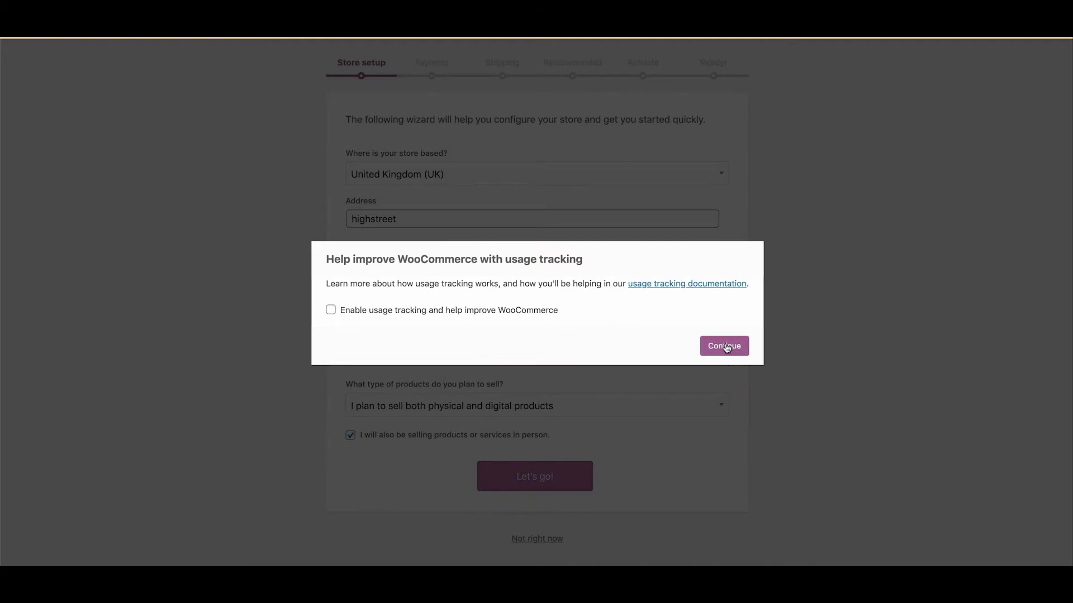
pyautogui.click(724, 346)
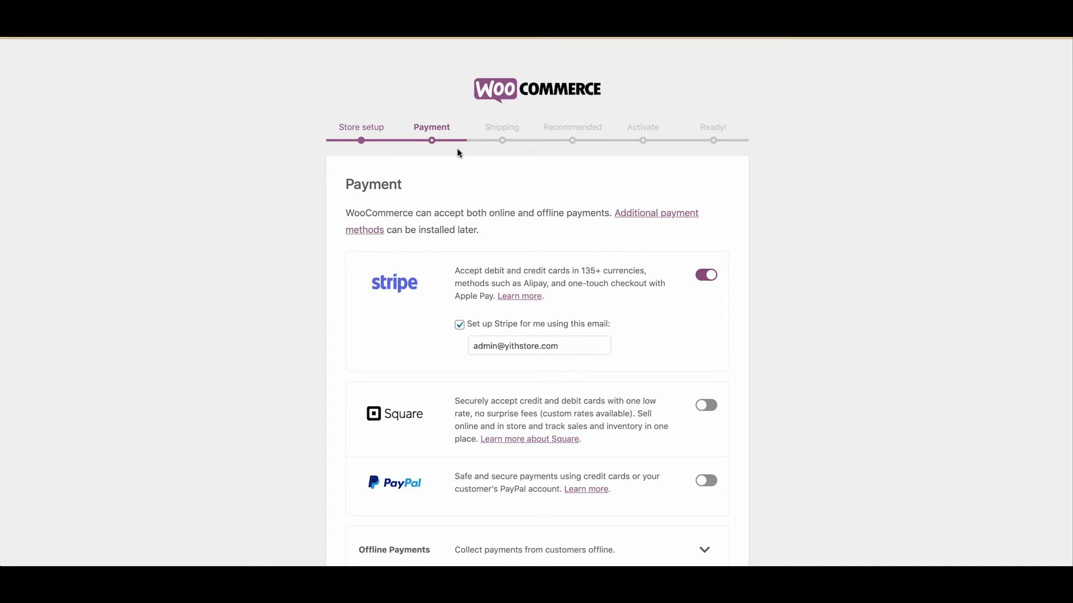
# Step: Switch off Stripe on the Payment step and continue to Shipping
pyautogui.scroll(-3)
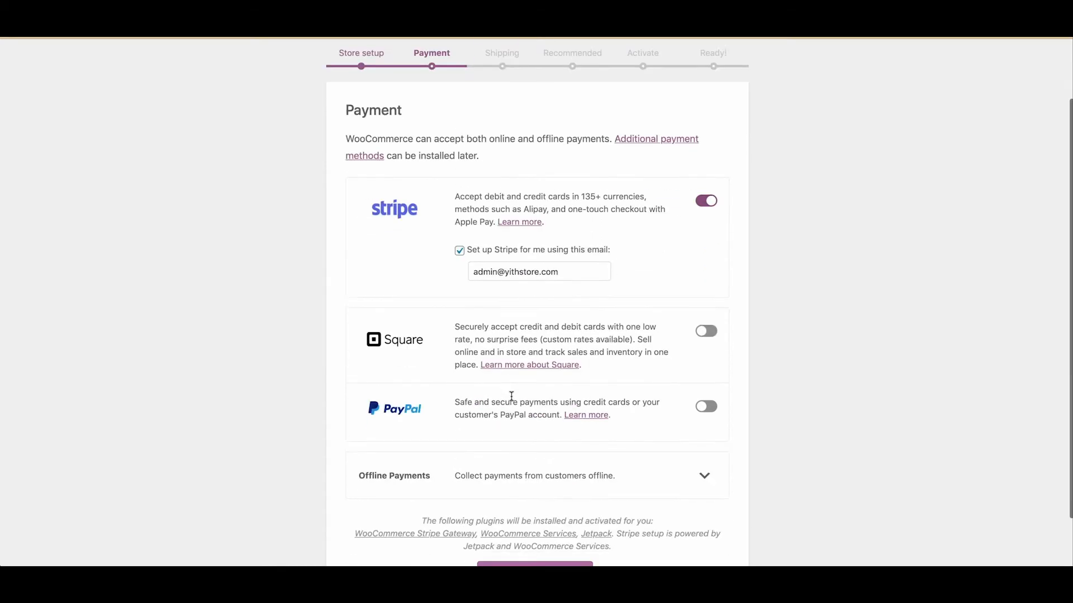
pyautogui.click(706, 200)
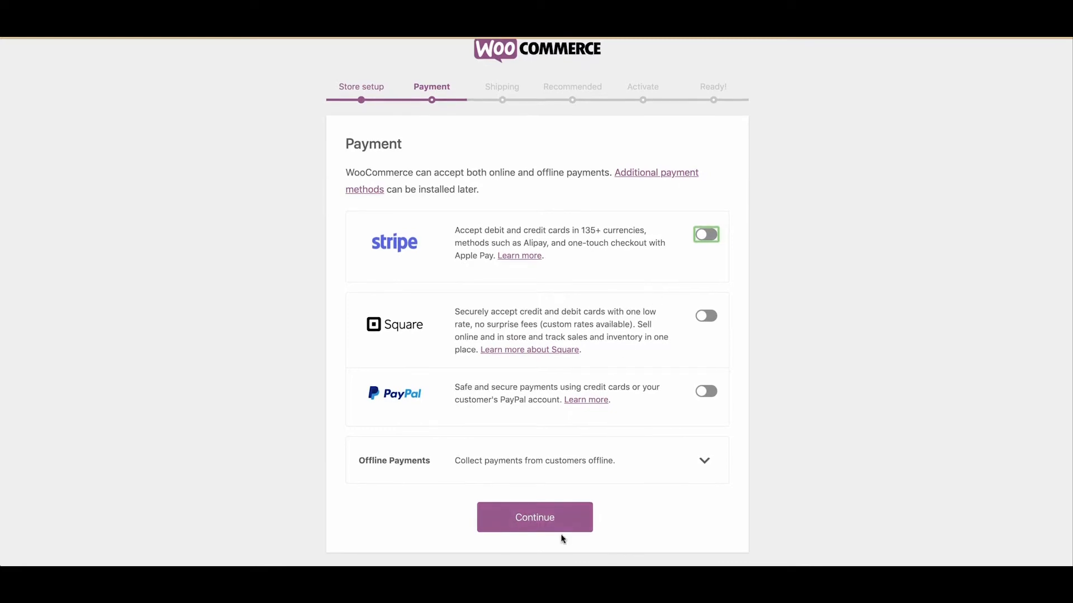
pyautogui.moveTo(452, 464)
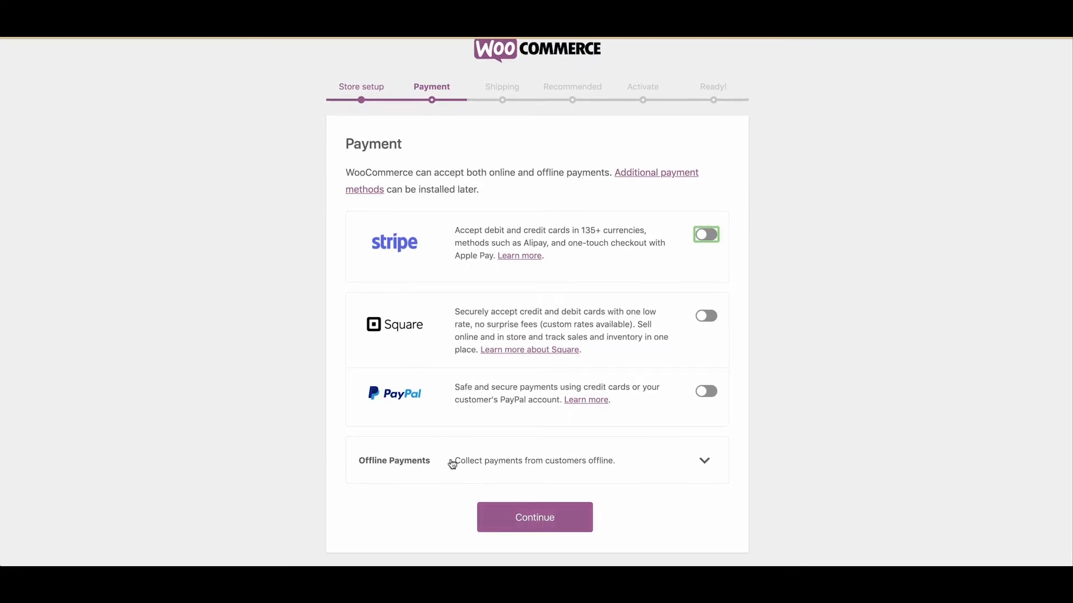
pyautogui.click(534, 518)
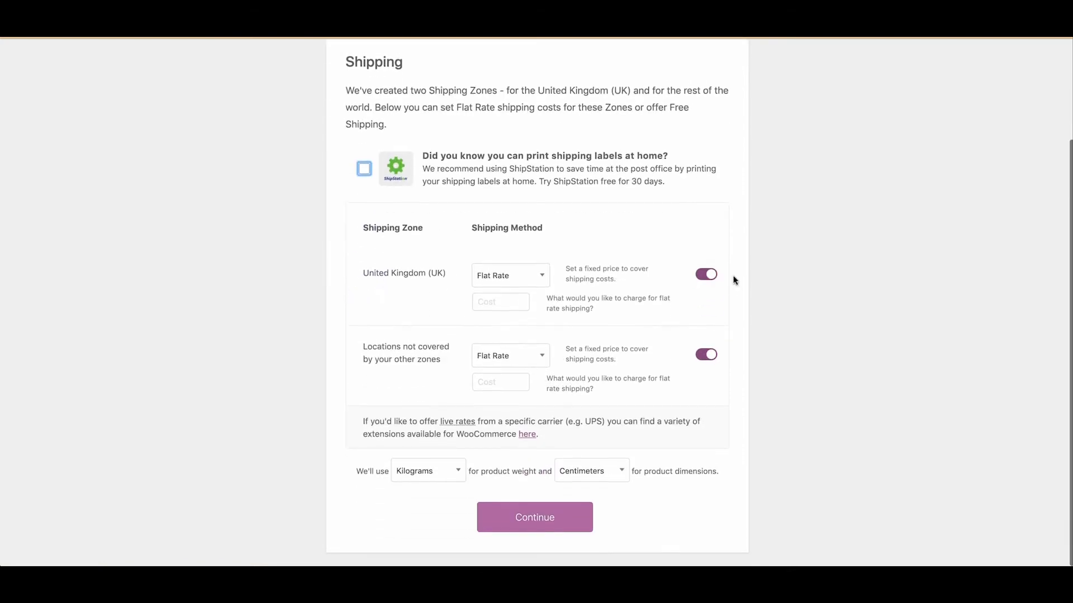
# Step: Turn off both Flat Rate toggles (United Kingdom and other locations), then continue
pyautogui.click(701, 355)
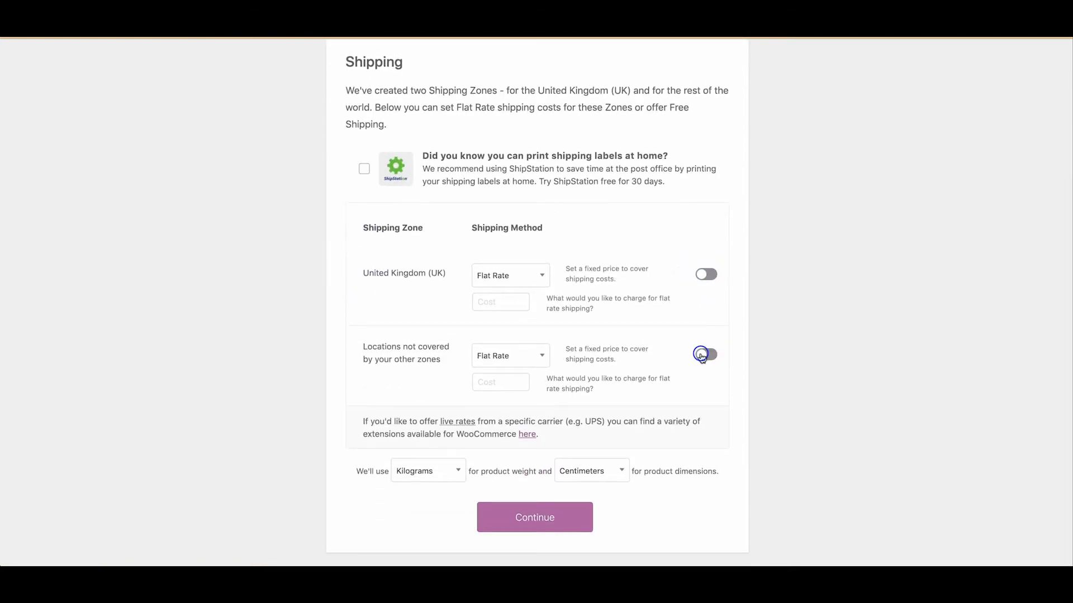
pyautogui.click(535, 517)
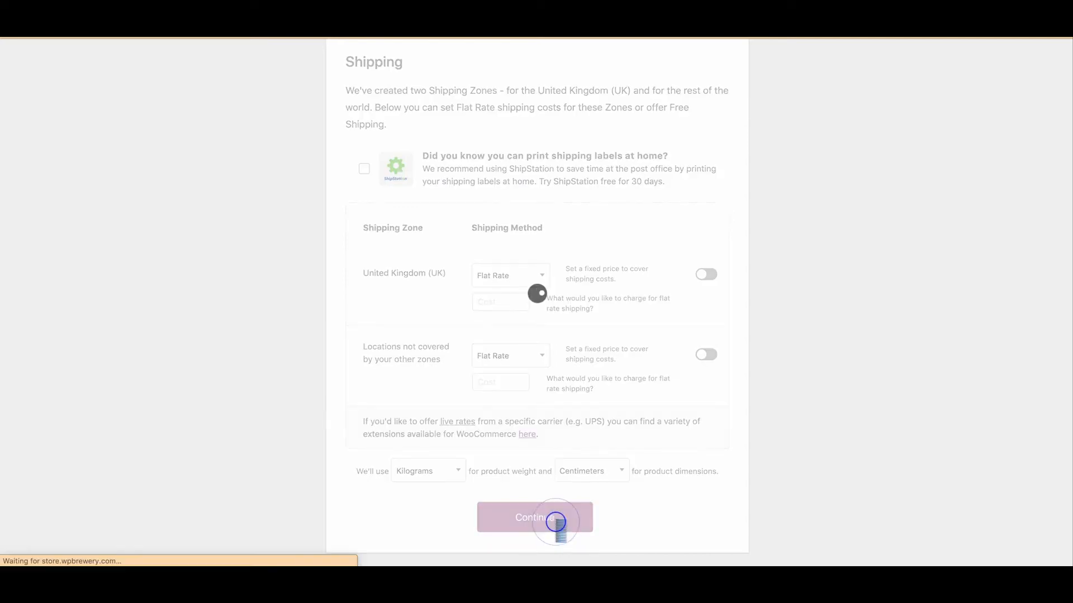
pyautogui.click(534, 517)
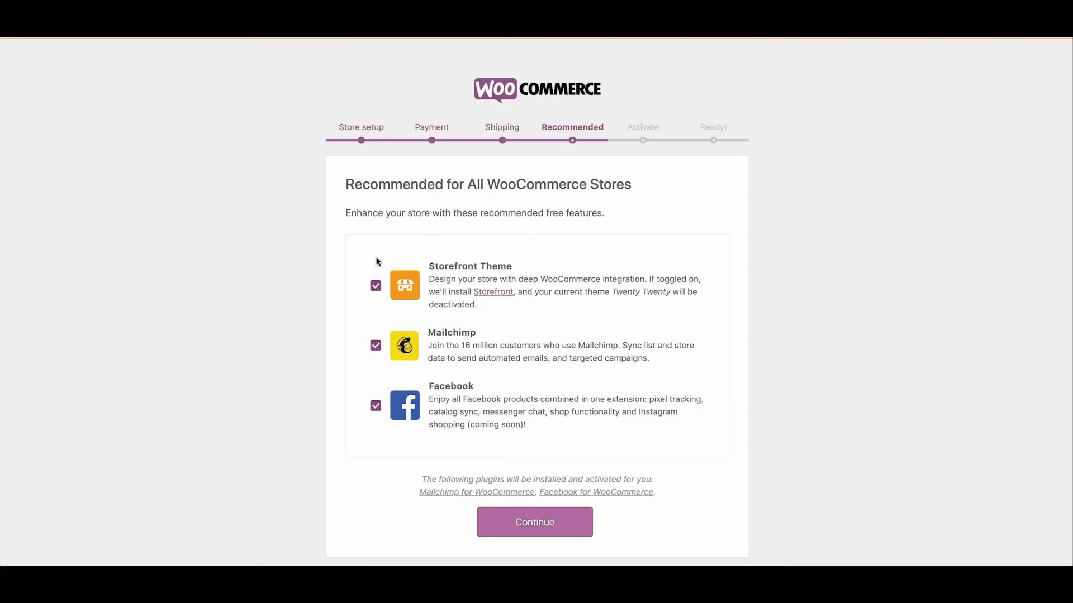
# Step: Untick Storefront Theme, Mailchimp and Facebook, then continue to the Jetpack step
pyautogui.click(375, 346)
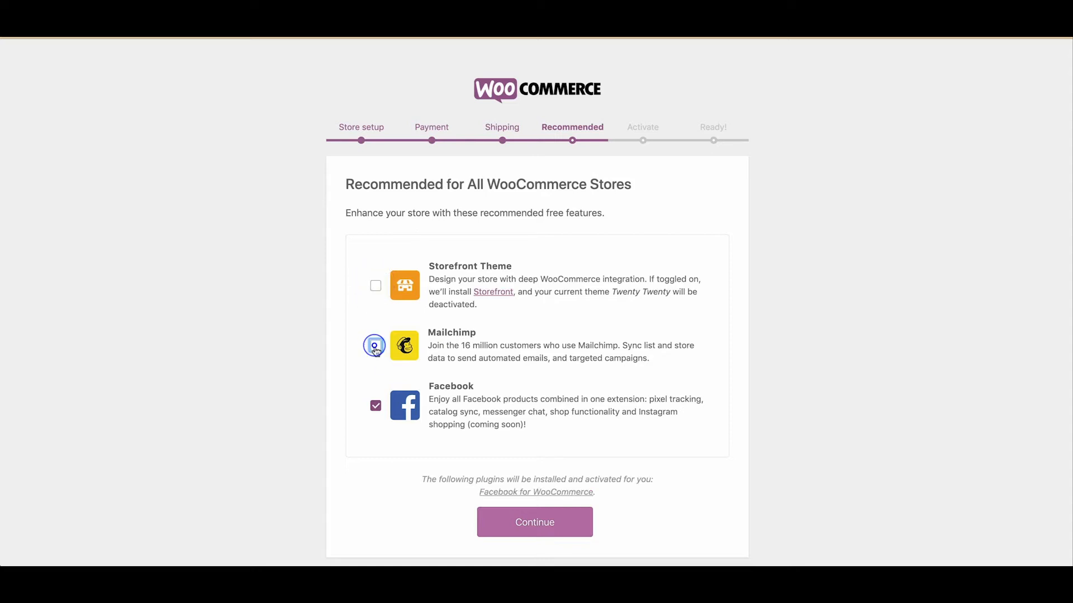
pyautogui.click(375, 406)
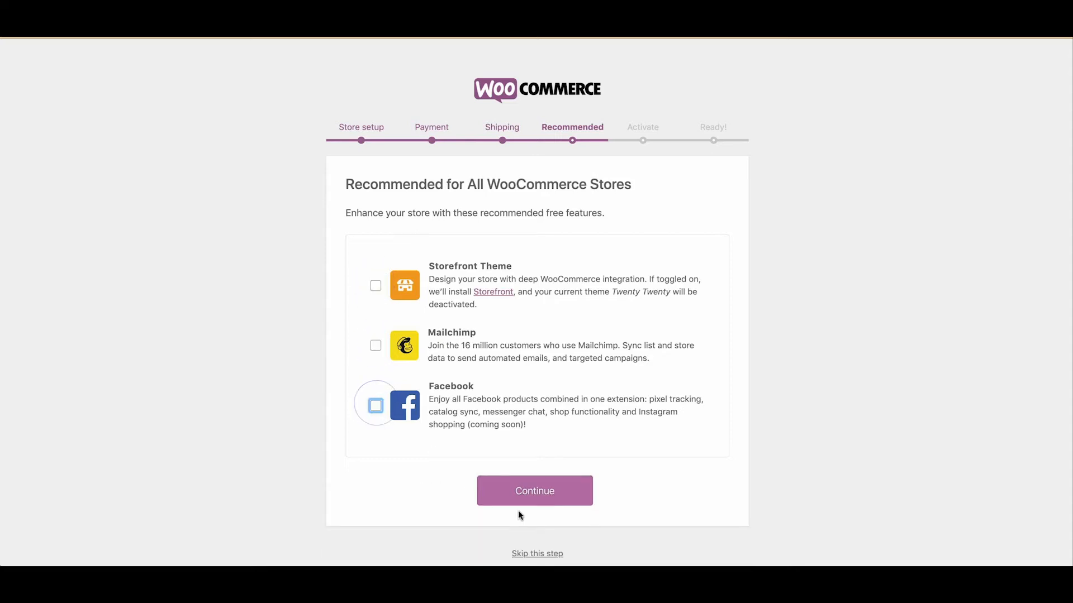
pyautogui.click(535, 492)
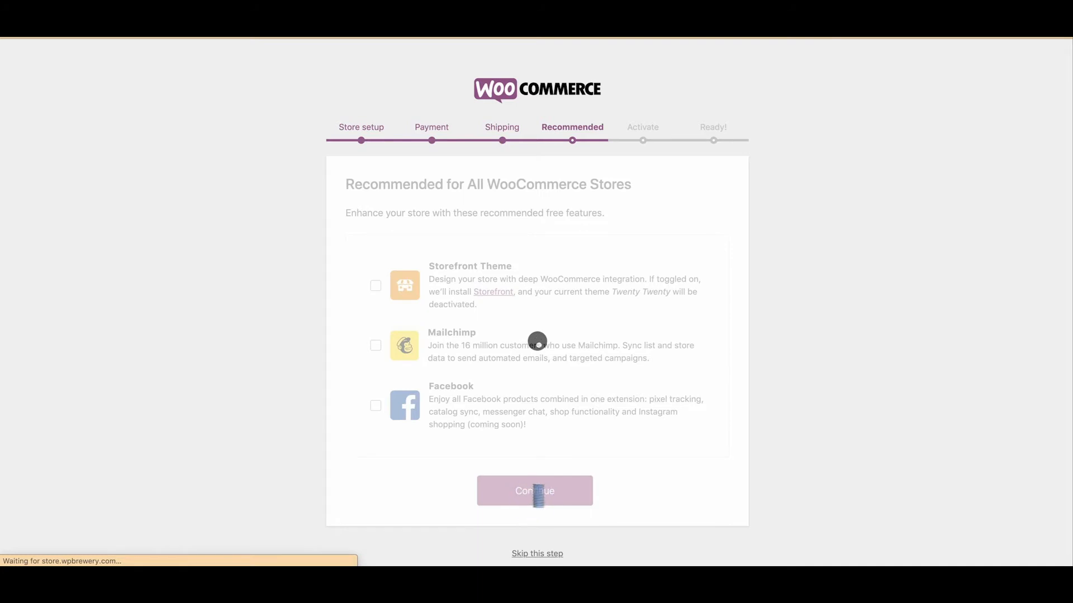
pyautogui.click(534, 491)
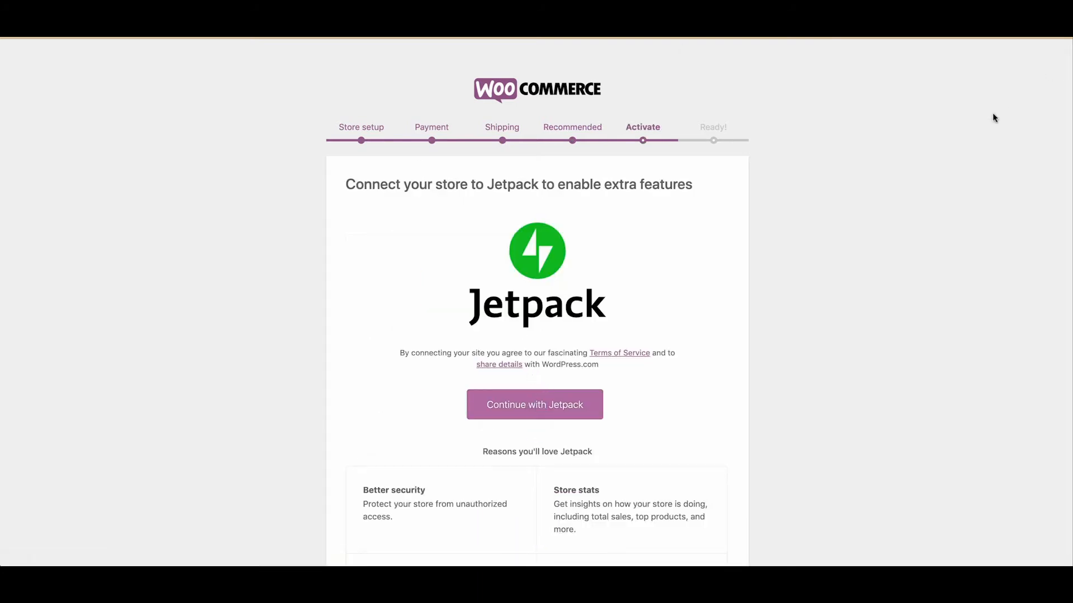
pyautogui.moveTo(669, 202)
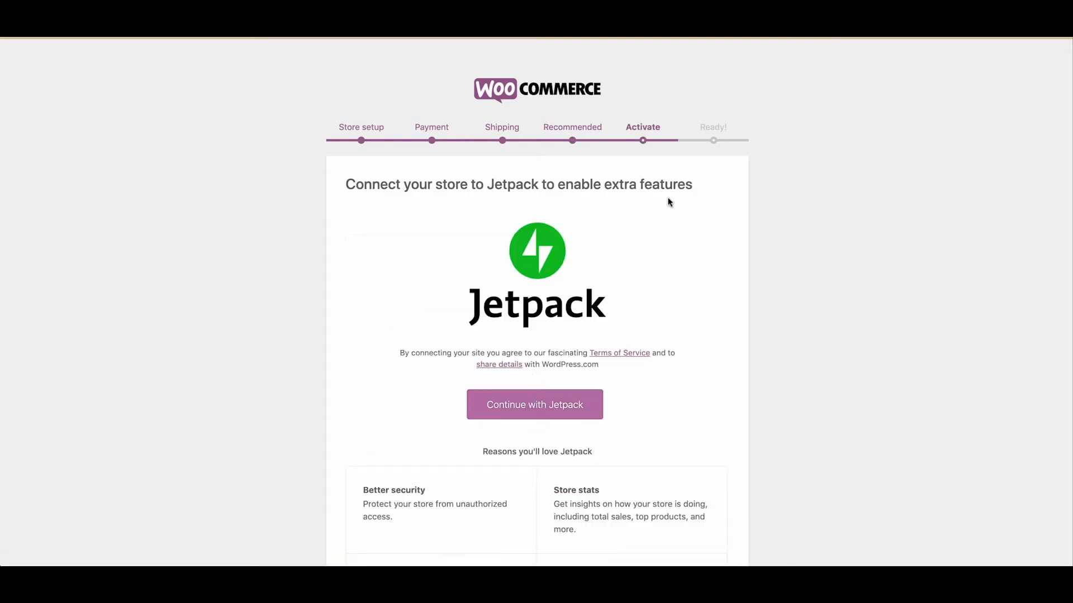
# Step: Skip the Jetpack connection step without connecting
pyautogui.scroll(-3)
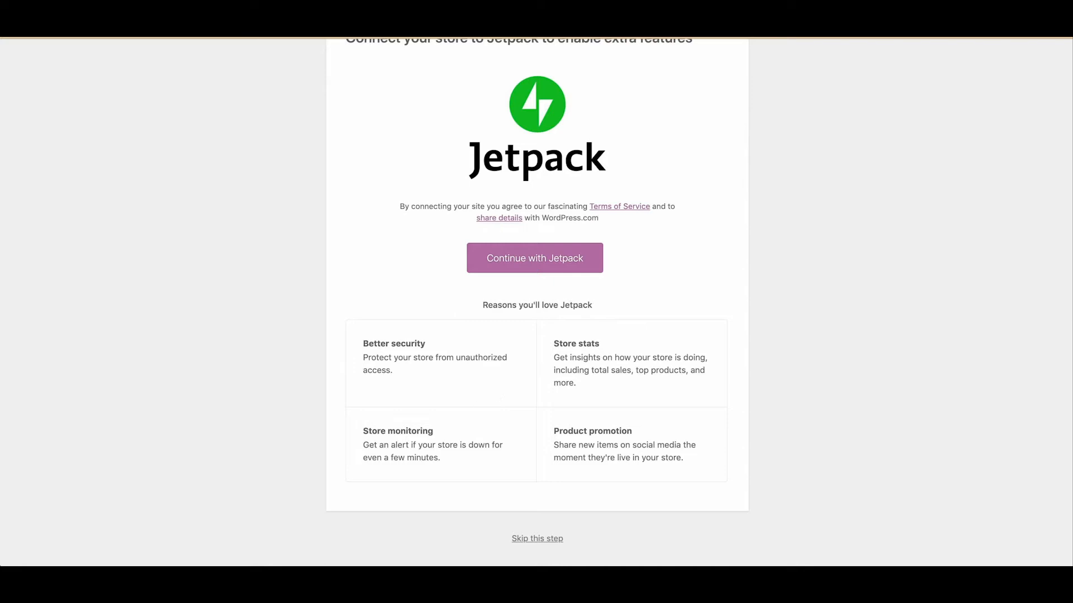
pyautogui.click(537, 538)
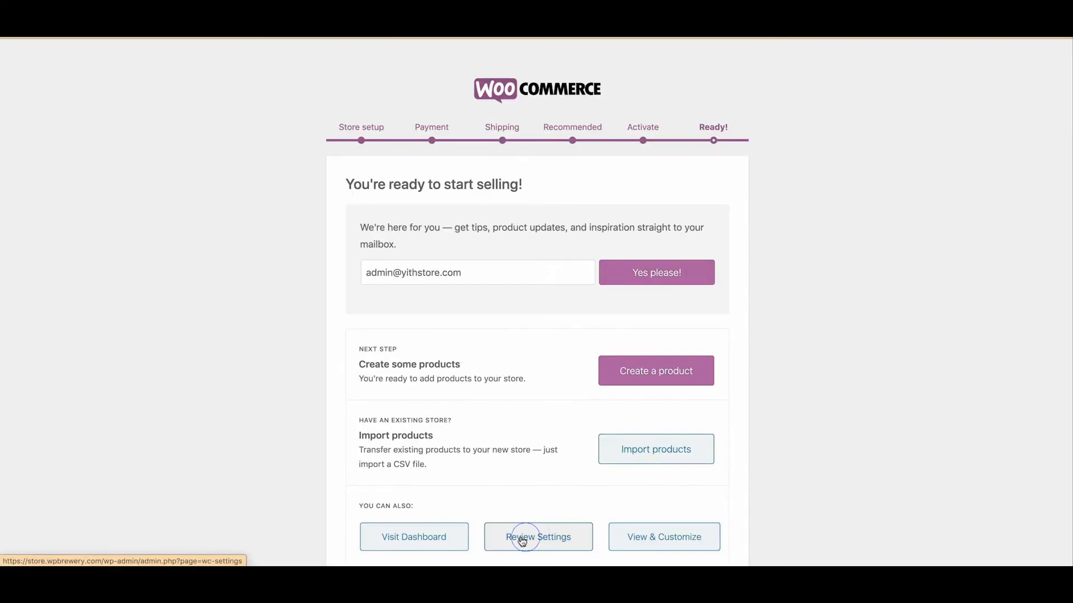
pyautogui.moveTo(488, 330)
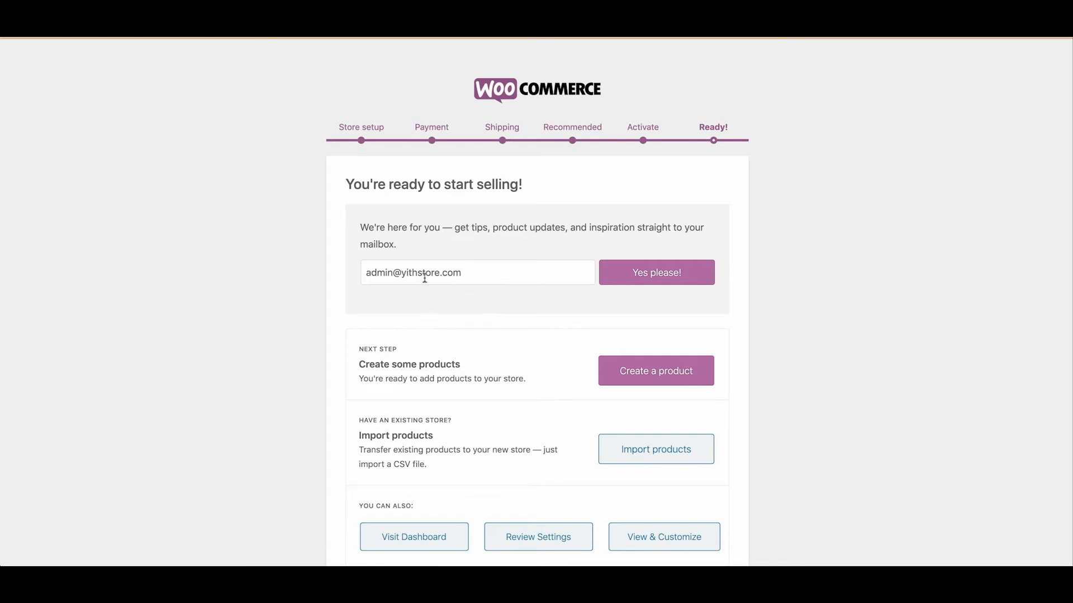
# Step: Choose Visit Dashboard from the wizard's Ready! page
pyautogui.scroll(-3)
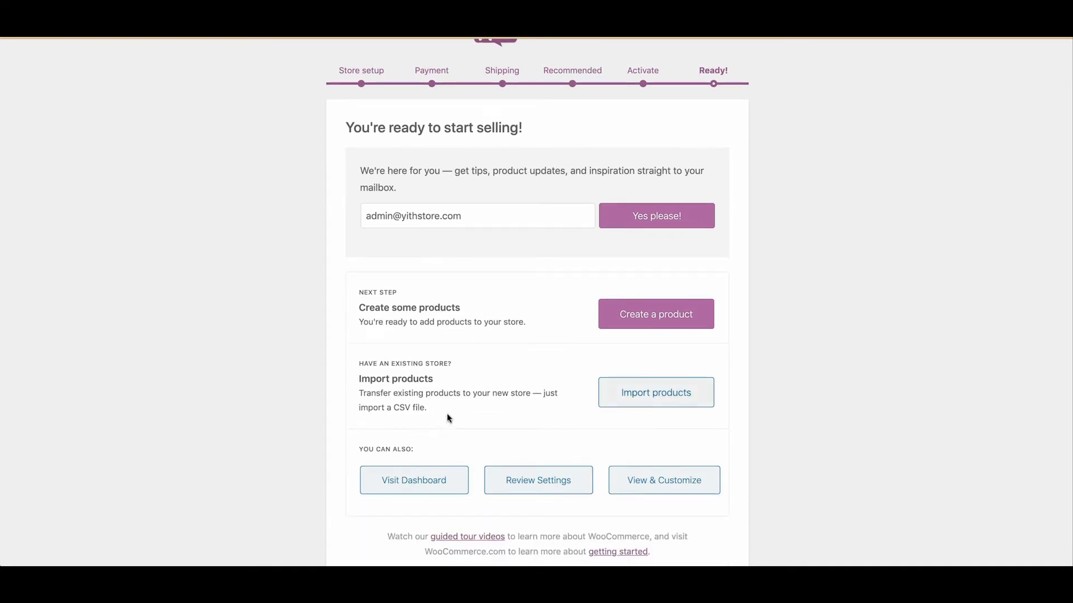
pyautogui.moveTo(646, 318)
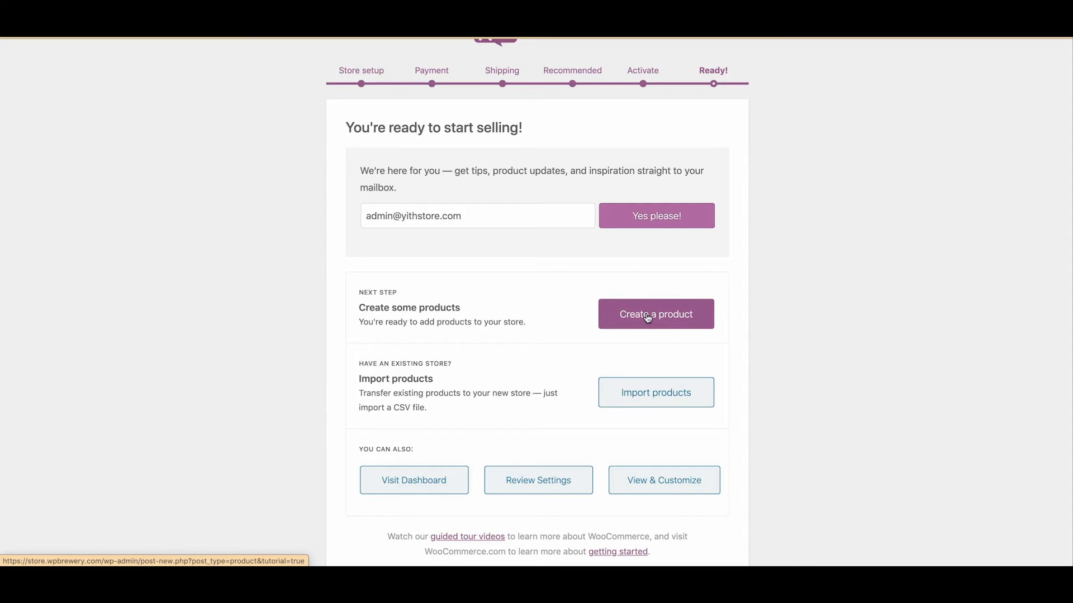
pyautogui.moveTo(413, 492)
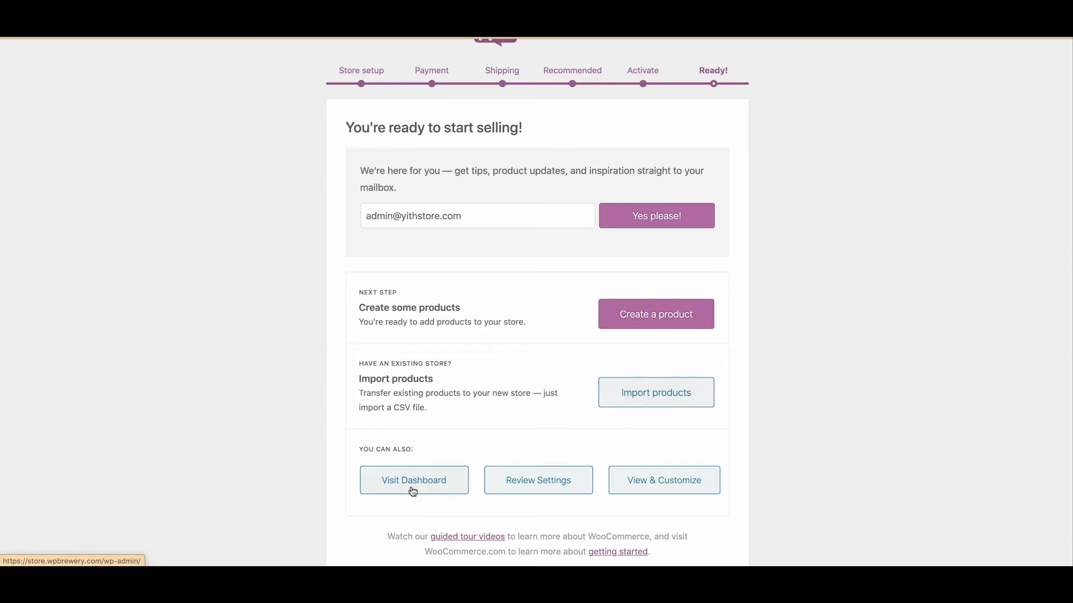
pyautogui.moveTo(640, 292)
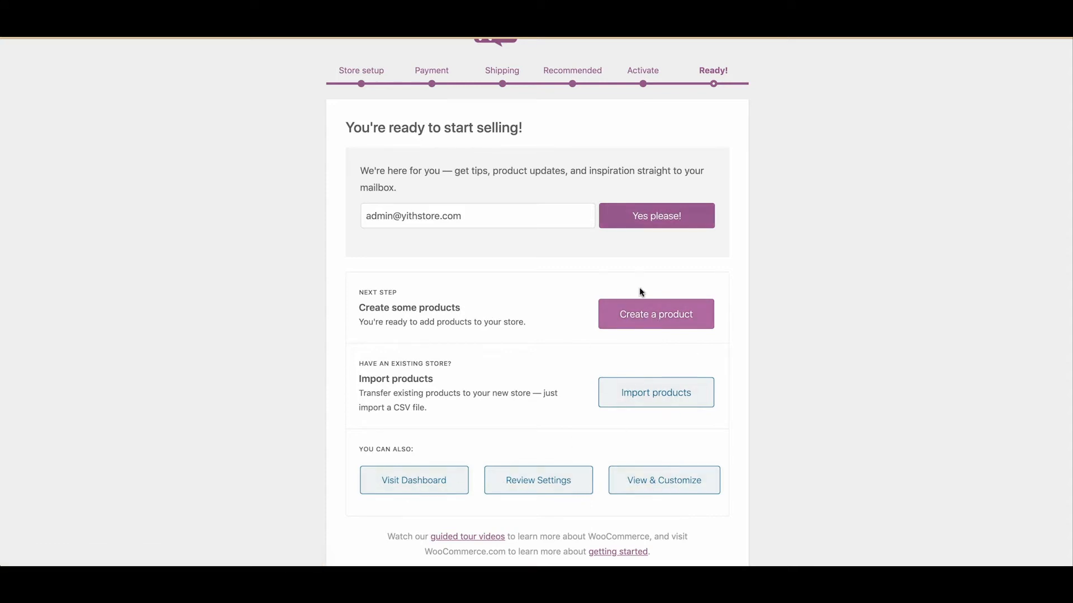
pyautogui.moveTo(404, 485)
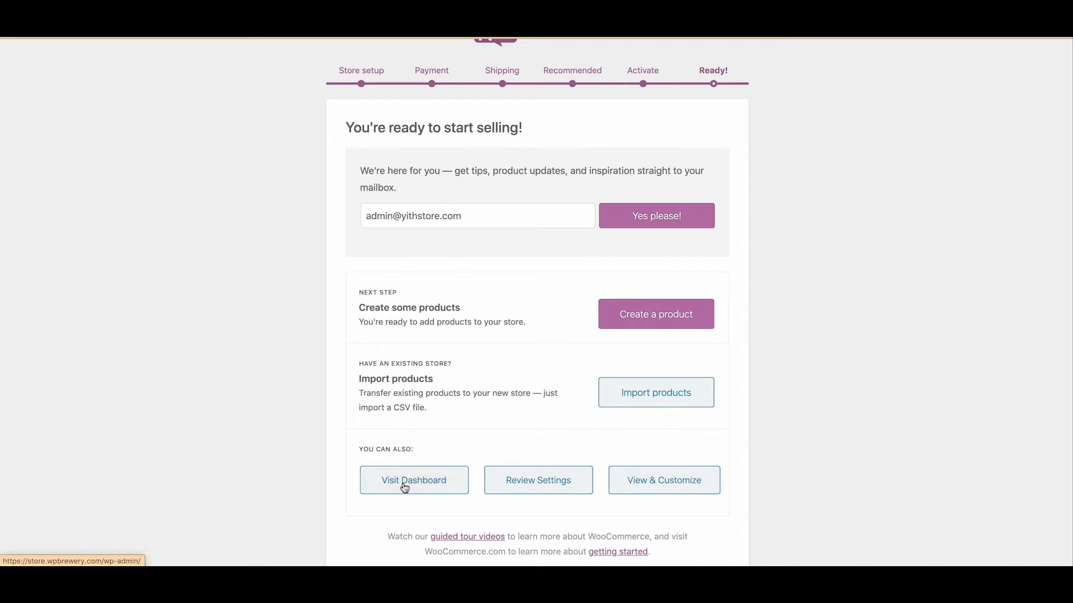
pyautogui.click(414, 480)
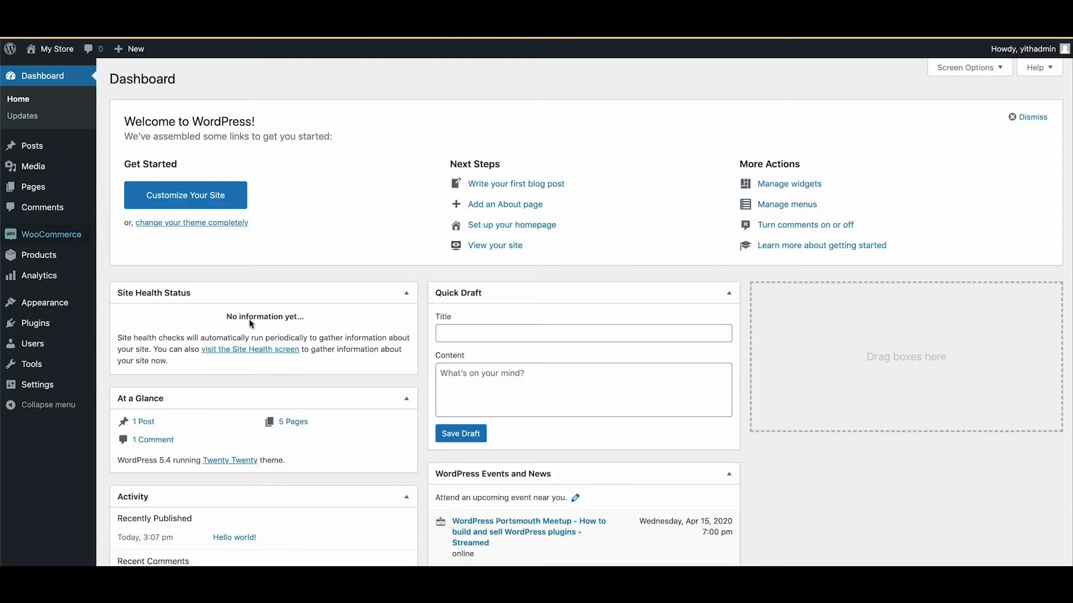
pyautogui.moveTo(36, 231)
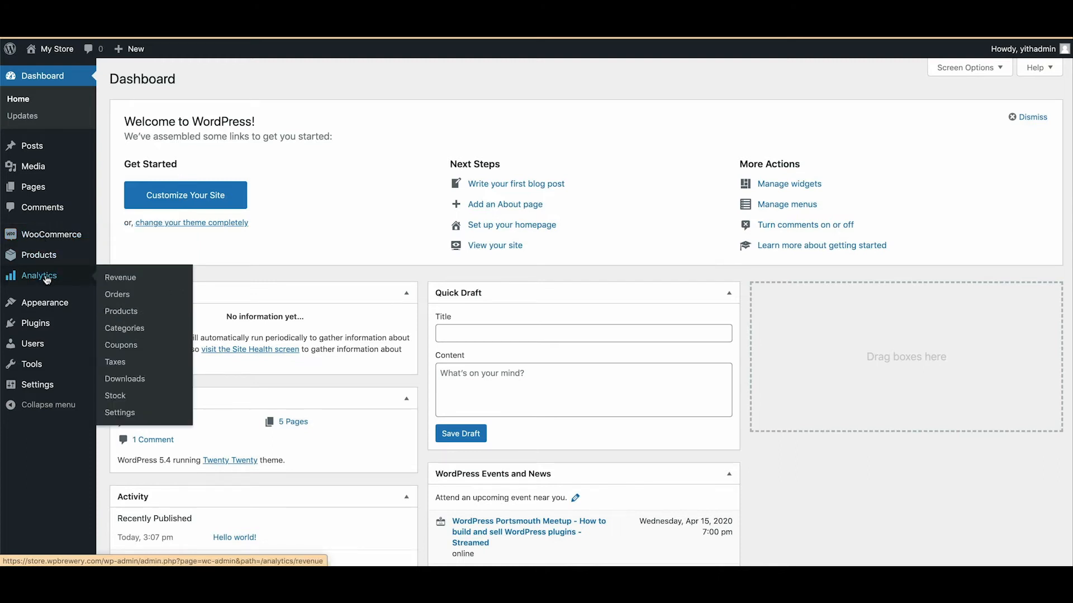
pyautogui.moveTo(55, 287)
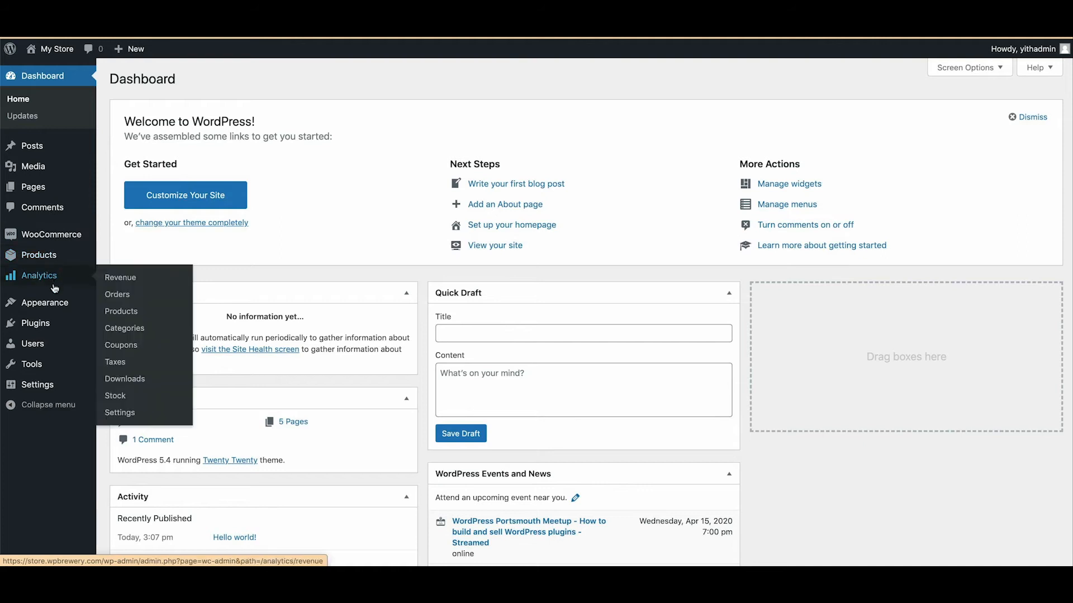
pyautogui.moveTo(39, 256)
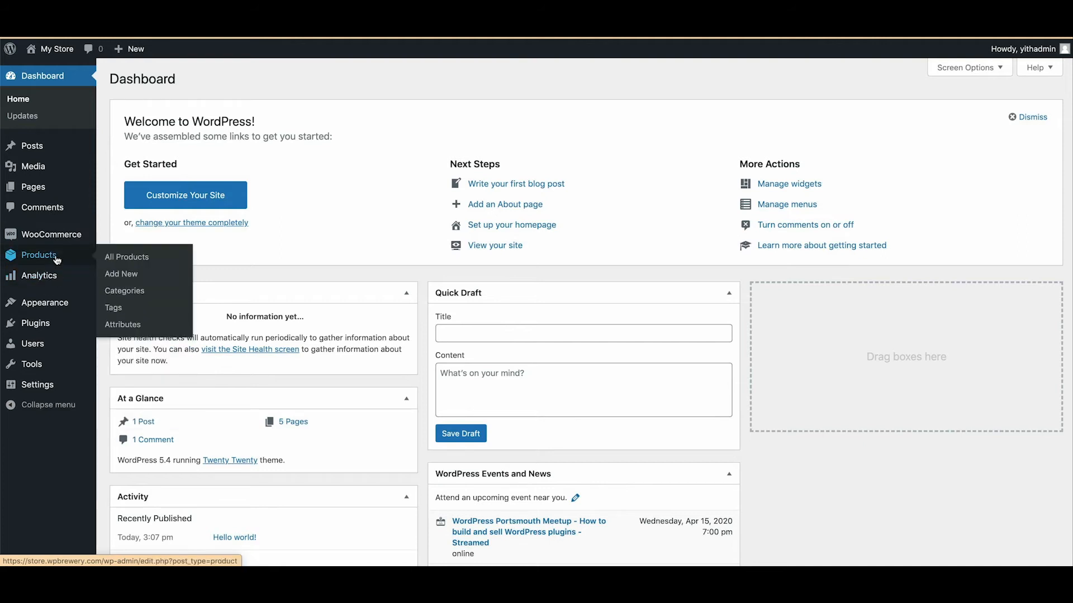
pyautogui.moveTo(61, 267)
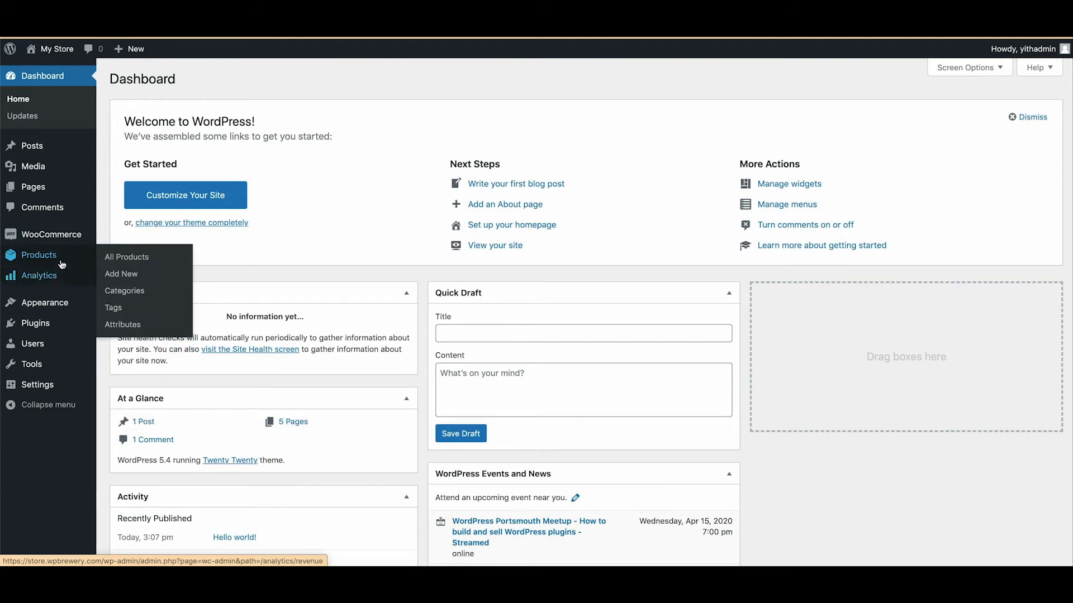
pyautogui.moveTo(48, 303)
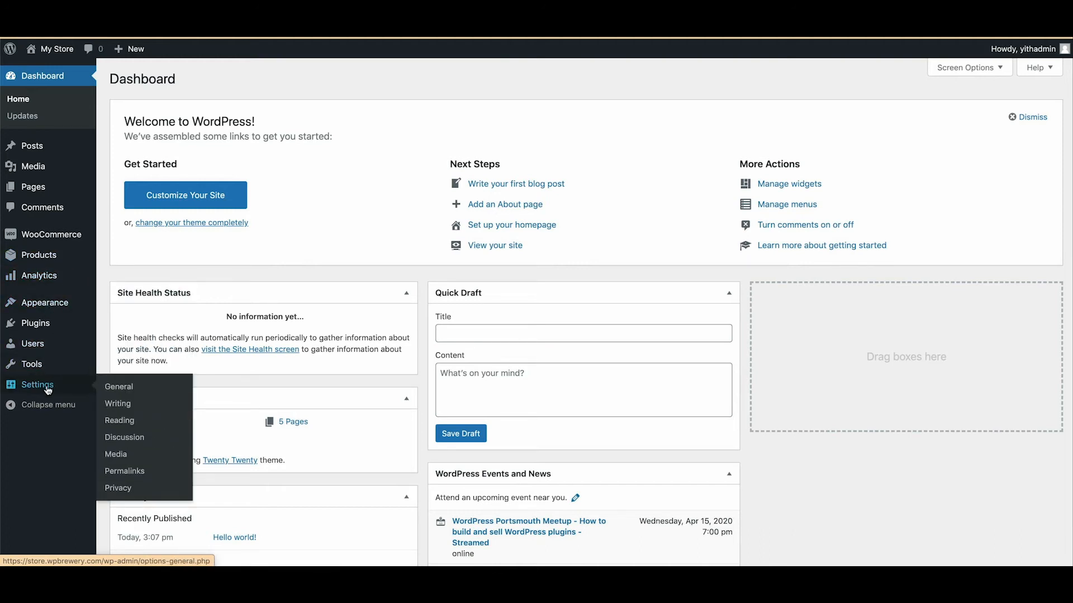
pyautogui.click(119, 387)
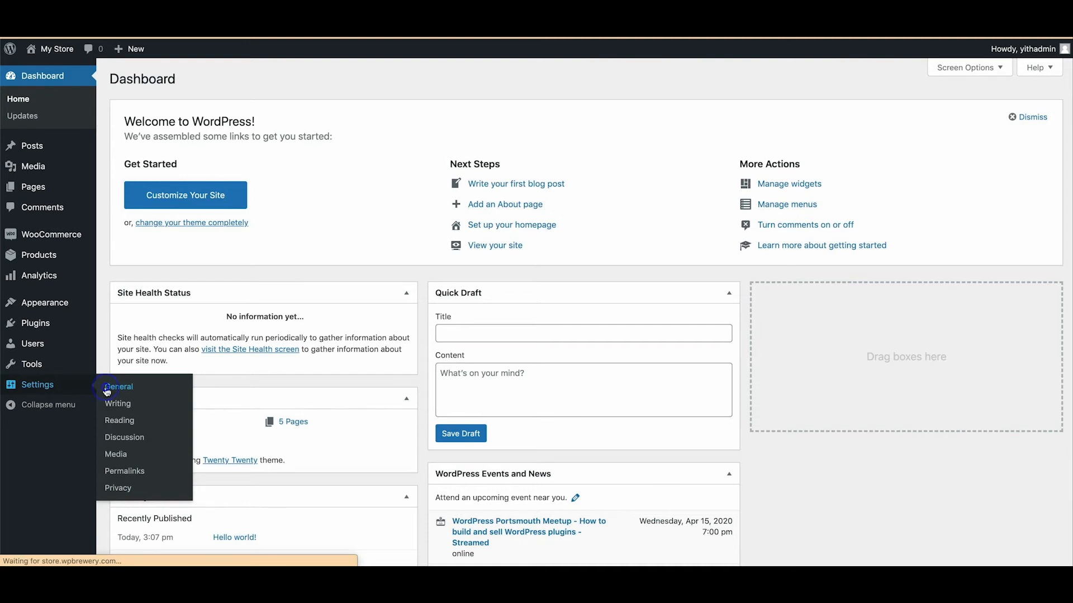
# Step: In General Settings, change the tagline 'My WordPress Blog' to 'Great Clothing at Great Prices'
pyautogui.click(119, 387)
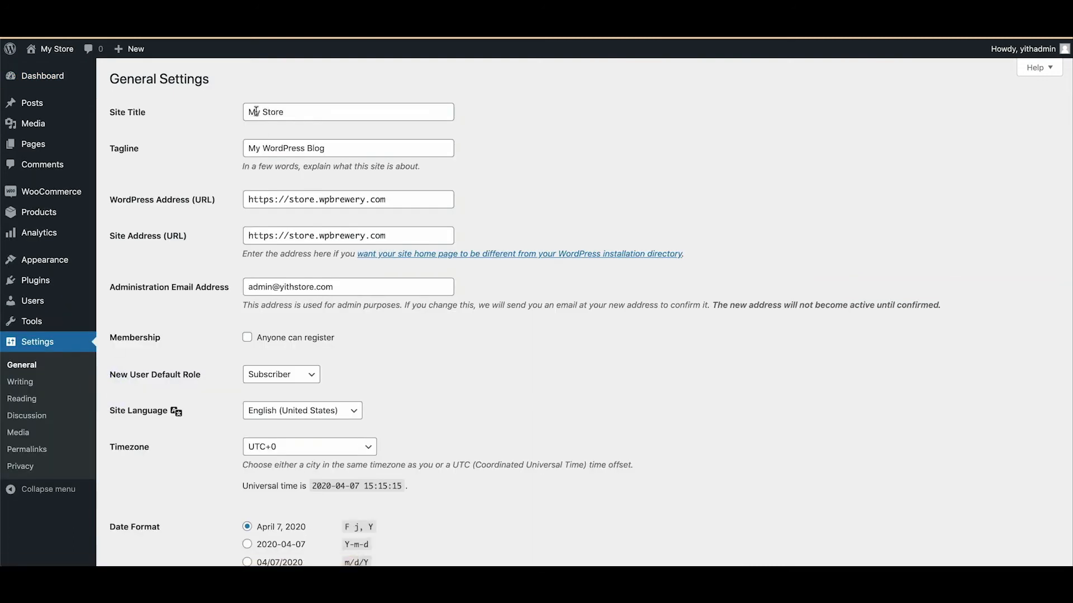
pyautogui.moveTo(262, 112)
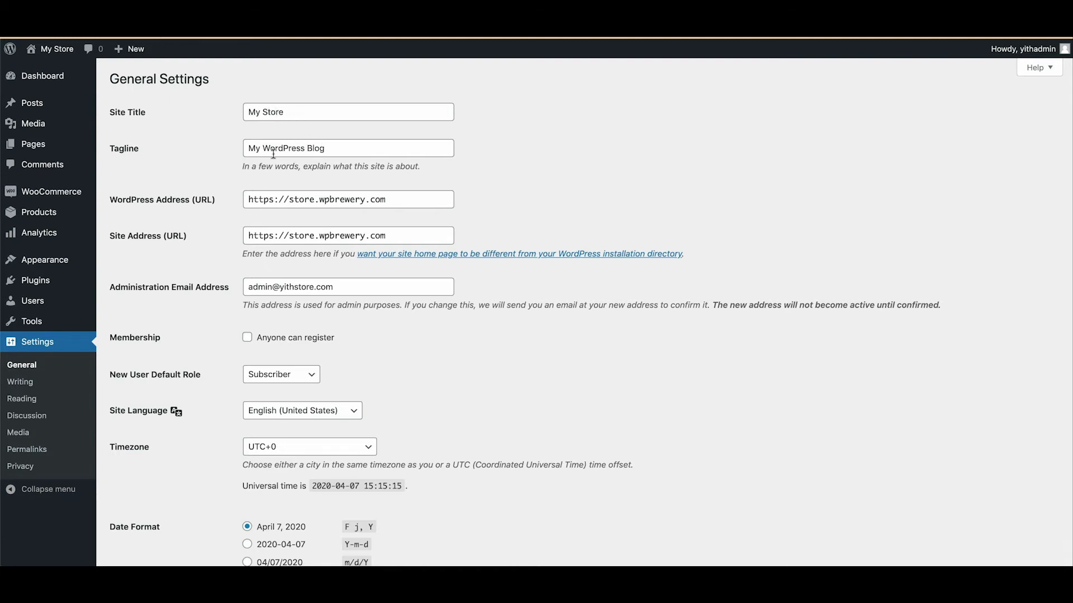
pyautogui.tripleClick(286, 148)
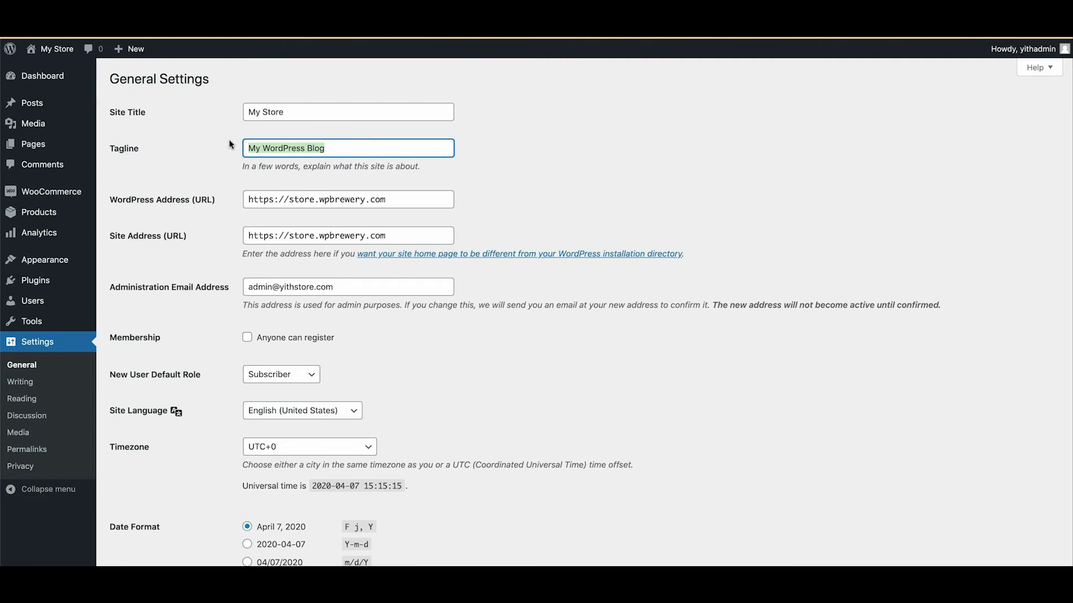
pyautogui.press('Delete')
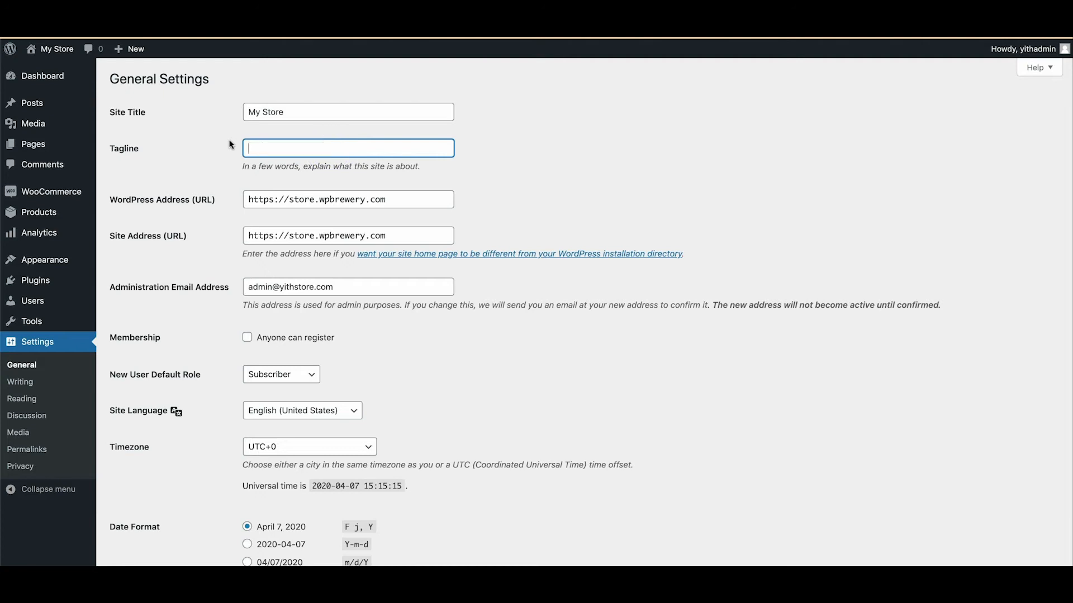
pyautogui.write('Great Clo')
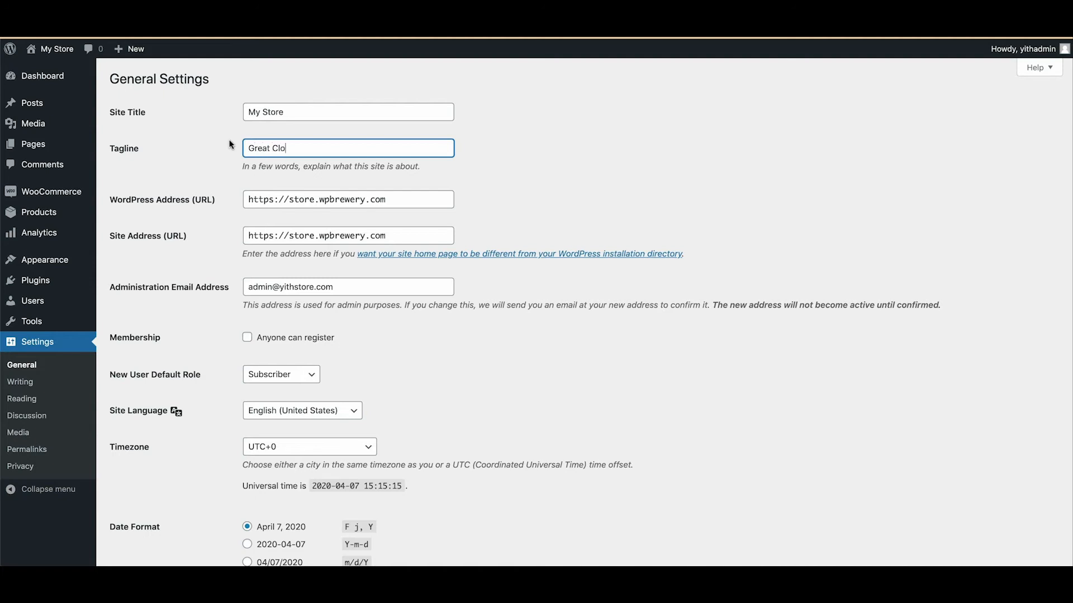
pyautogui.write('thing at')
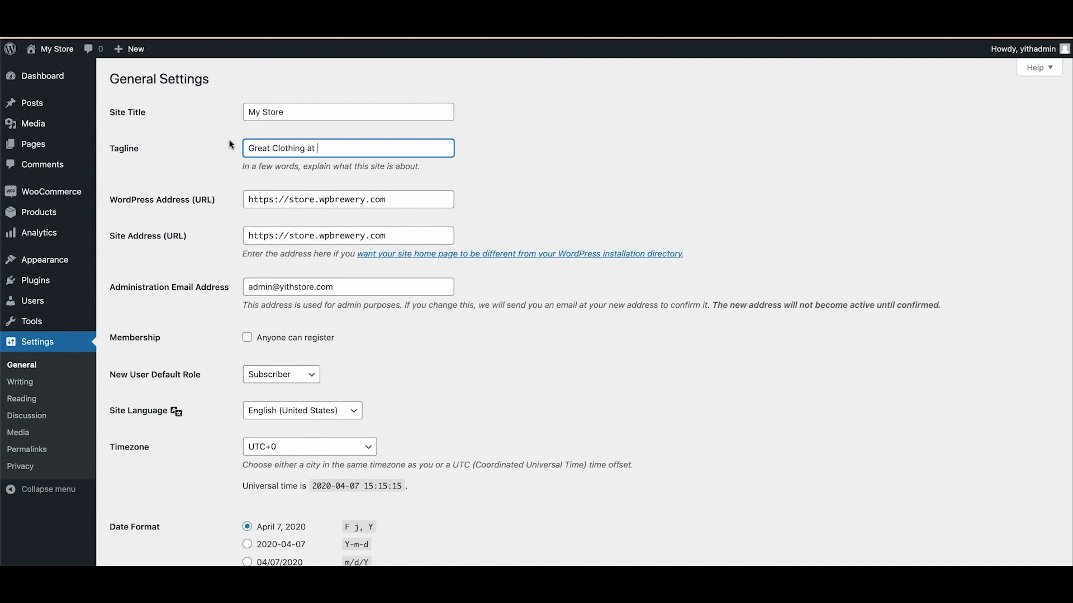
pyautogui.write('Great Prices')
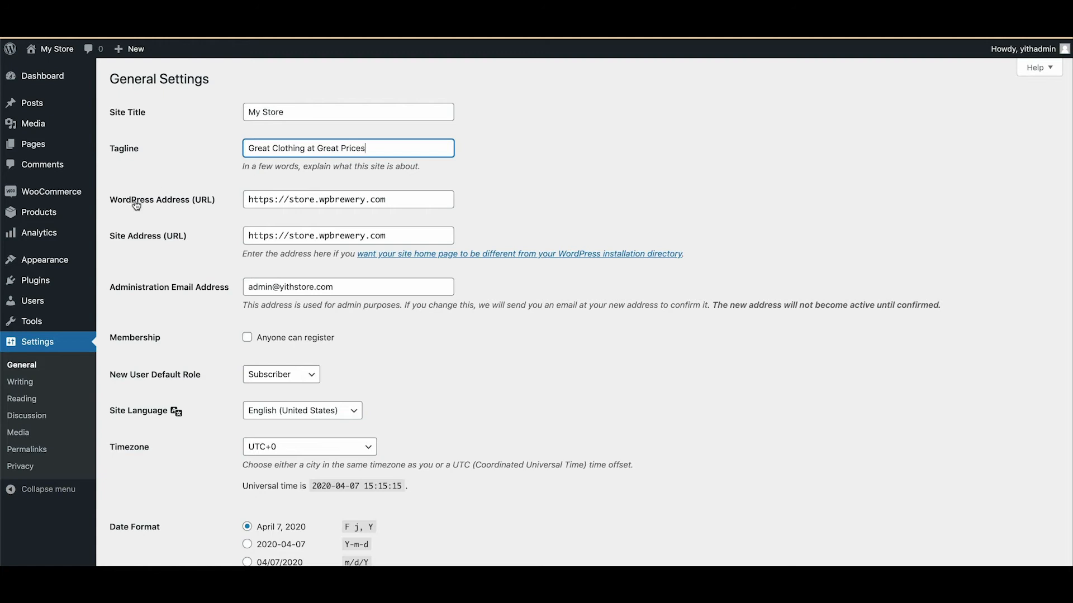
pyautogui.scroll(-3)
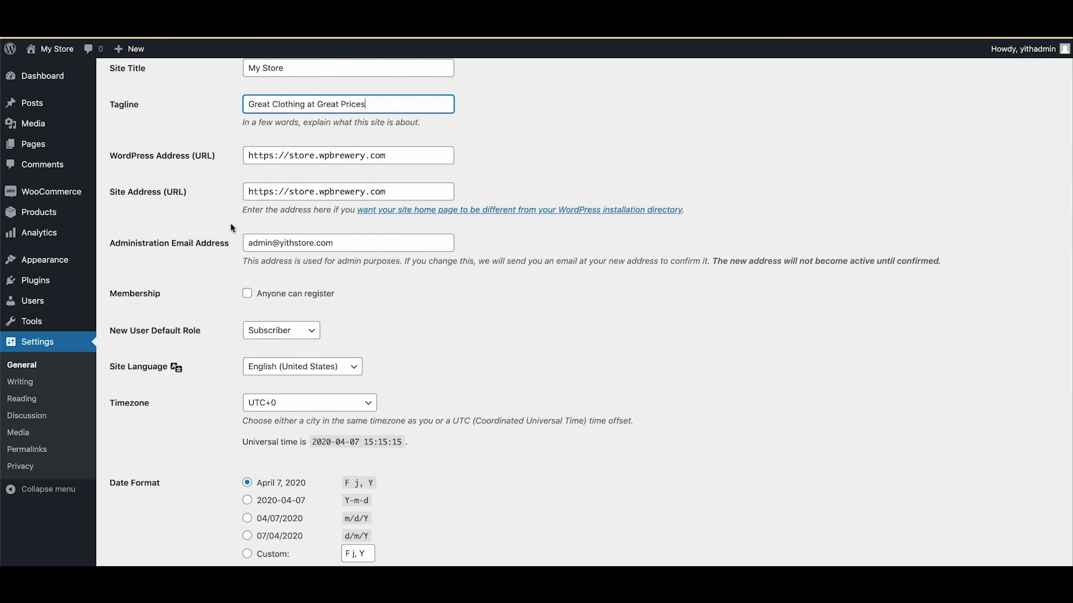
# Step: Set the site language to English (UK) and the timezone to London
pyautogui.scroll(-3)
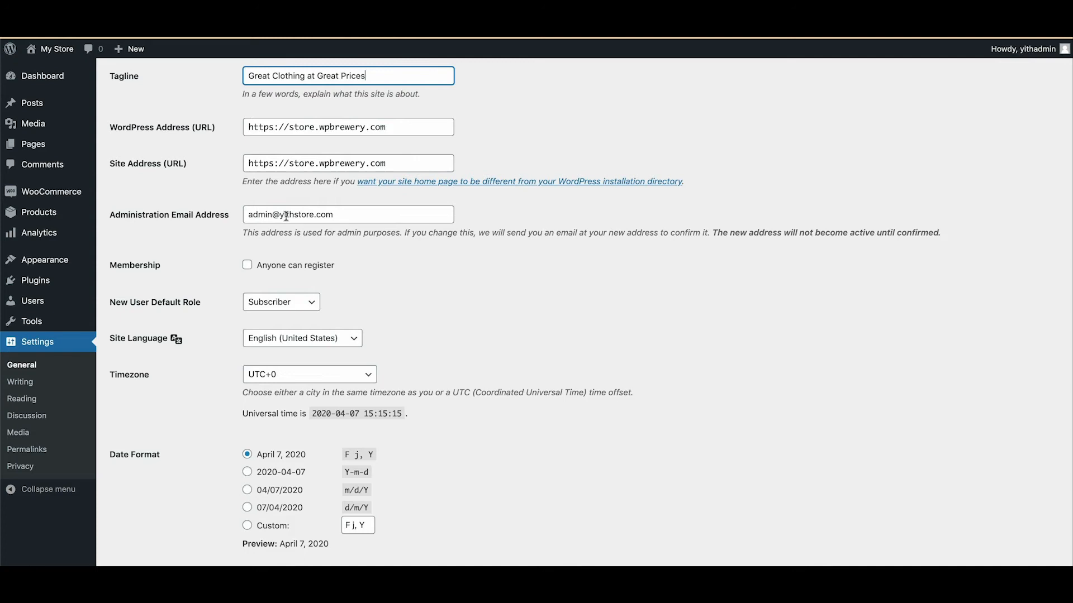
pyautogui.scroll(-3)
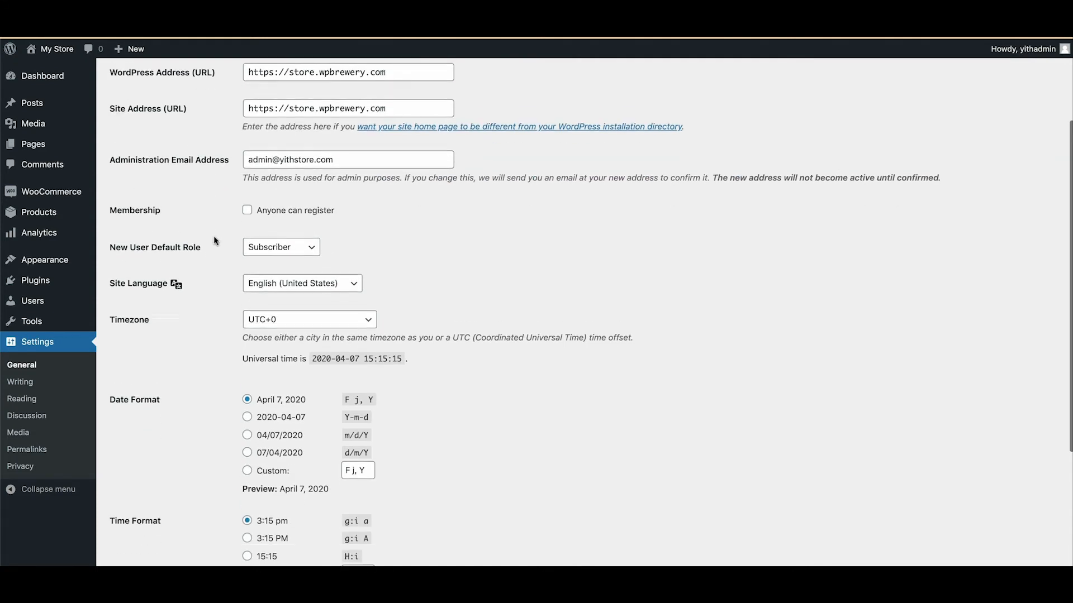
pyautogui.scroll(-3)
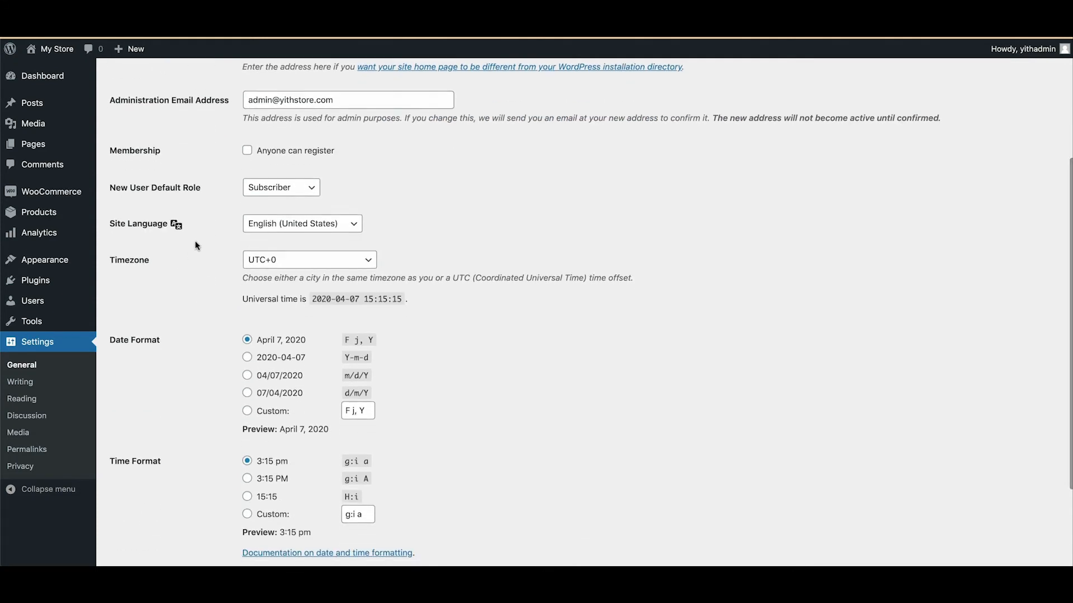
pyautogui.moveTo(266, 228)
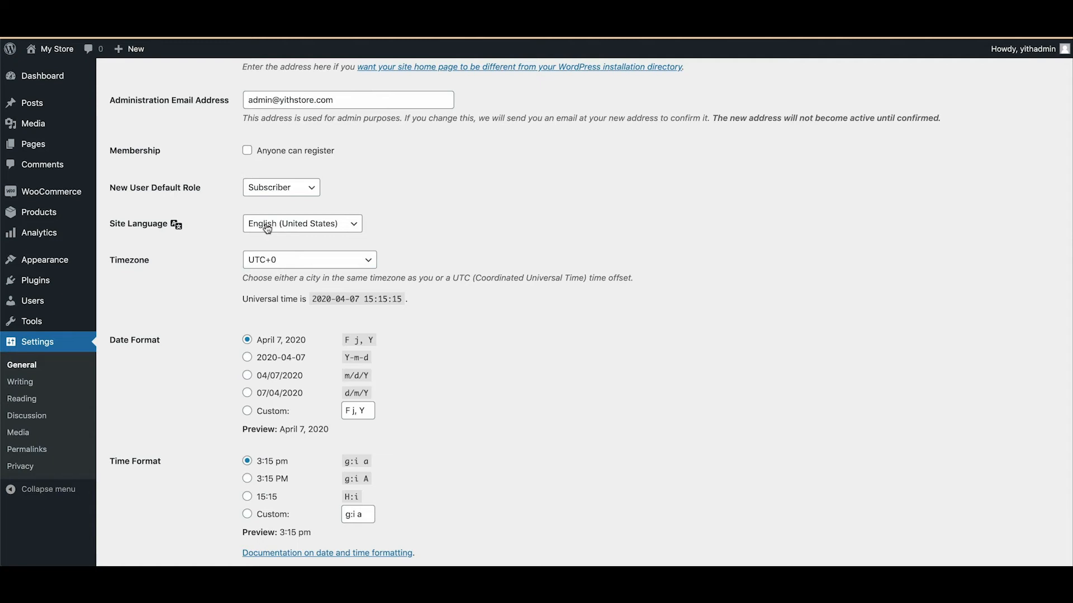
pyautogui.click(301, 224)
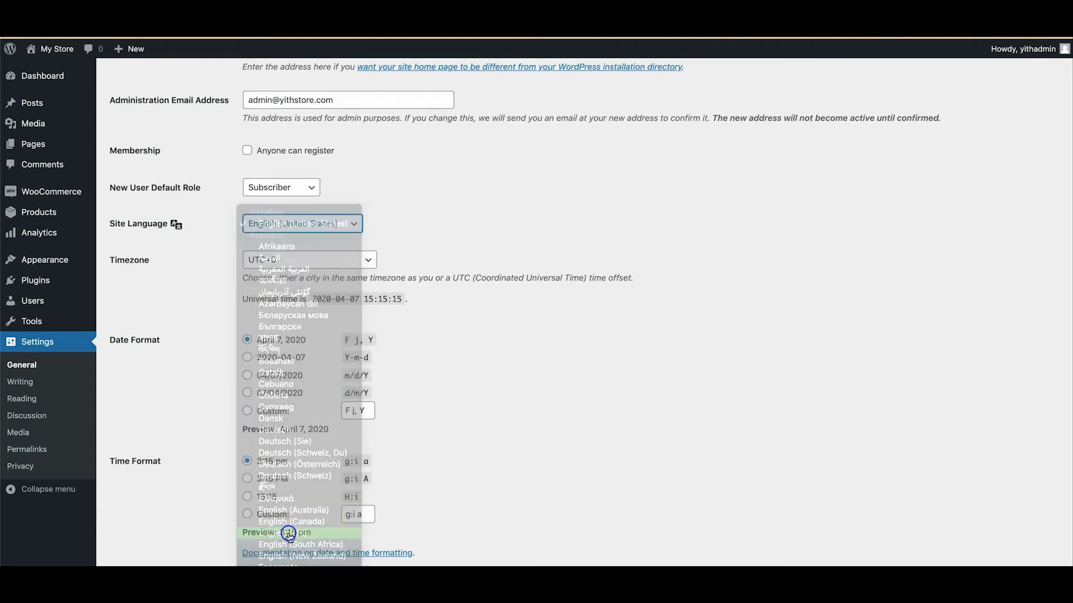
pyautogui.click(302, 224)
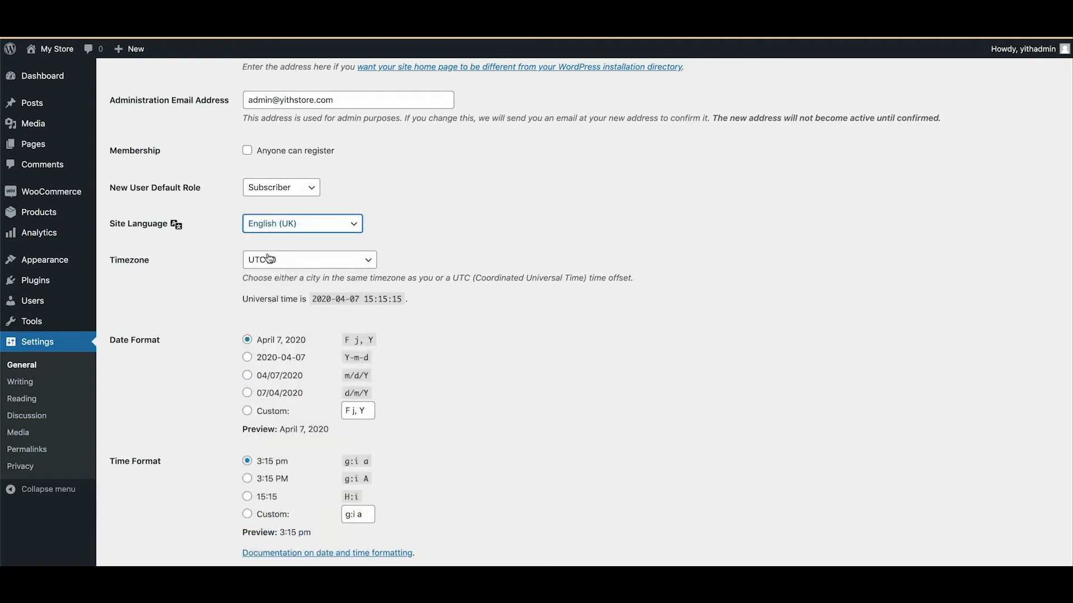
pyautogui.click(309, 260)
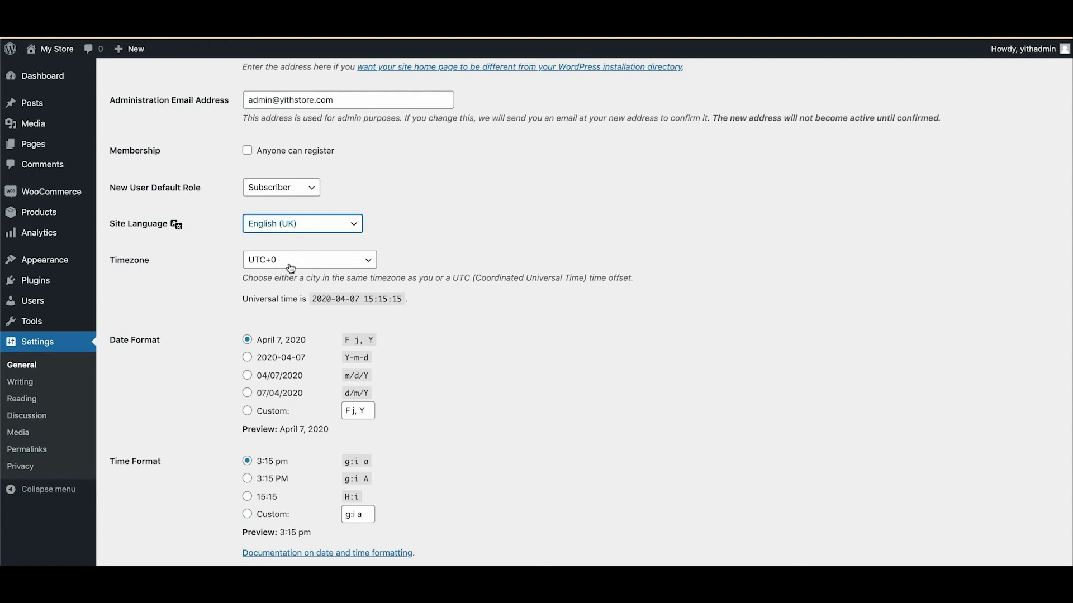
pyautogui.click(309, 259)
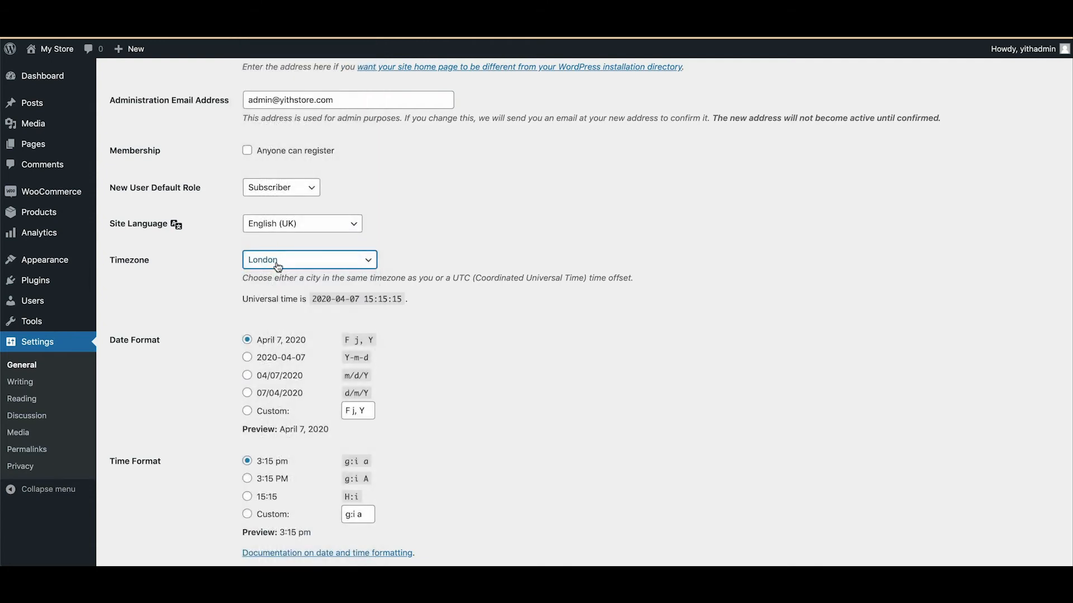
# Step: Save the General Settings changes and go to Writing Settings
pyautogui.scroll(-3)
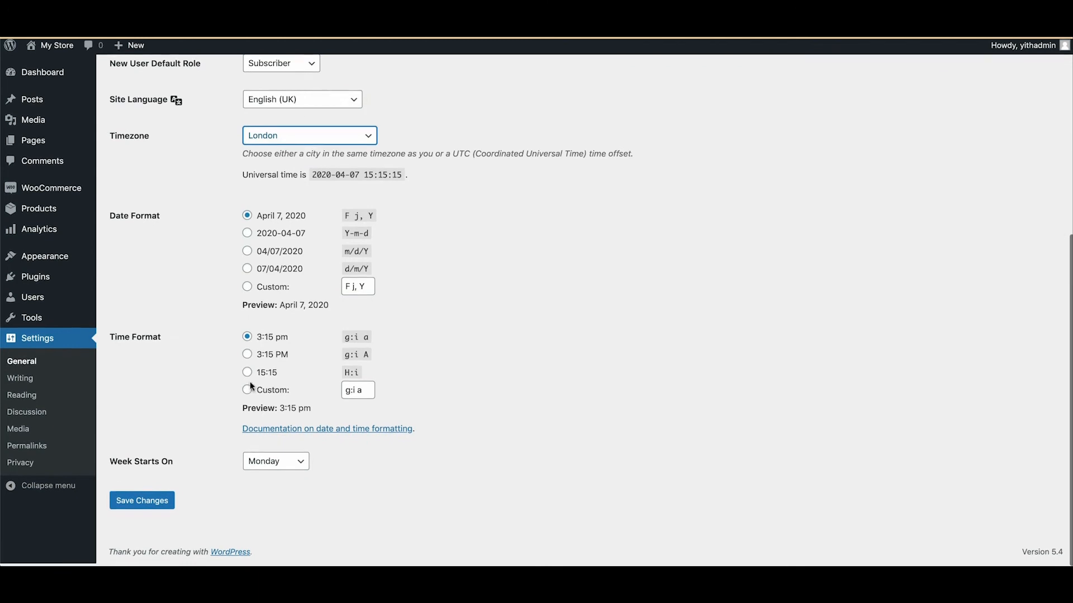
pyautogui.click(141, 504)
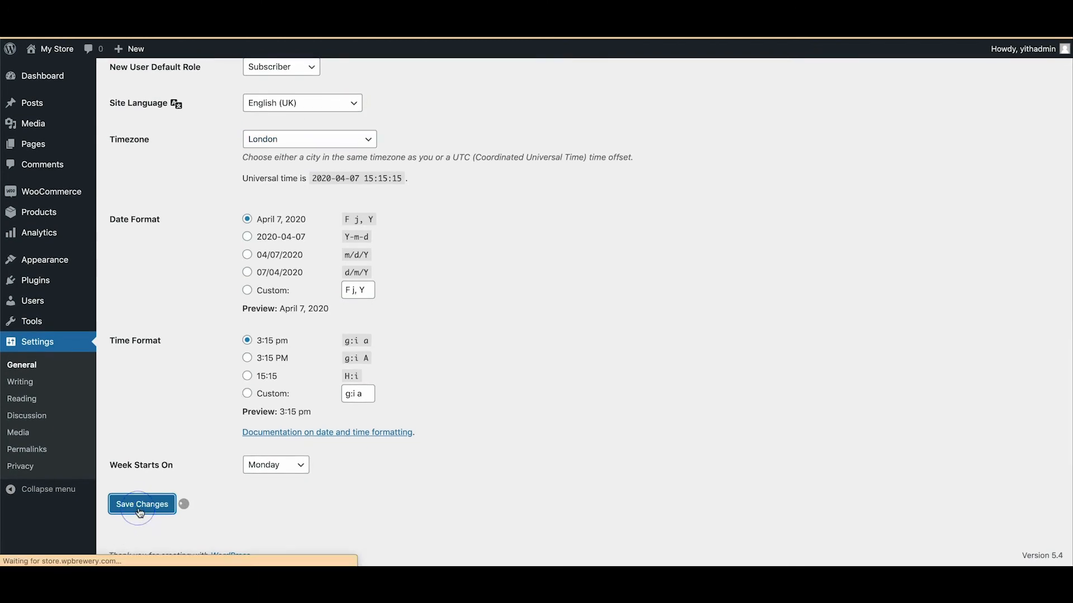
pyautogui.click(142, 503)
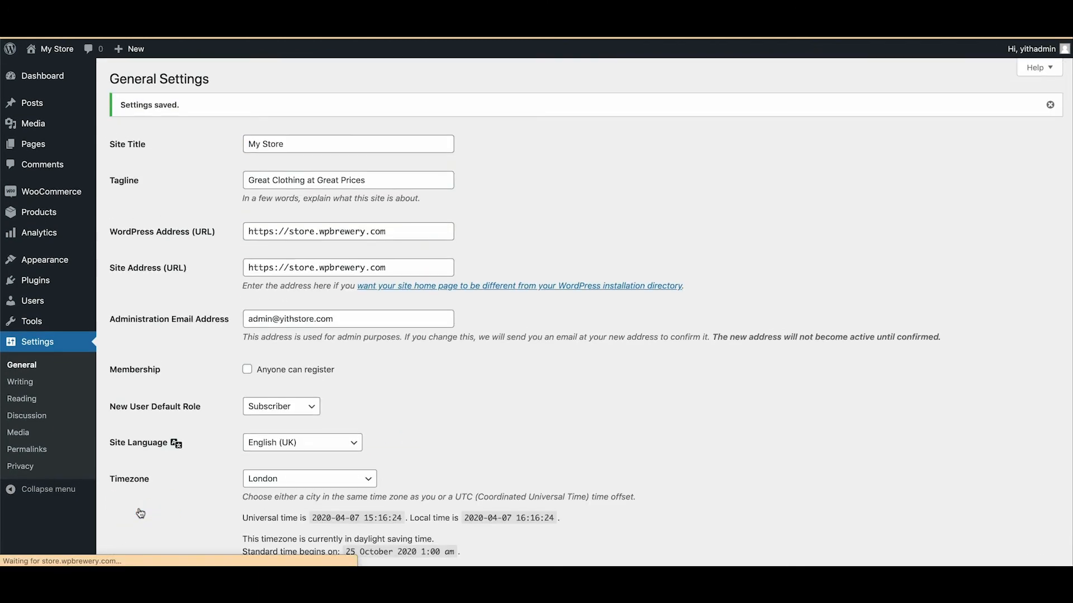
pyautogui.scroll(-3)
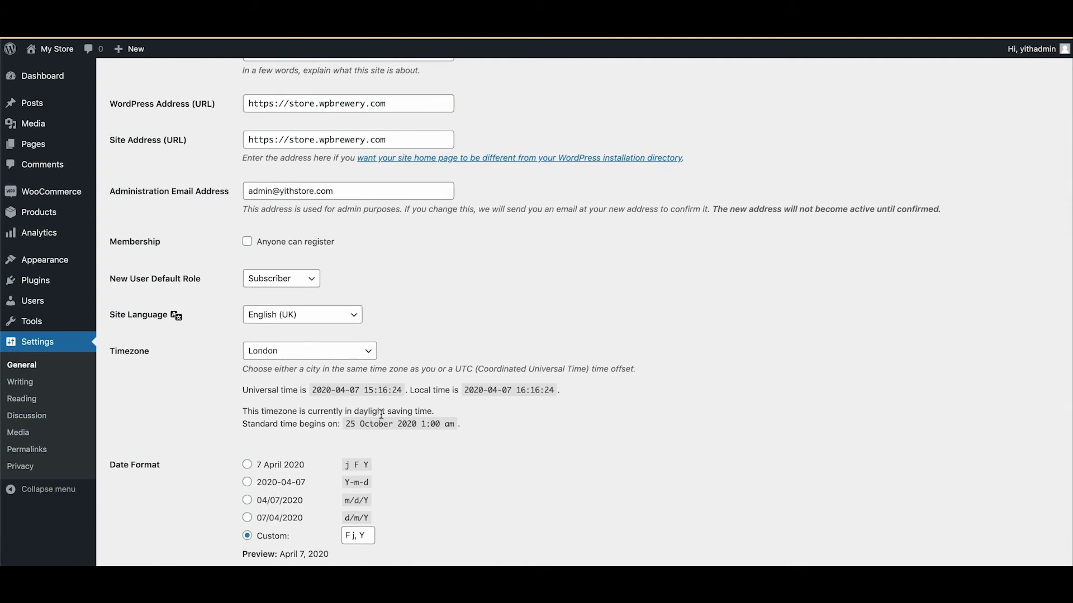
pyautogui.click(20, 382)
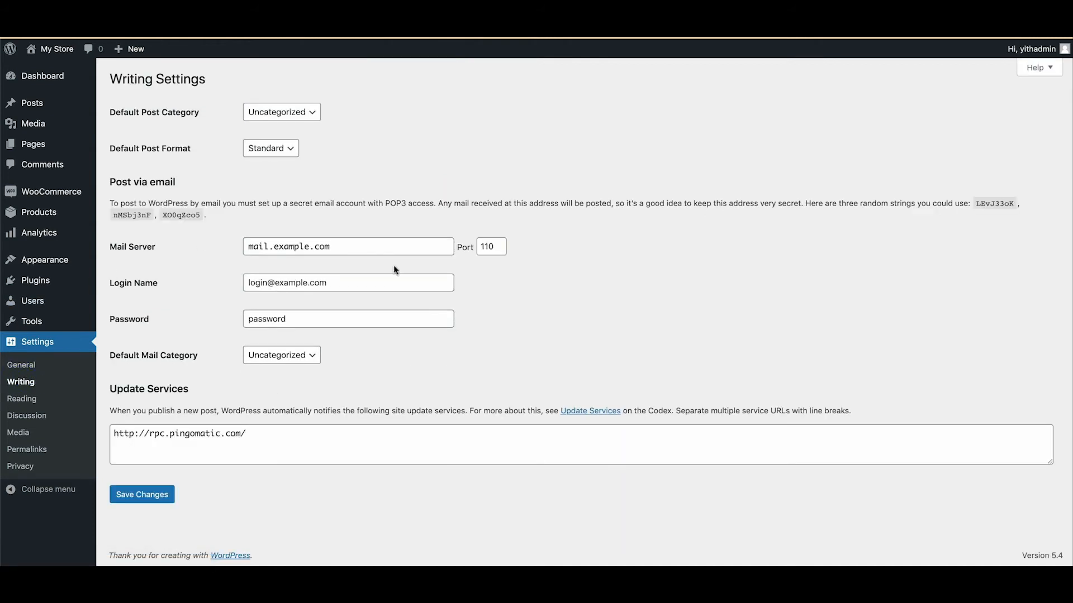
pyautogui.moveTo(21, 404)
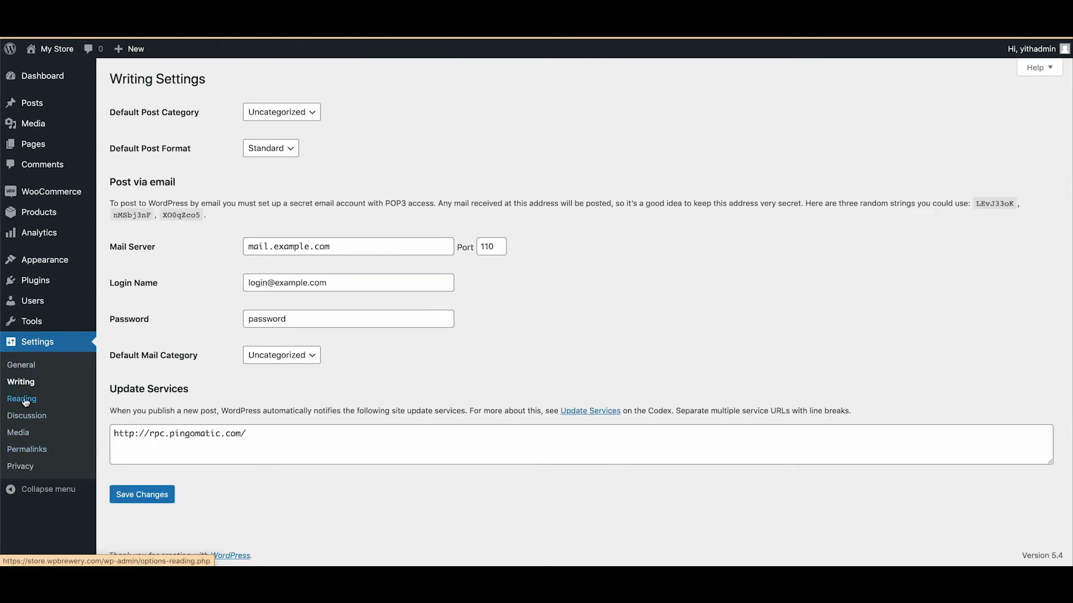
# Step: In Reading Settings, choose 'A static page' with Shop as Homepage, and save
pyautogui.click(22, 399)
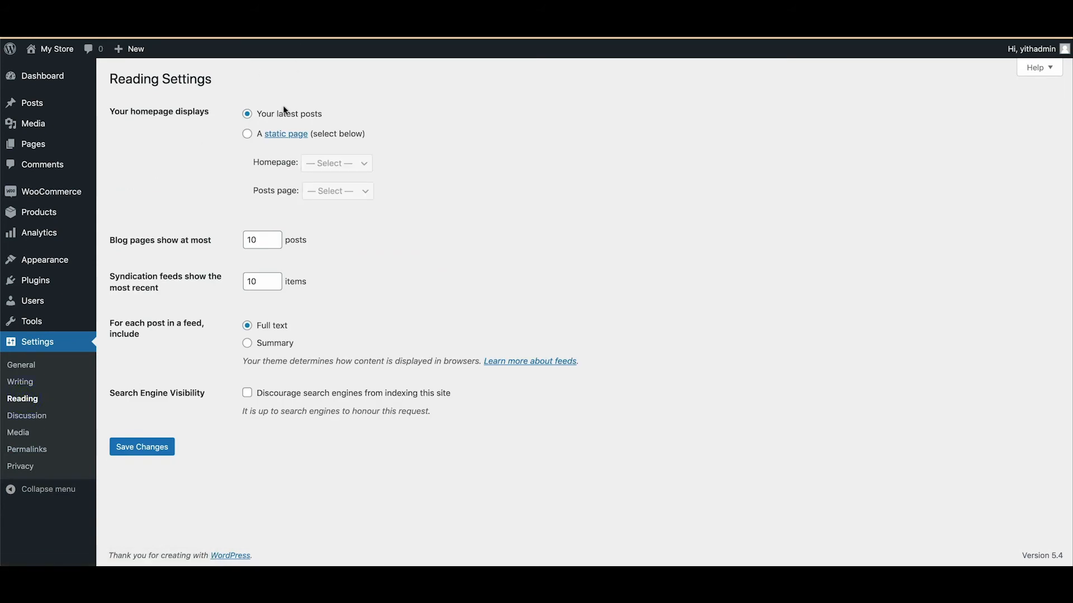
pyautogui.moveTo(217, 109)
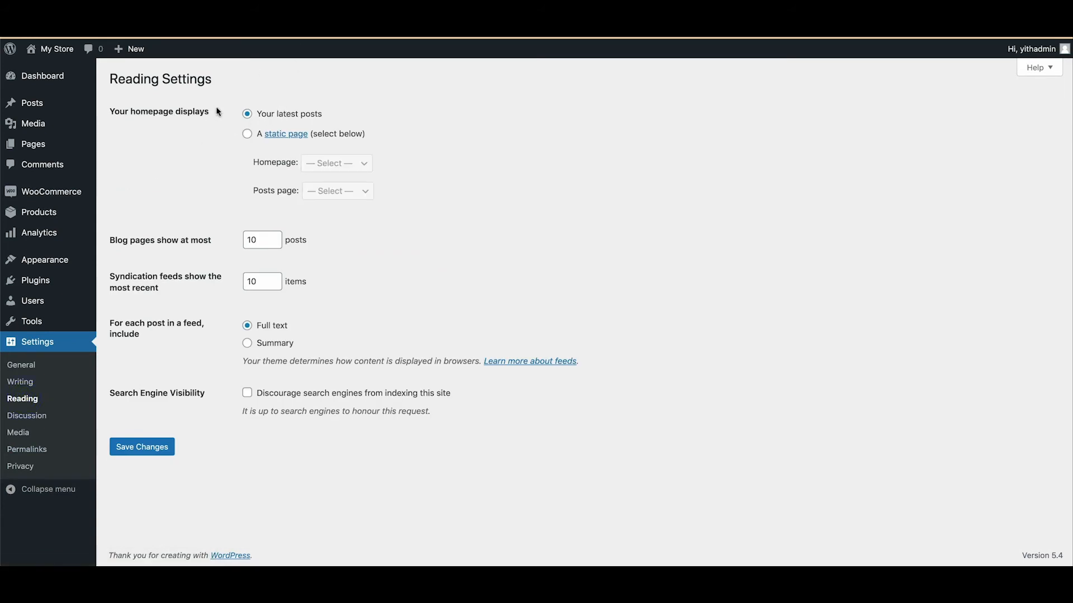
pyautogui.moveTo(253, 119)
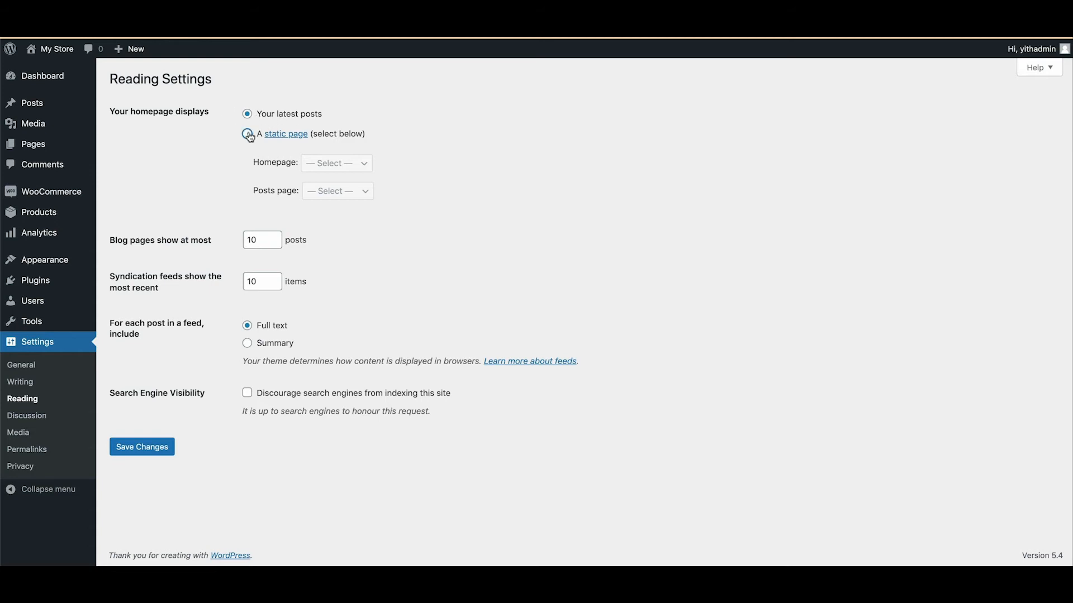
pyautogui.click(247, 135)
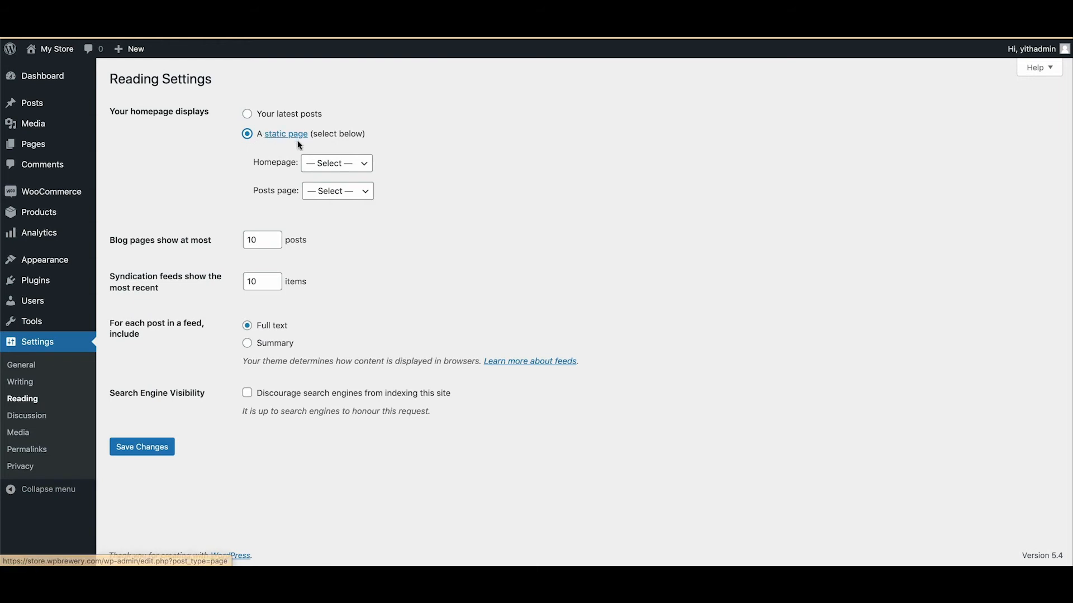
pyautogui.click(337, 163)
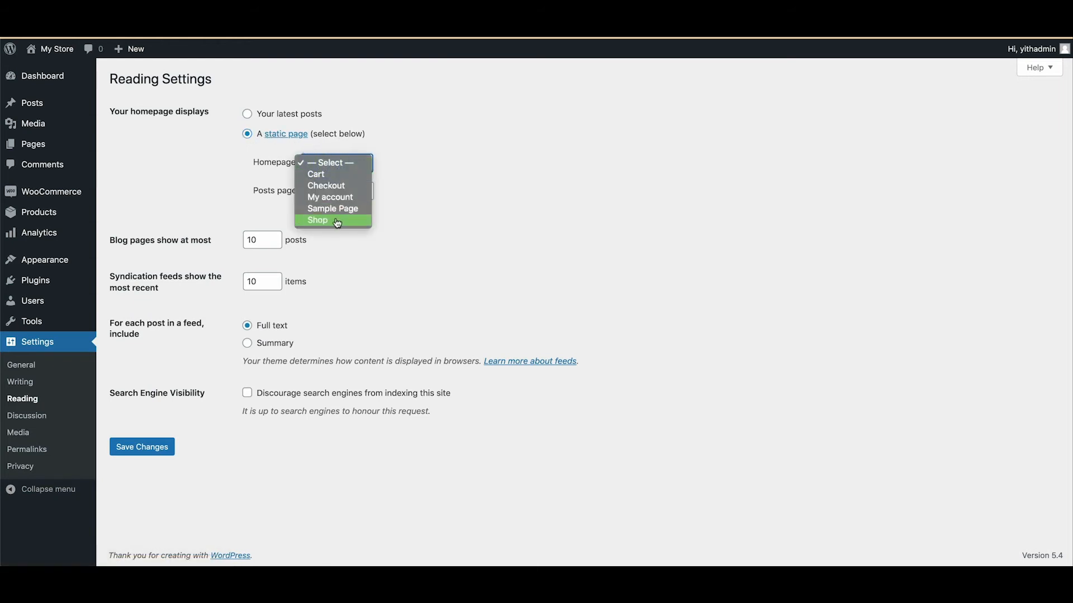
pyautogui.click(317, 221)
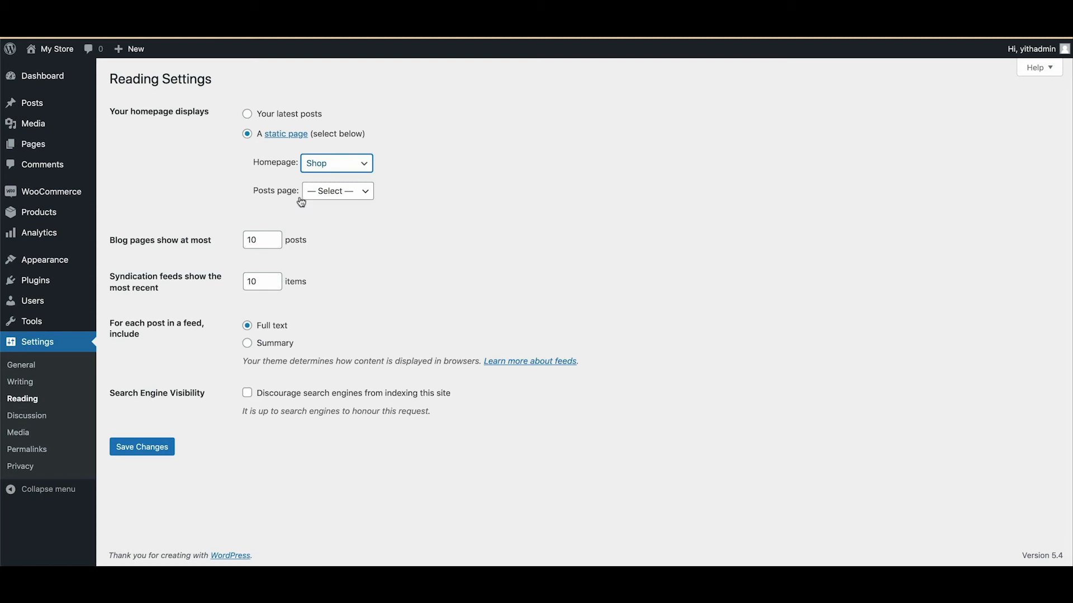
pyautogui.moveTo(312, 199)
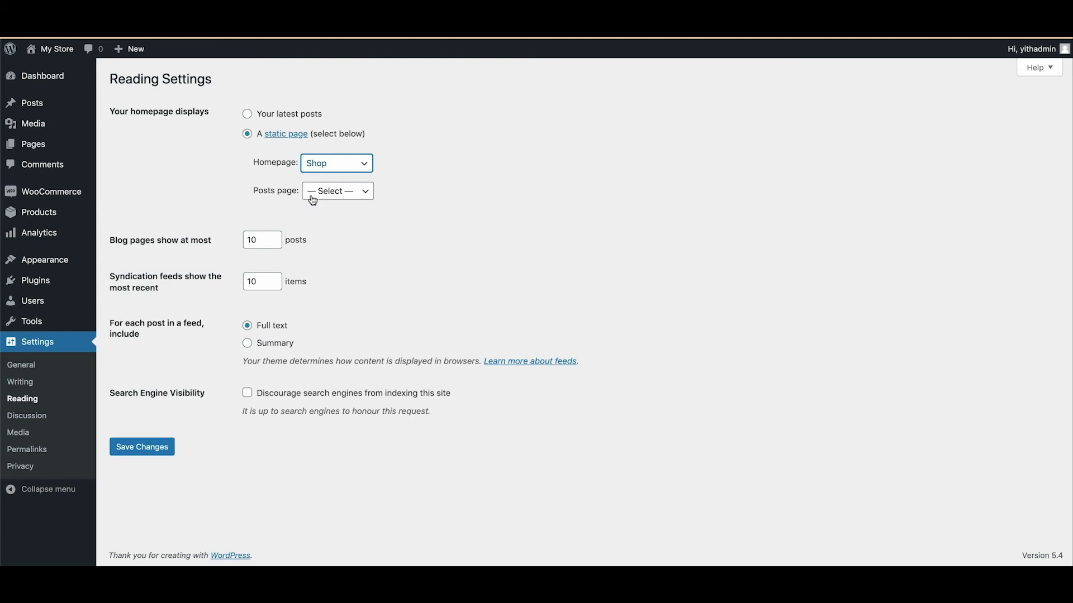
pyautogui.moveTo(277, 205)
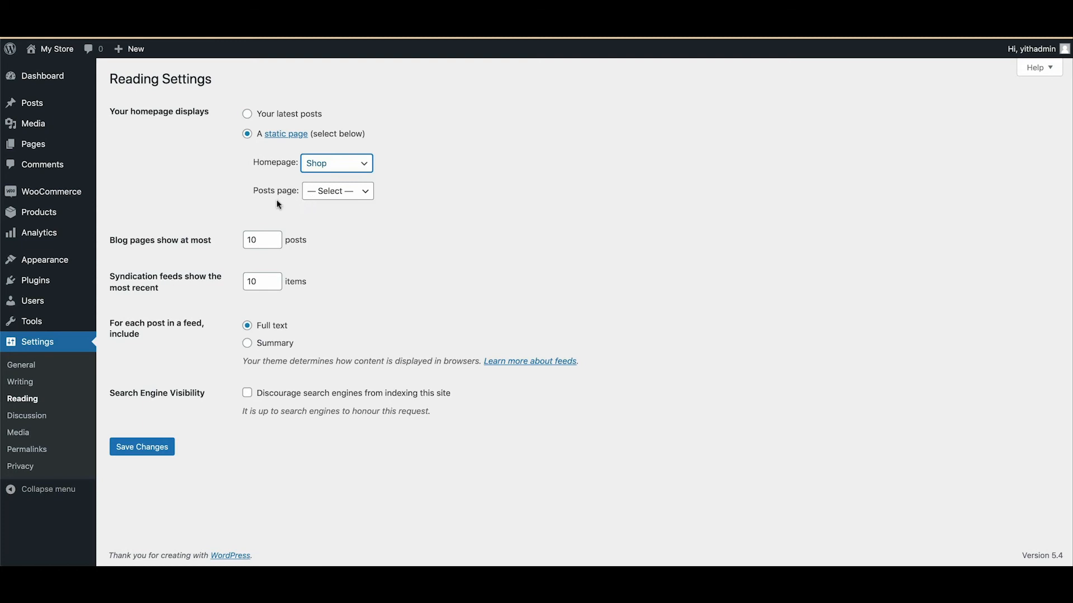
pyautogui.click(142, 447)
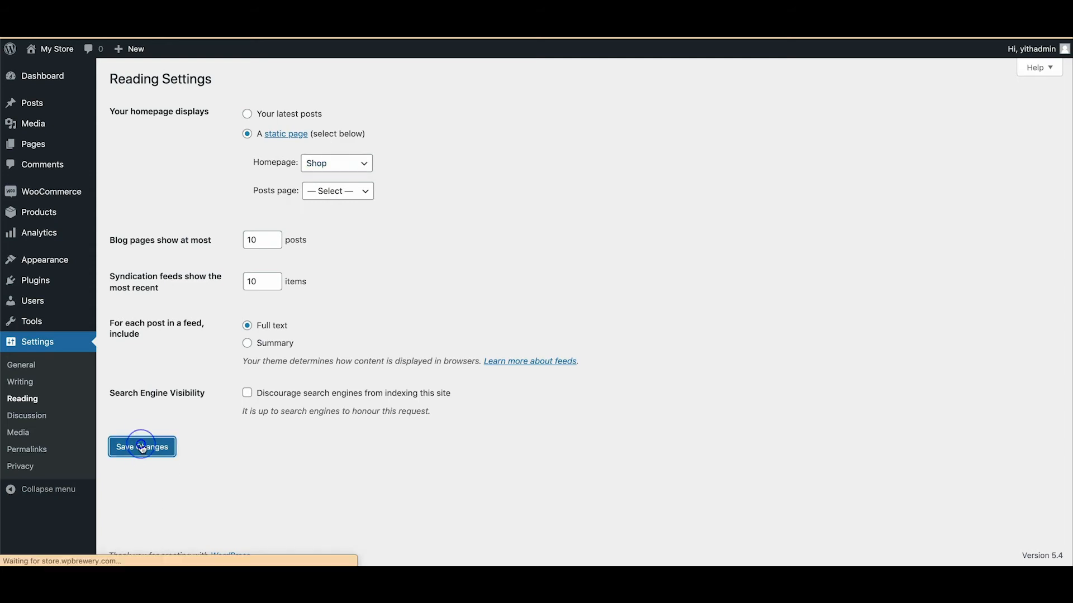
pyautogui.click(142, 447)
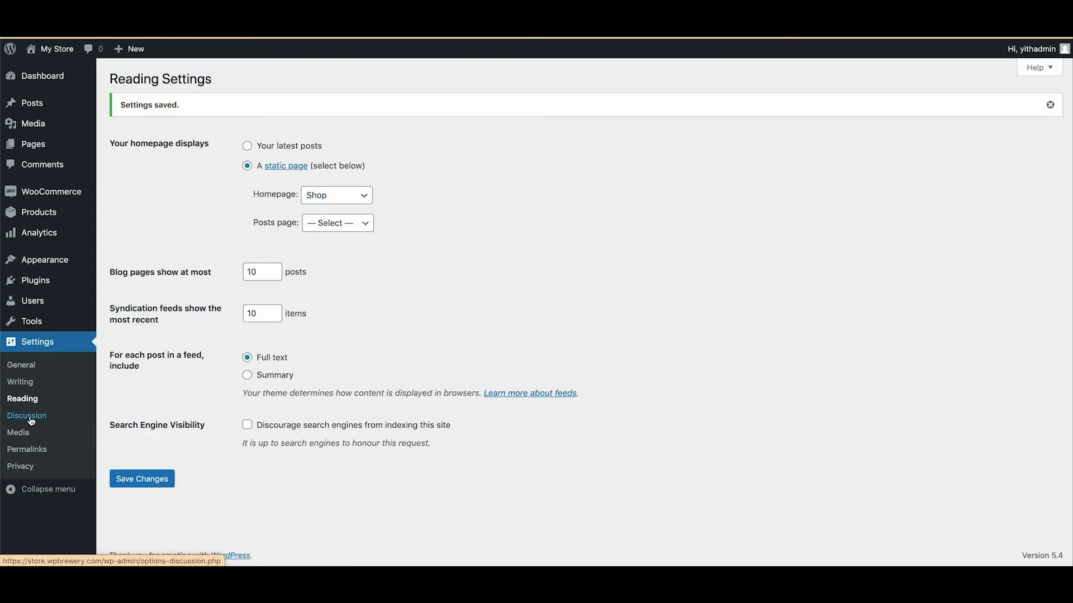
# Step: Turn off pingbacks and comments on new posts, require registration, choose Blank avatar, and save
pyautogui.click(27, 415)
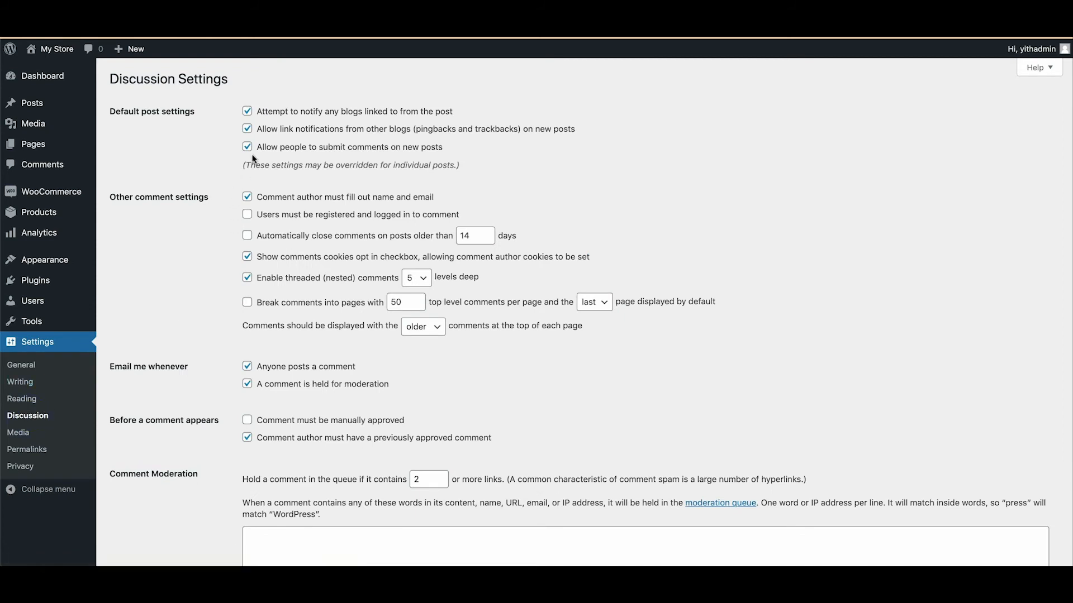
pyautogui.click(247, 127)
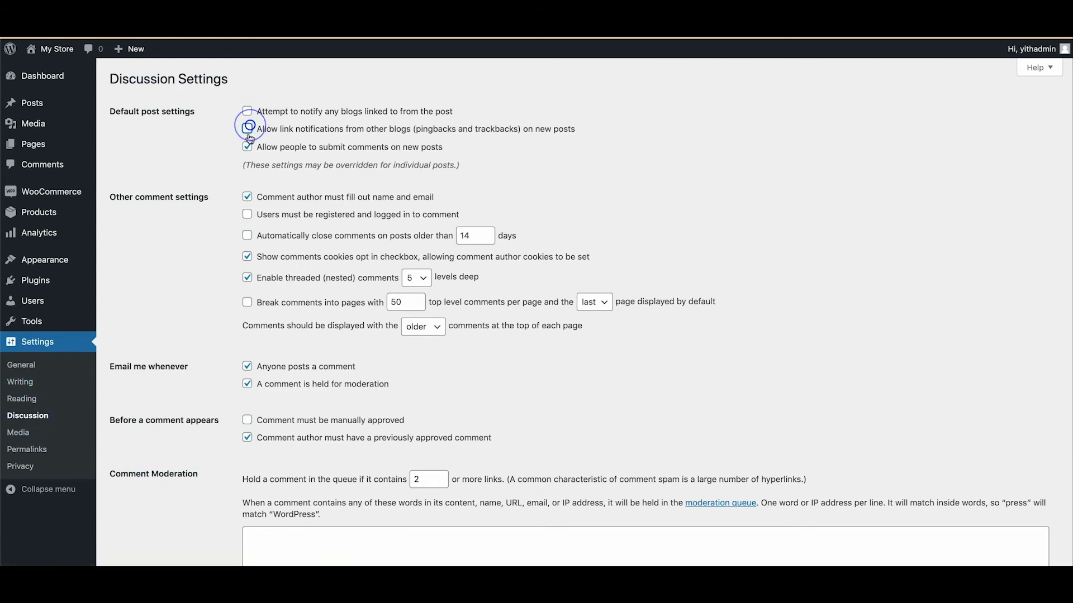
pyautogui.click(247, 146)
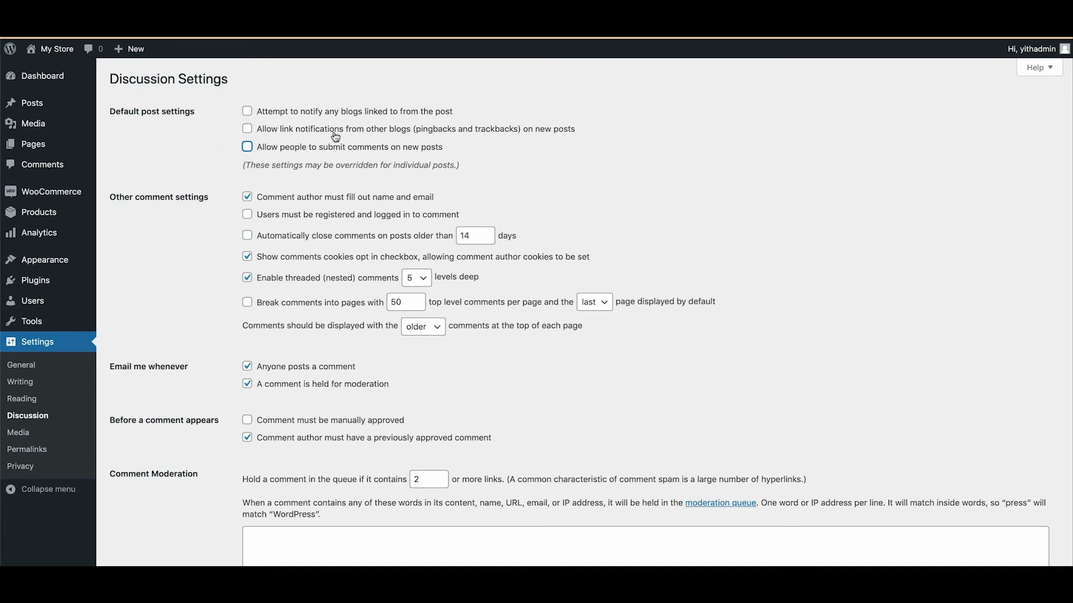
pyautogui.moveTo(320, 138)
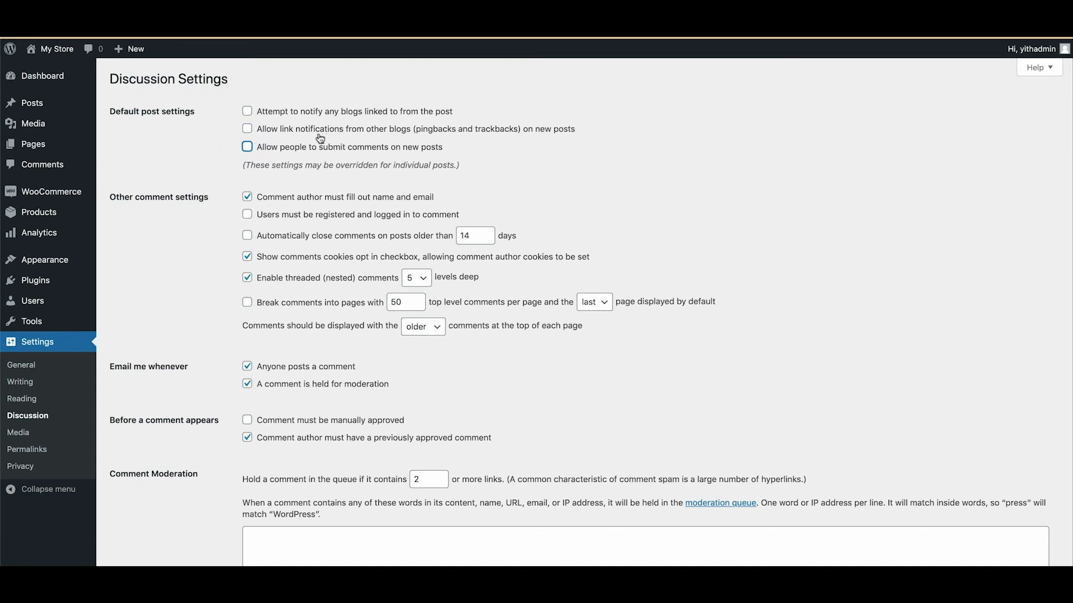
pyautogui.moveTo(357, 151)
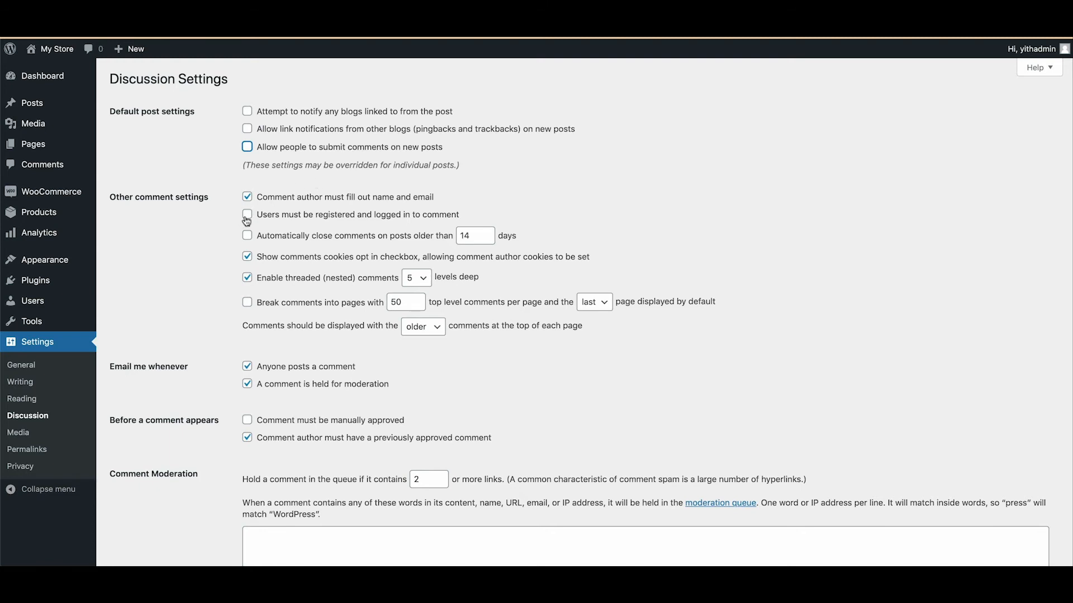
pyautogui.click(247, 215)
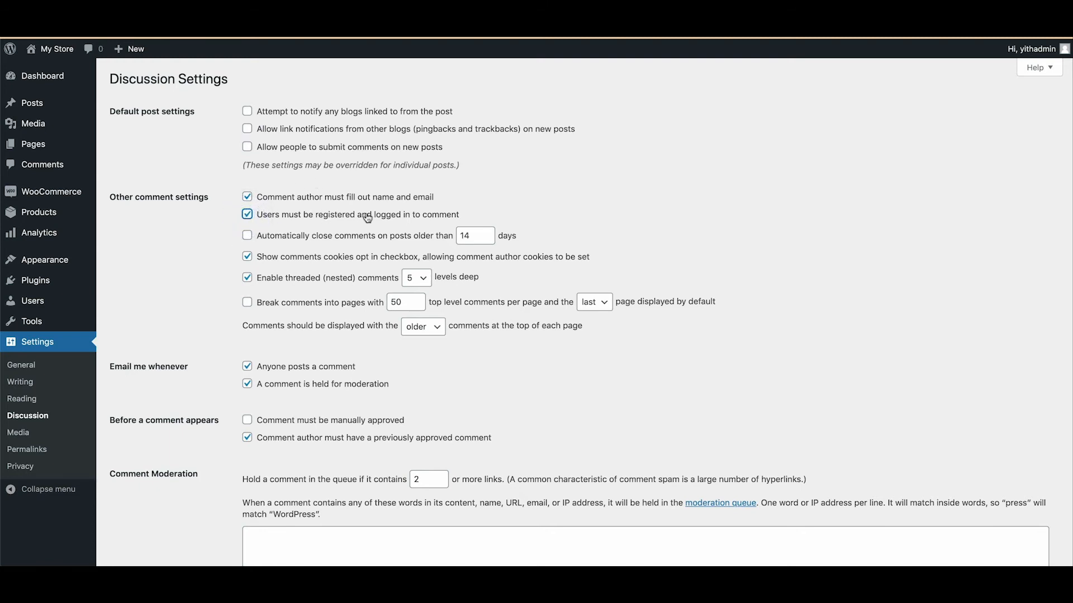
pyautogui.moveTo(435, 221)
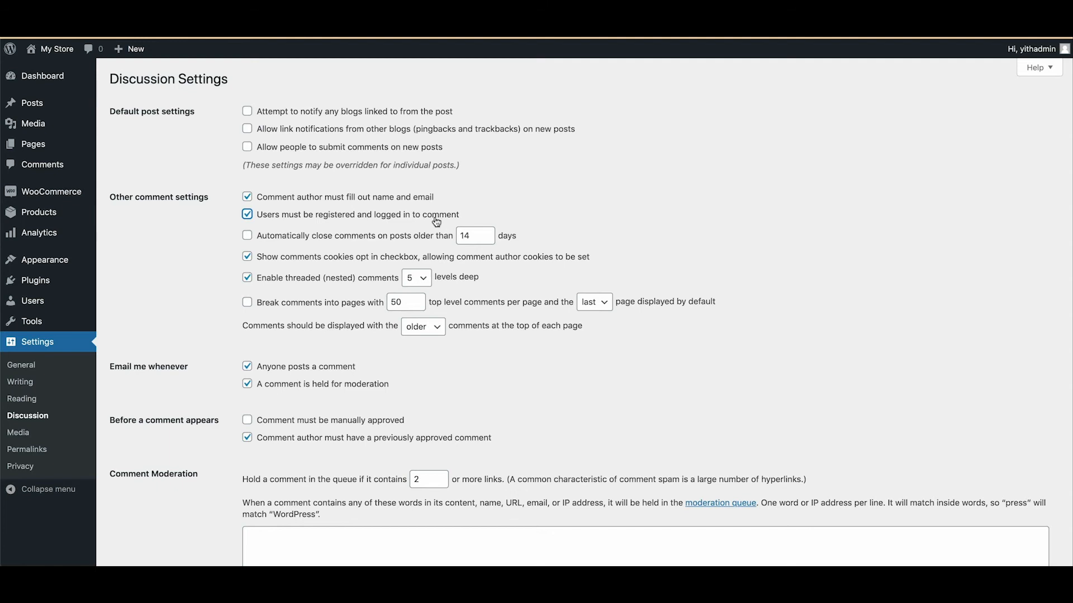
pyautogui.moveTo(290, 206)
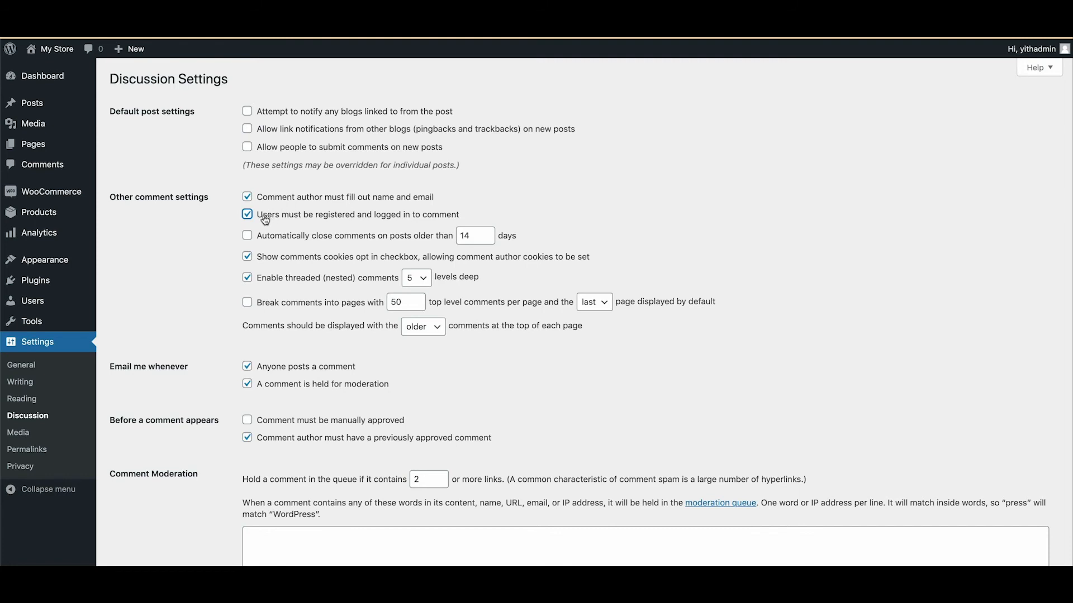
pyautogui.moveTo(132, 352)
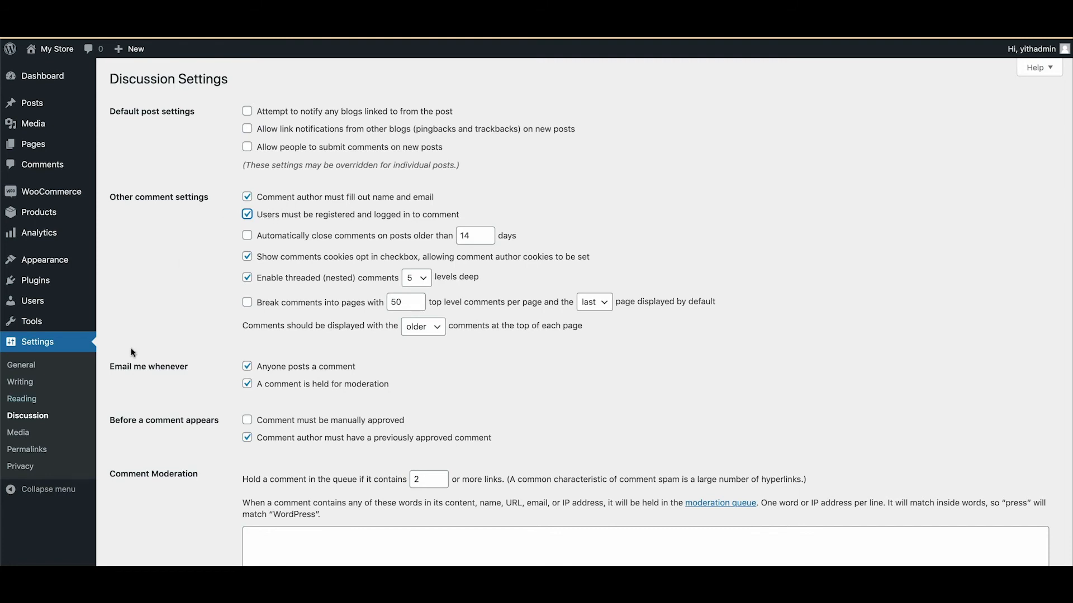
pyautogui.scroll(-3)
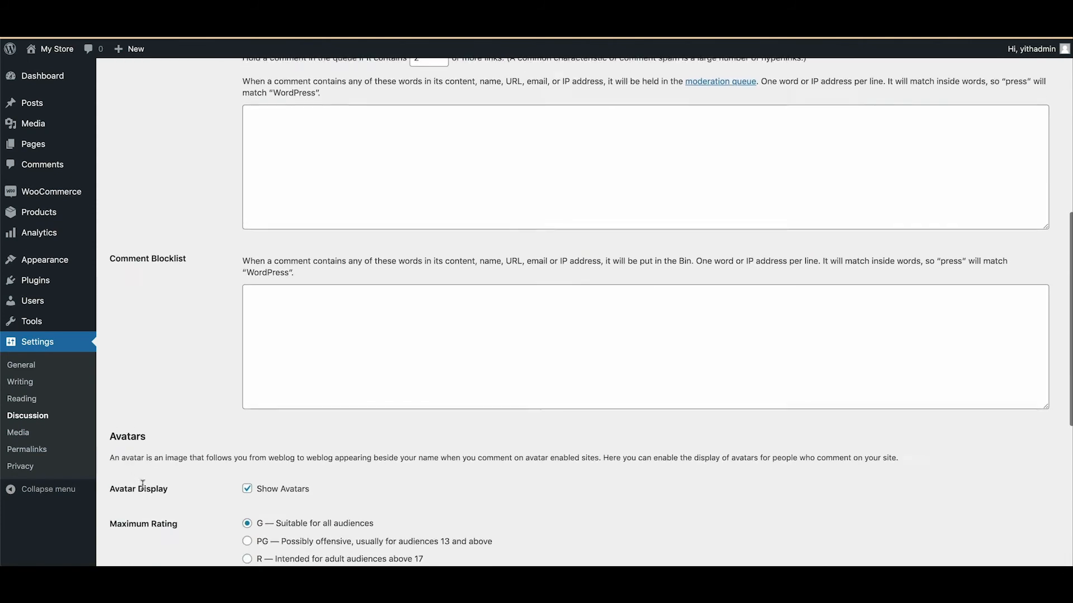
pyautogui.scroll(-3)
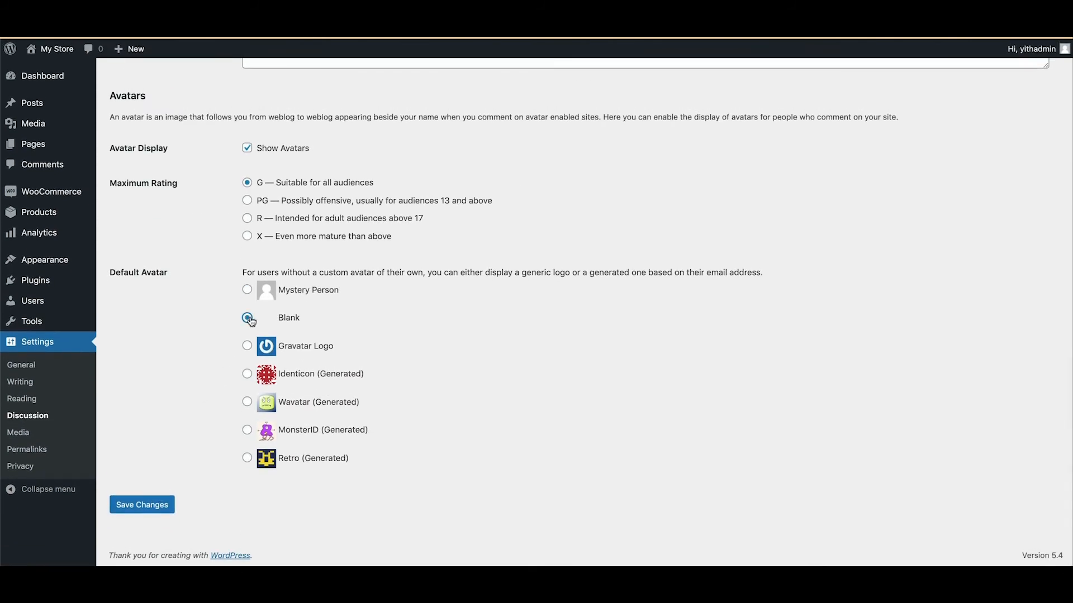
pyautogui.click(141, 505)
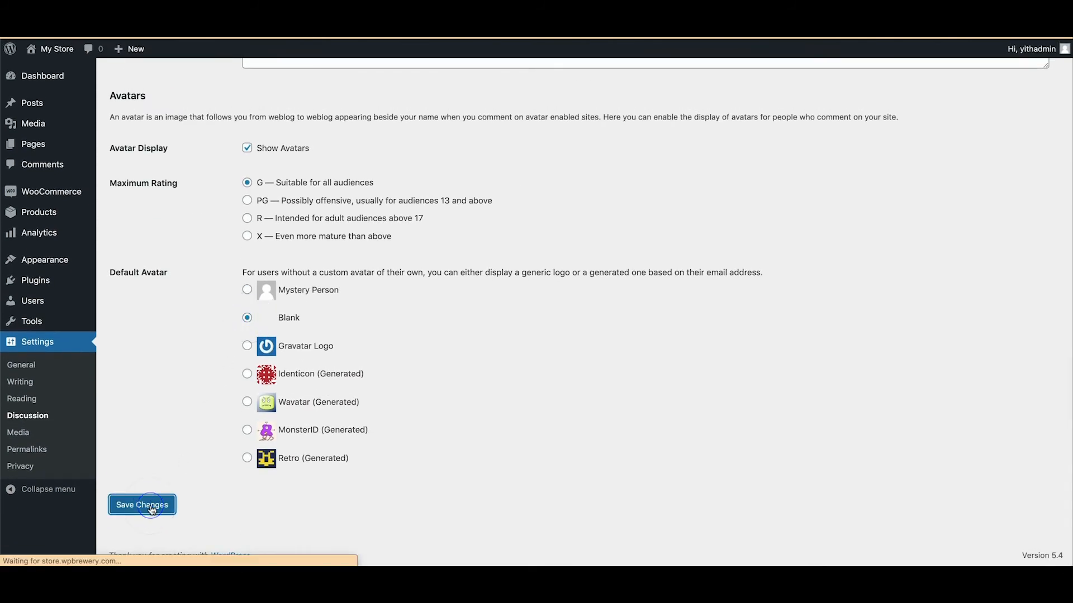
pyautogui.click(141, 505)
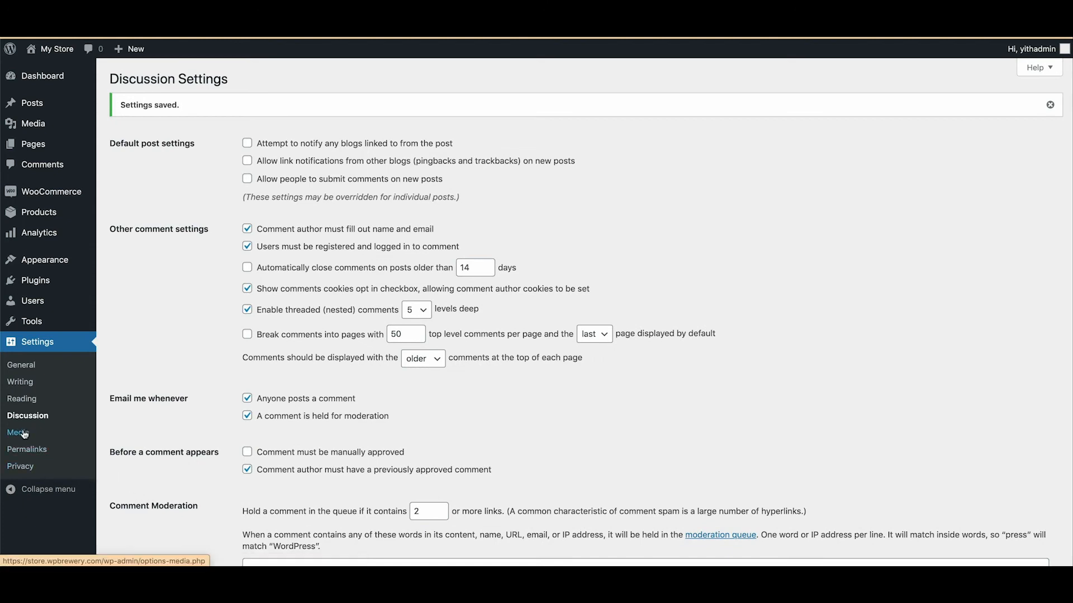
# Step: Save the Media settings unchanged at their defaults
pyautogui.click(18, 432)
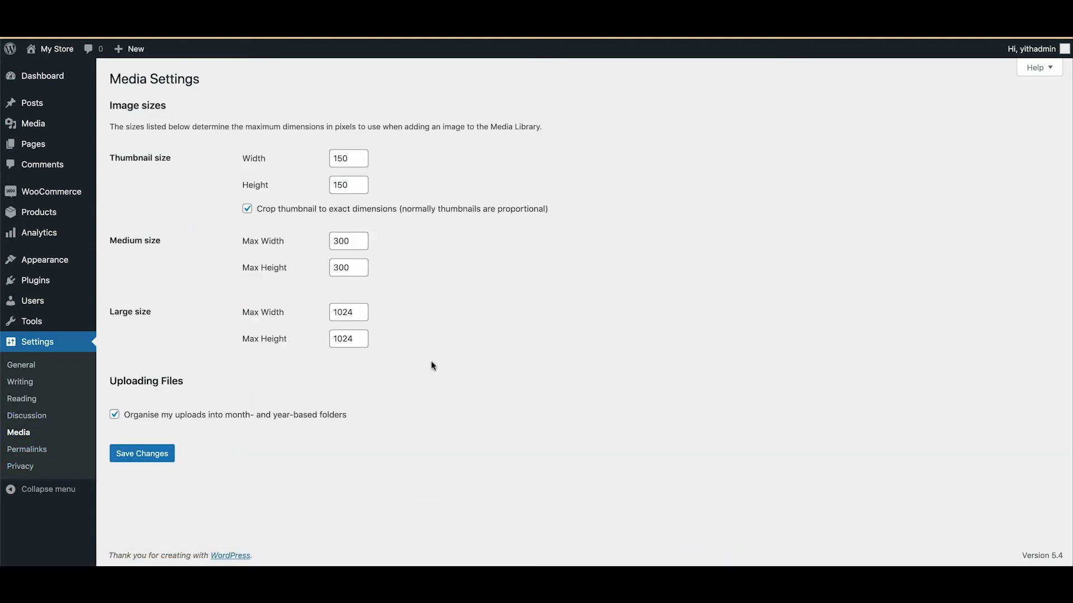
pyautogui.moveTo(128, 446)
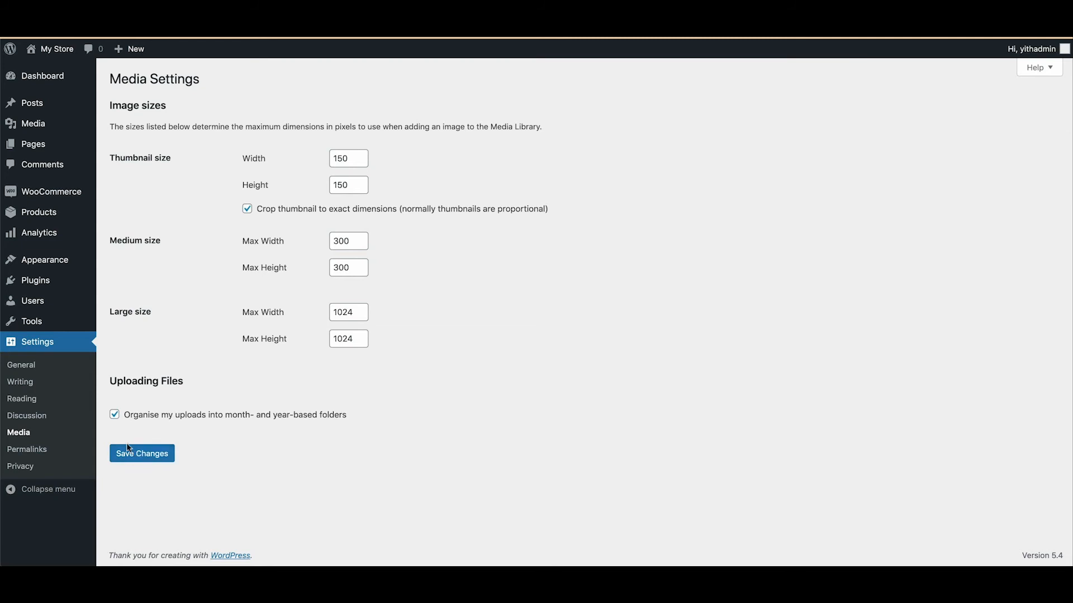
pyautogui.click(27, 449)
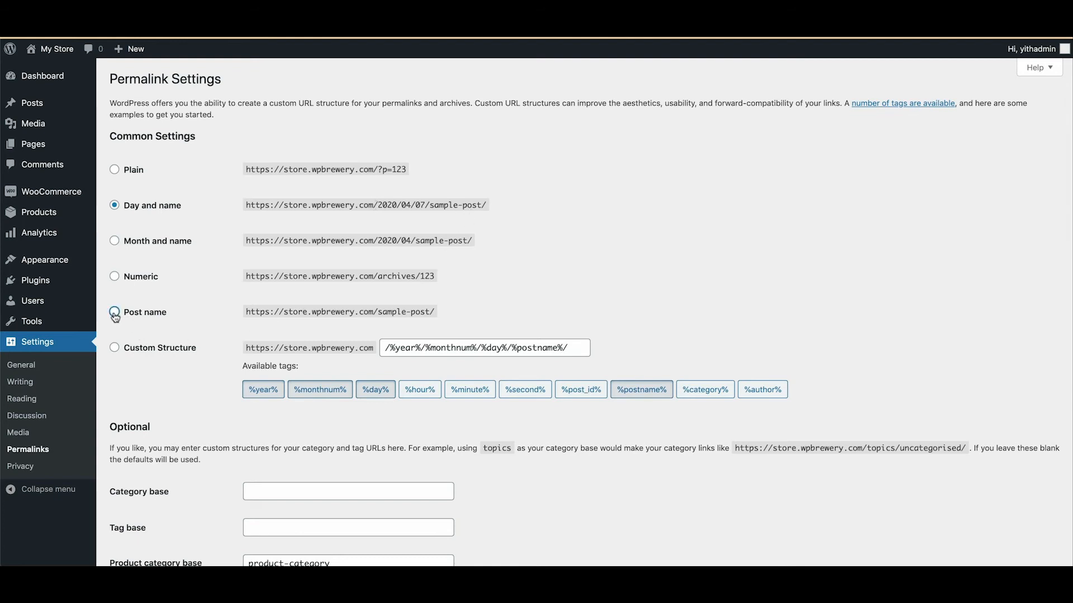
# Step: Select the 'Post name' permalink structure and save the permalink settings
pyautogui.click(115, 312)
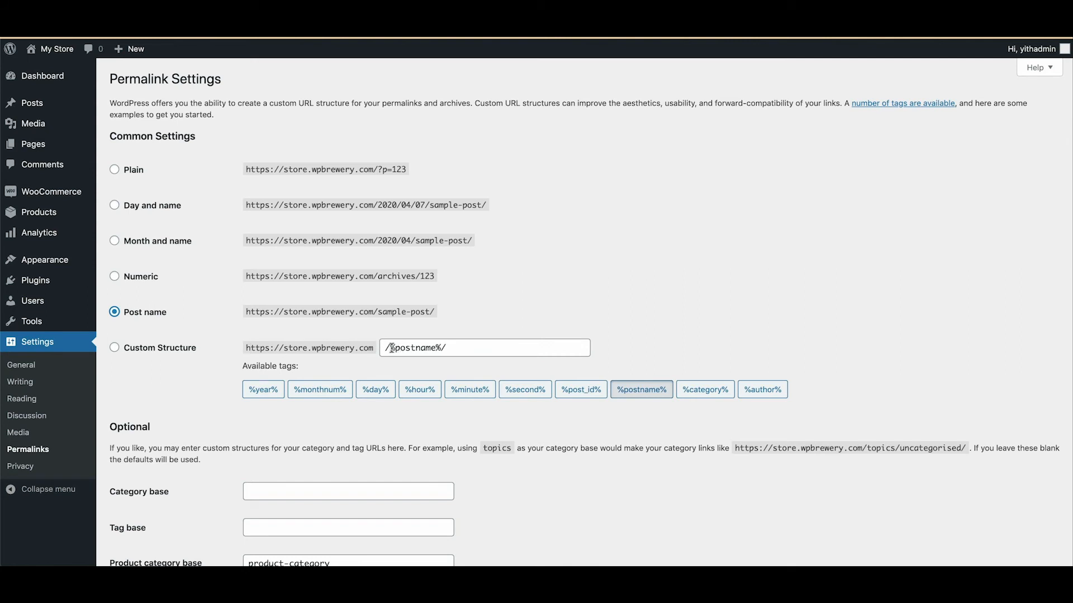
pyautogui.scroll(-3)
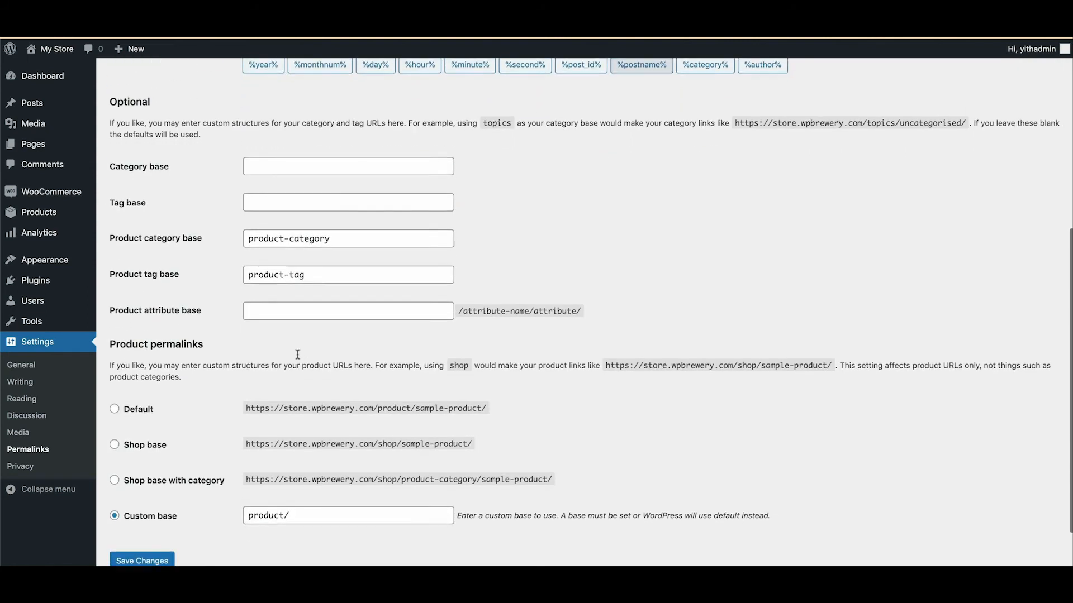
pyautogui.scroll(-3)
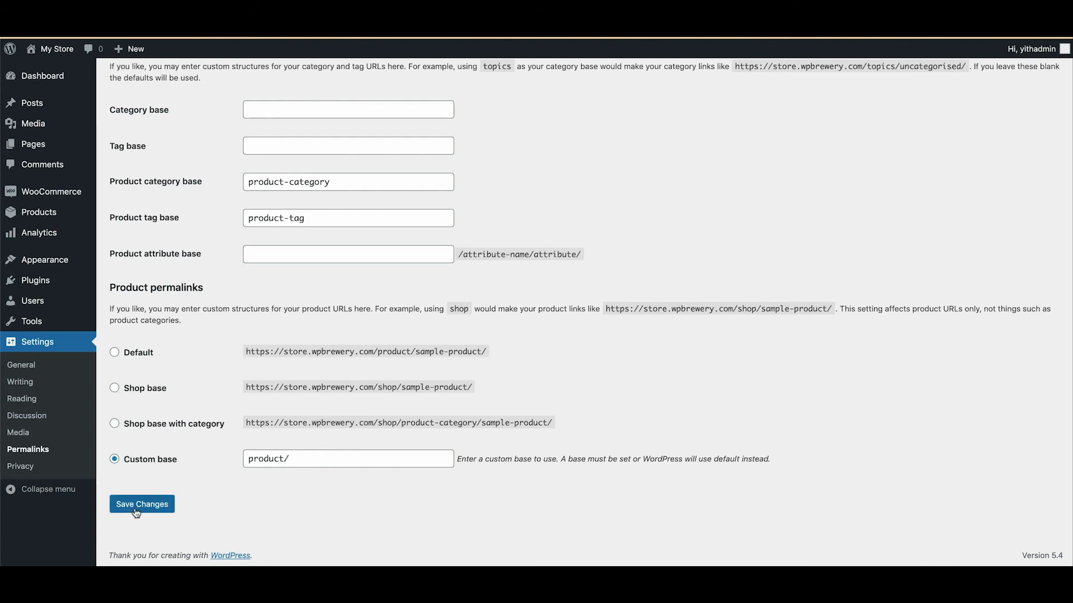
pyautogui.click(134, 508)
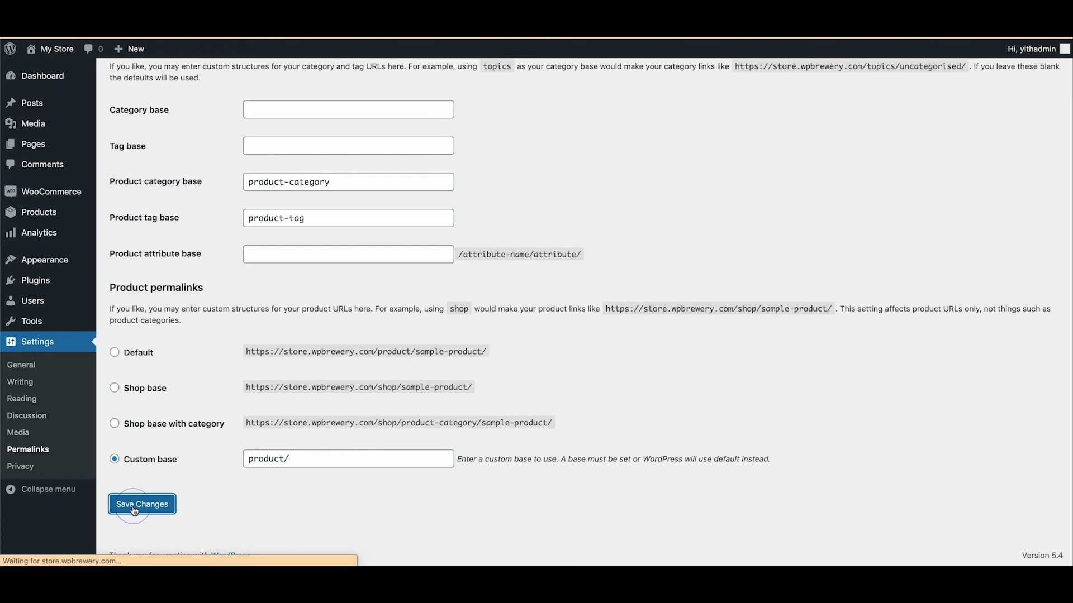
pyautogui.click(142, 503)
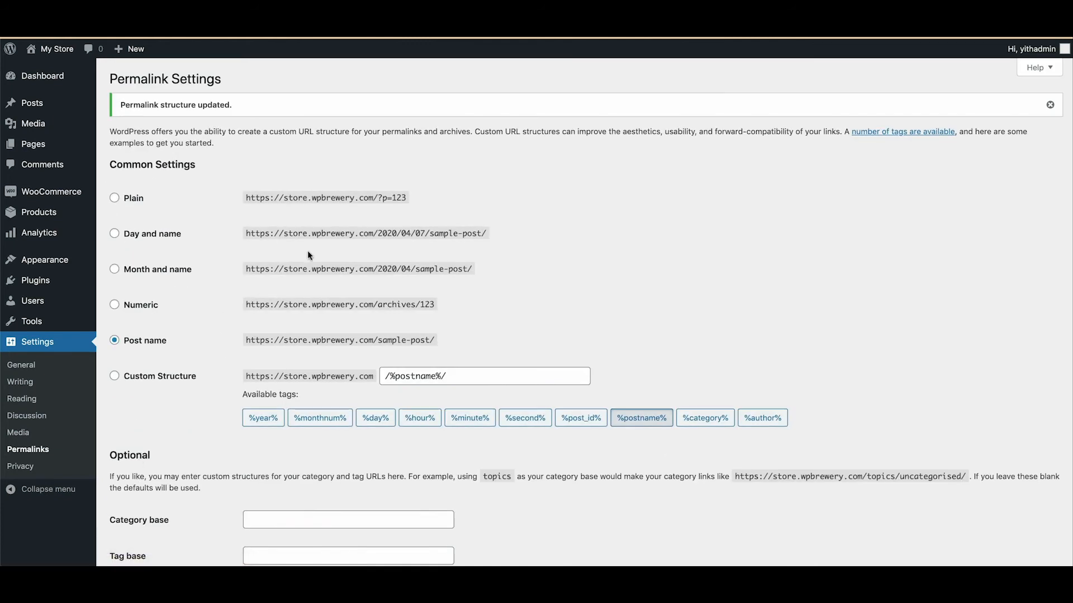
pyautogui.scroll(-3)
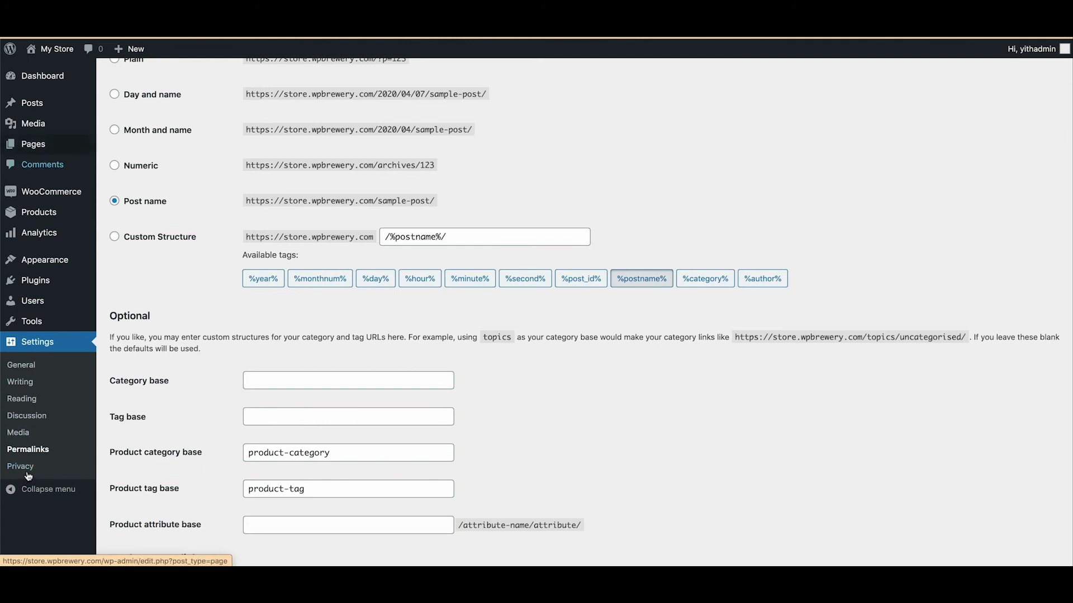
pyautogui.moveTo(32, 144)
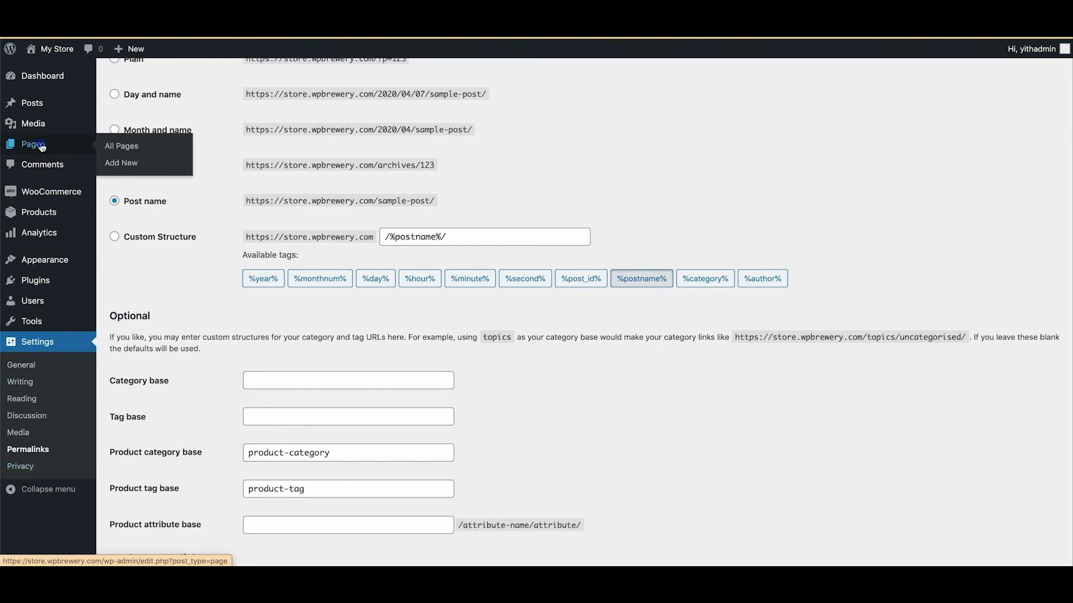
# Step: Quick Edit the Privacy Policy page in All Pages and change its status to Published
pyautogui.click(121, 146)
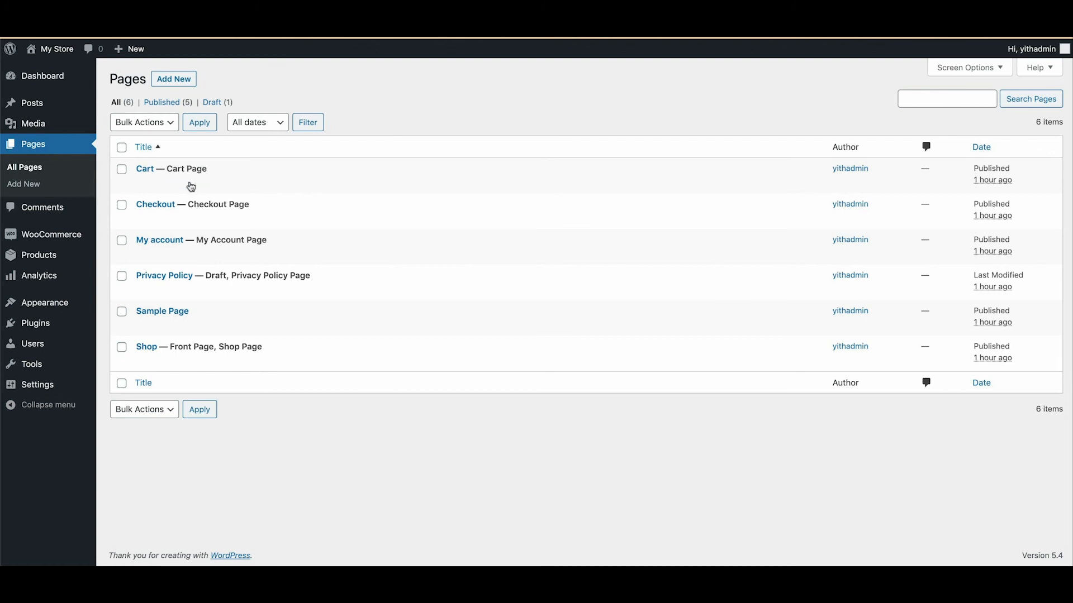
pyautogui.moveTo(146, 170)
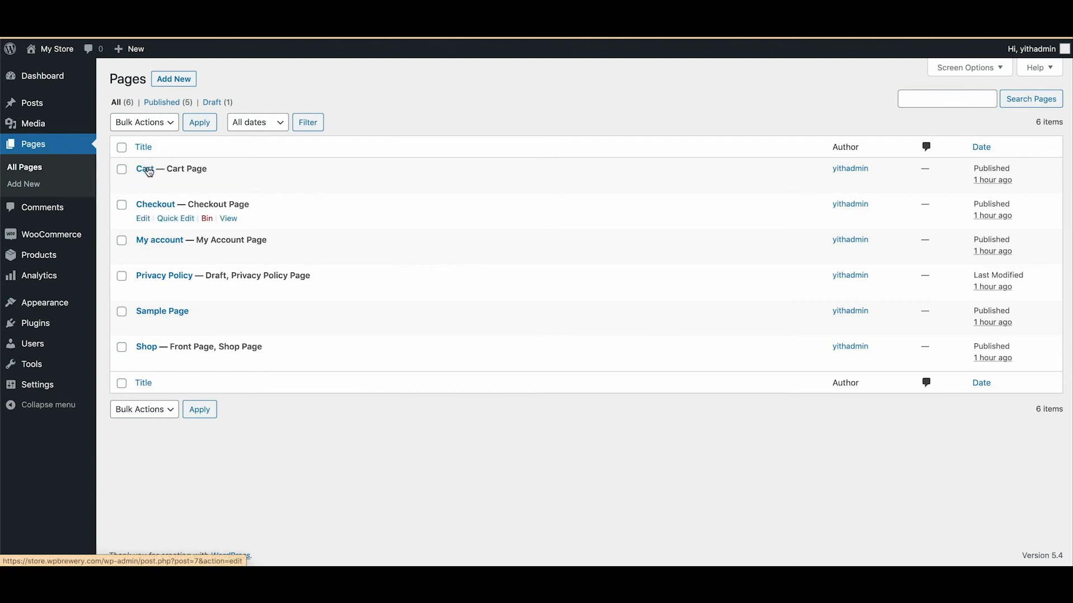
pyautogui.moveTo(178, 356)
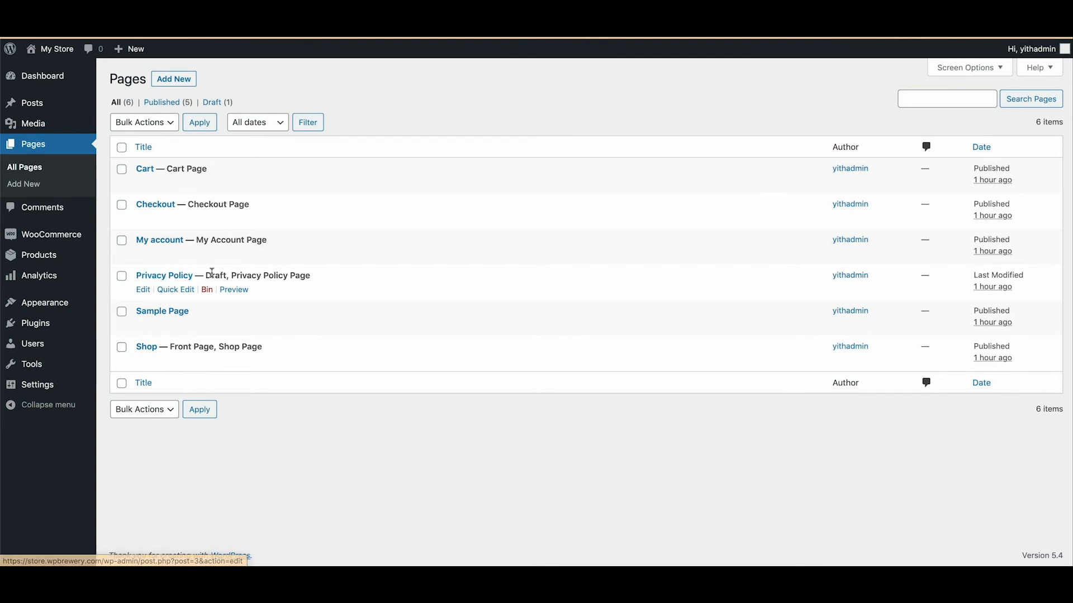
pyautogui.click(175, 289)
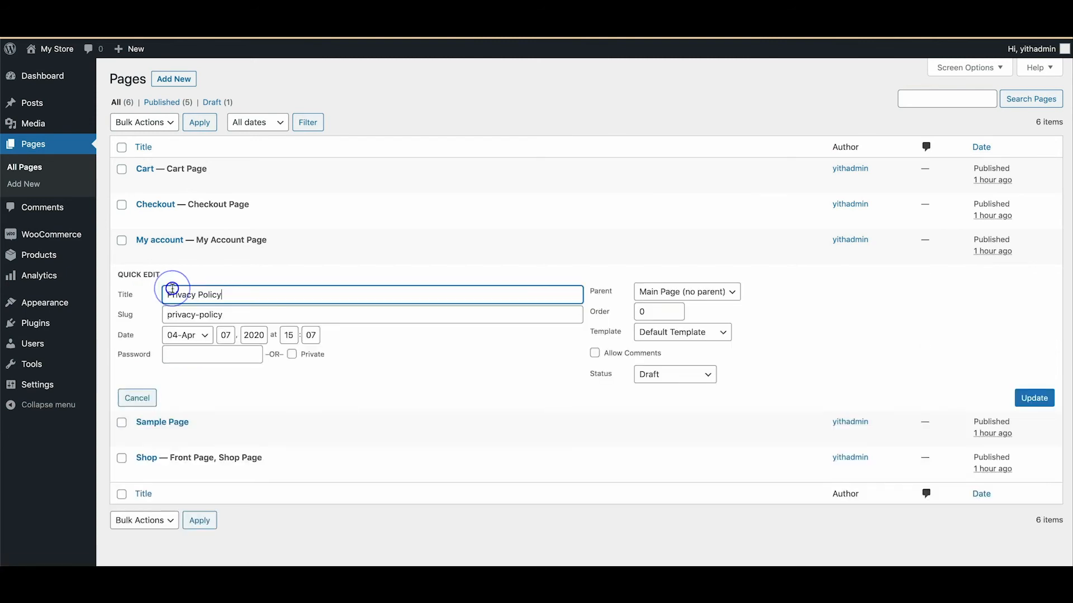
pyautogui.click(675, 374)
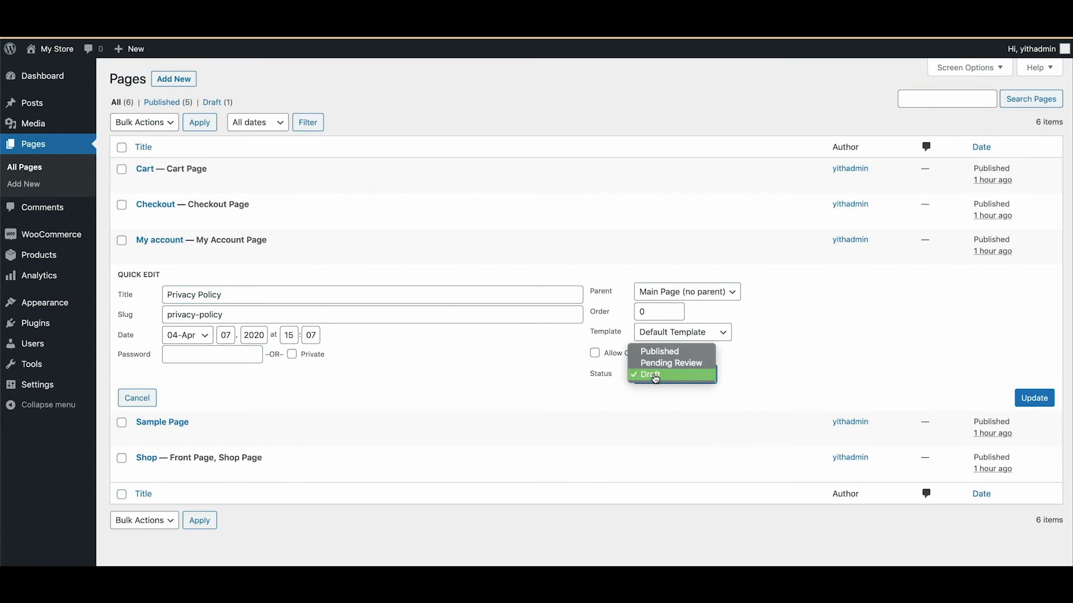
pyautogui.click(659, 351)
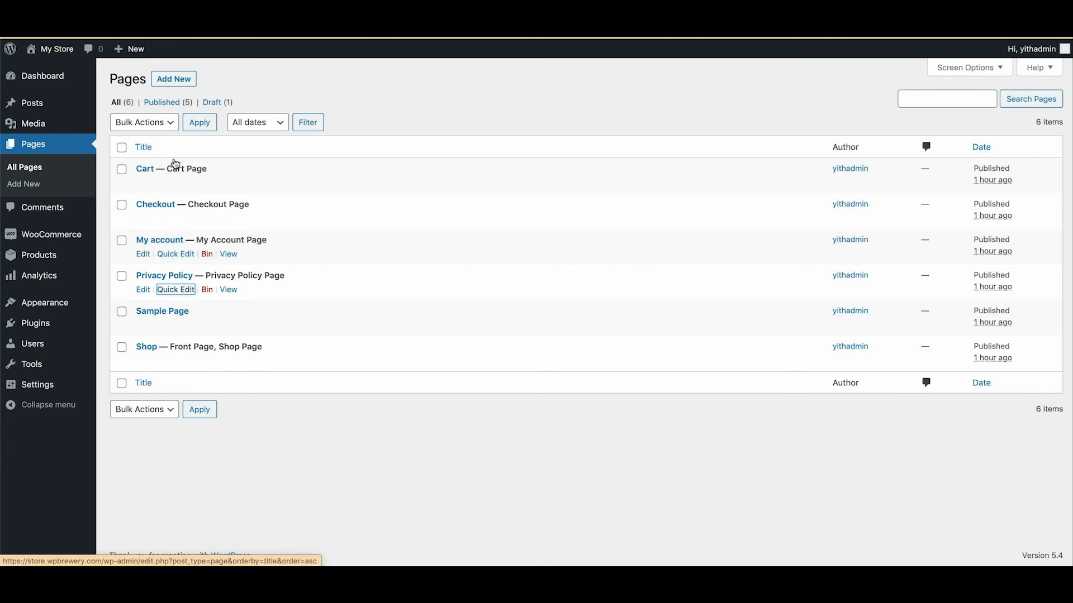
pyautogui.moveTo(257, 348)
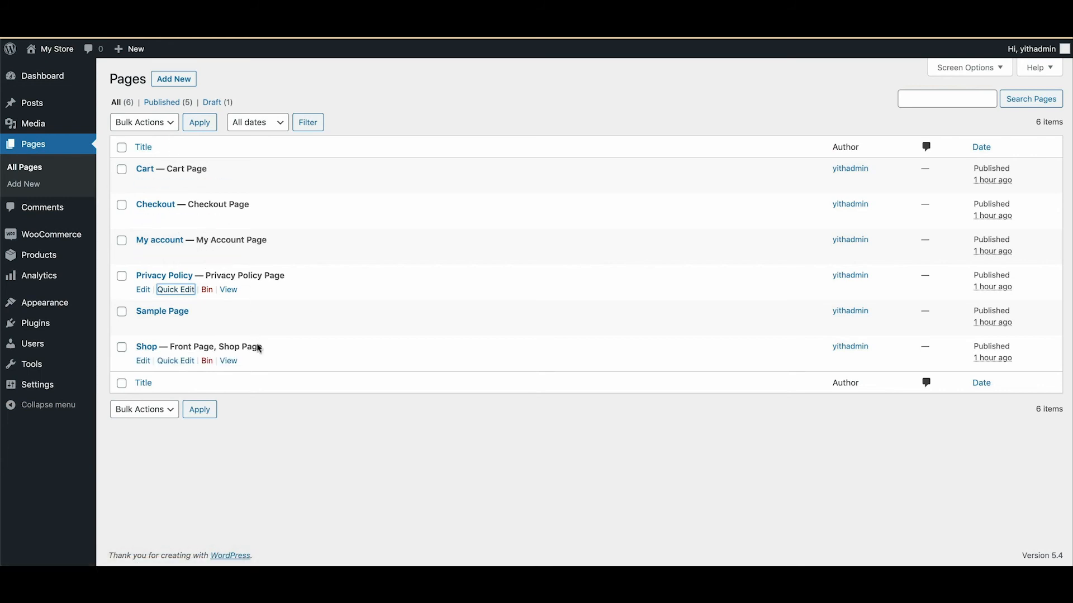
pyautogui.moveTo(174, 81)
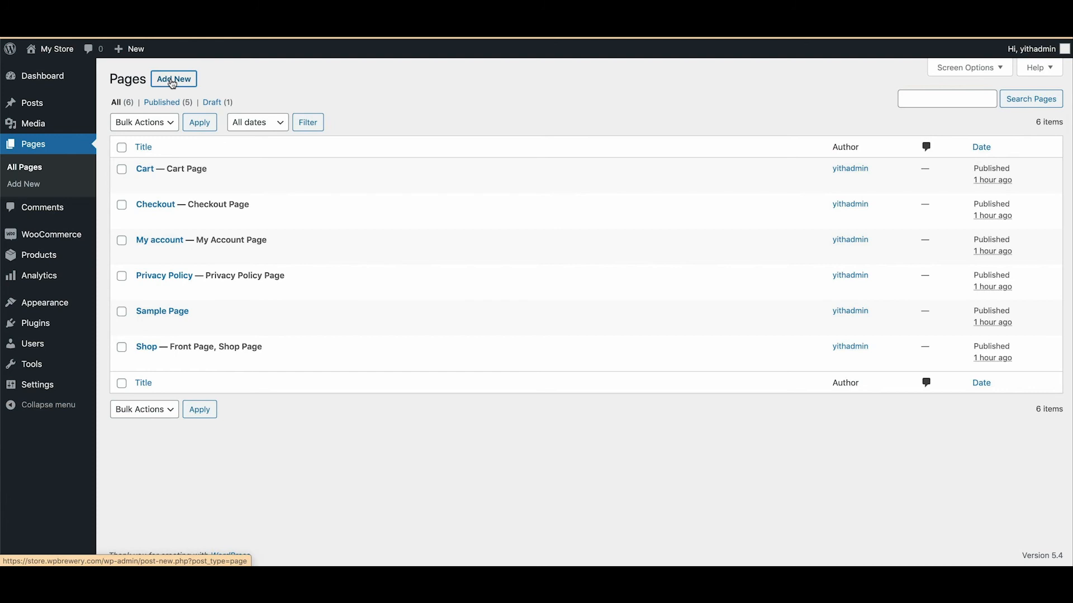
# Step: Add a new page titled 'Terms and Conditions' and confirm publishing in the pre-publish panel
pyautogui.click(173, 79)
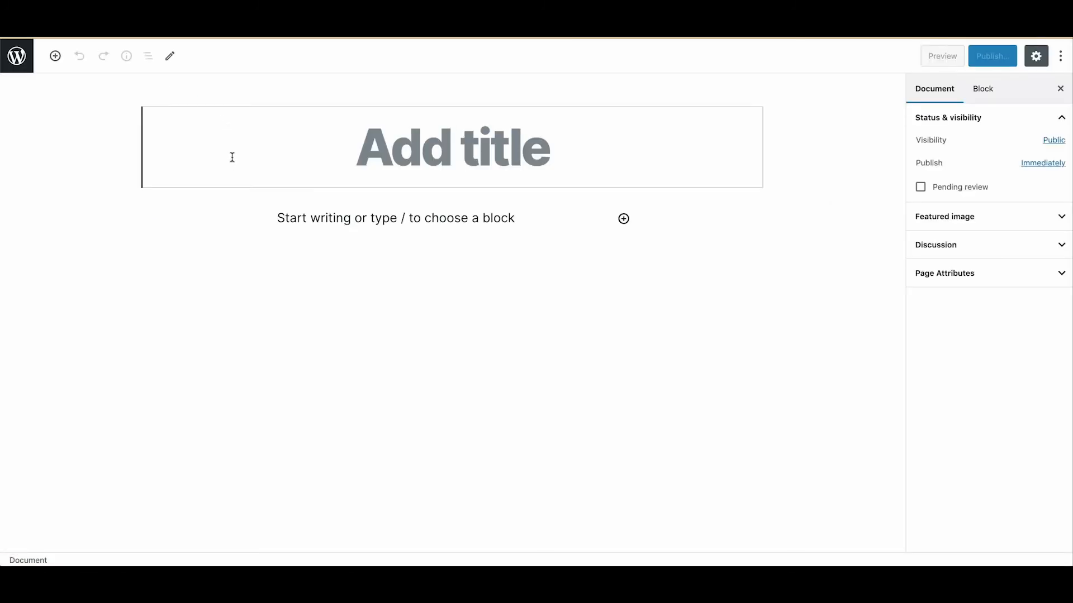
pyautogui.write('Terms')
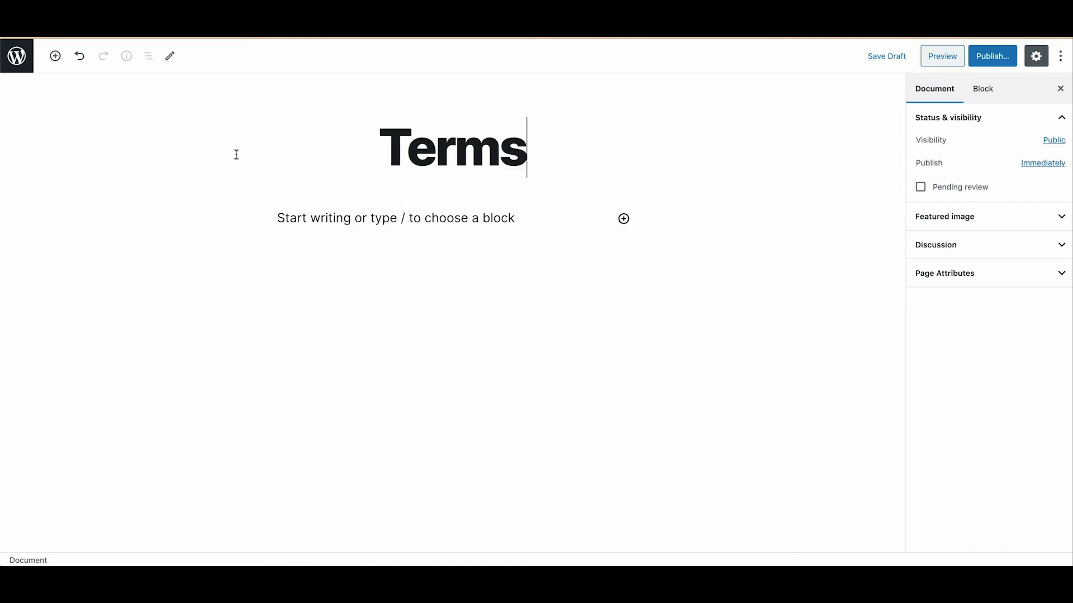
pyautogui.write('and Cond')
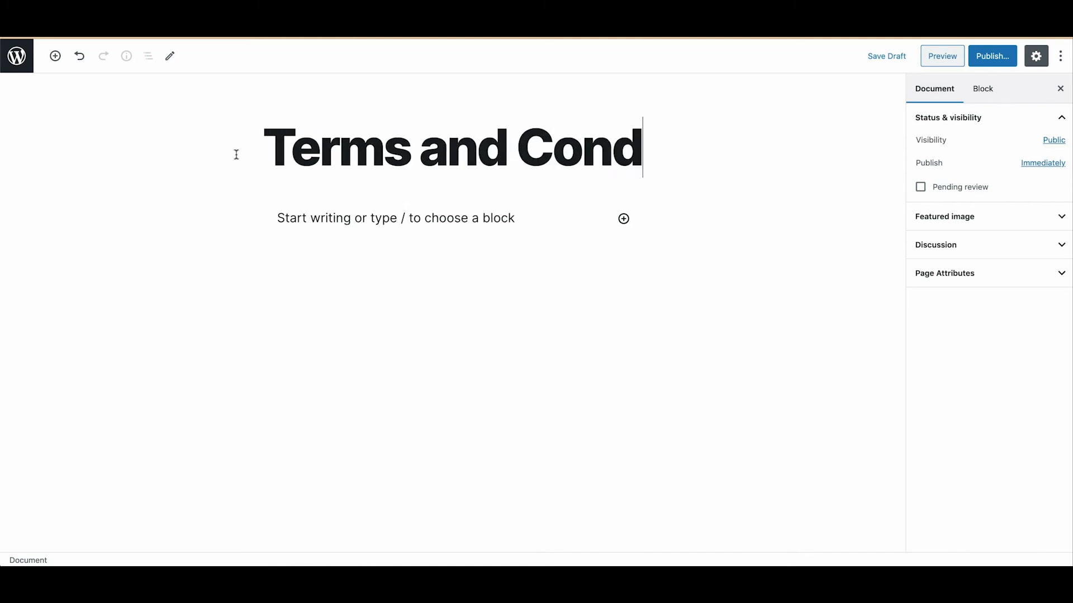
pyautogui.write('itions')
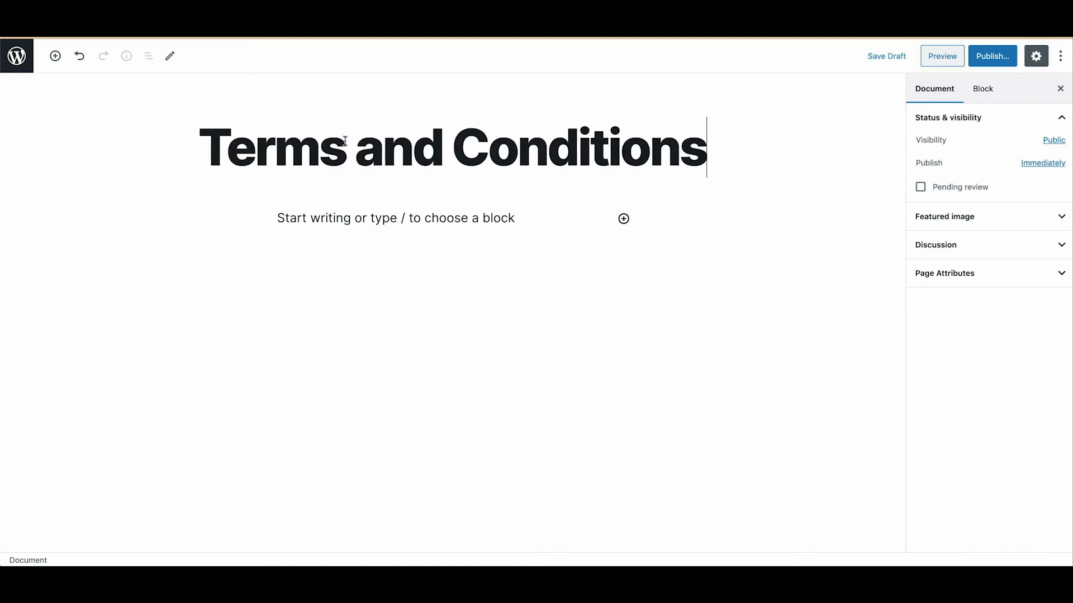
pyautogui.click(992, 56)
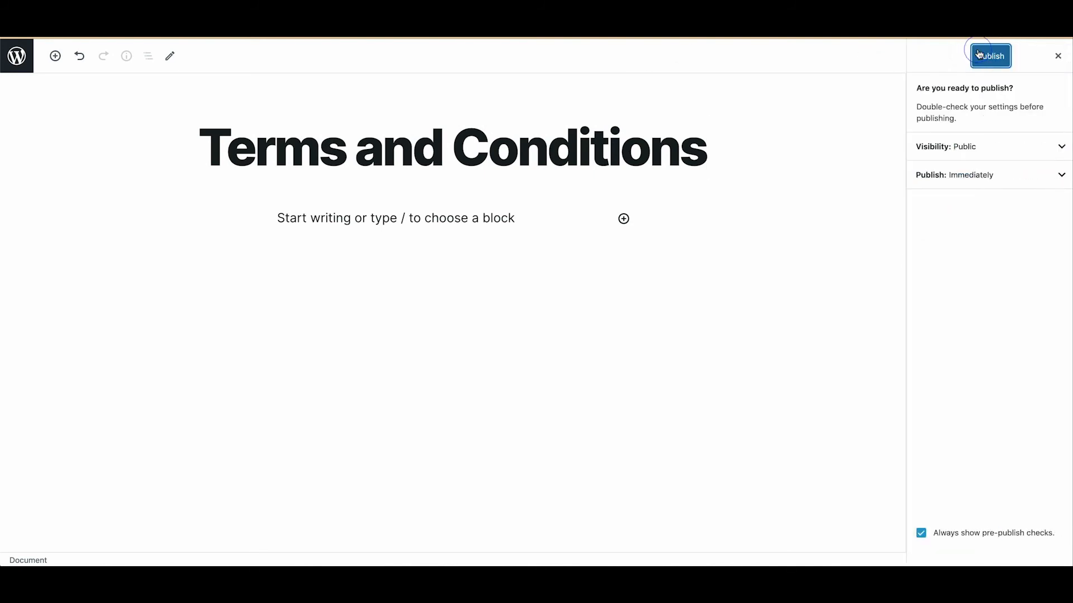
pyautogui.click(990, 56)
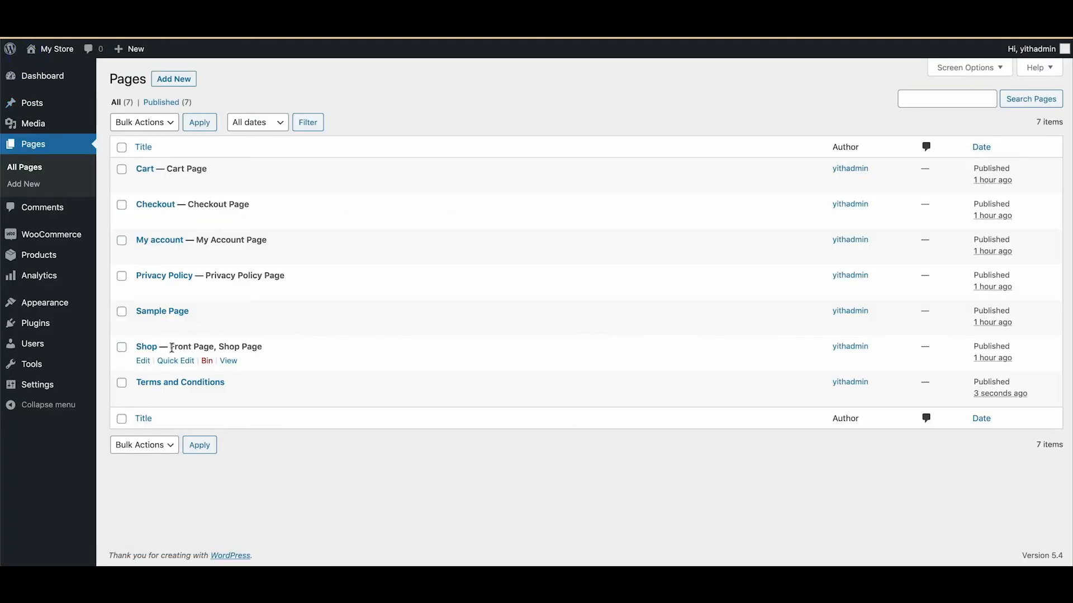
pyautogui.moveTo(255, 350)
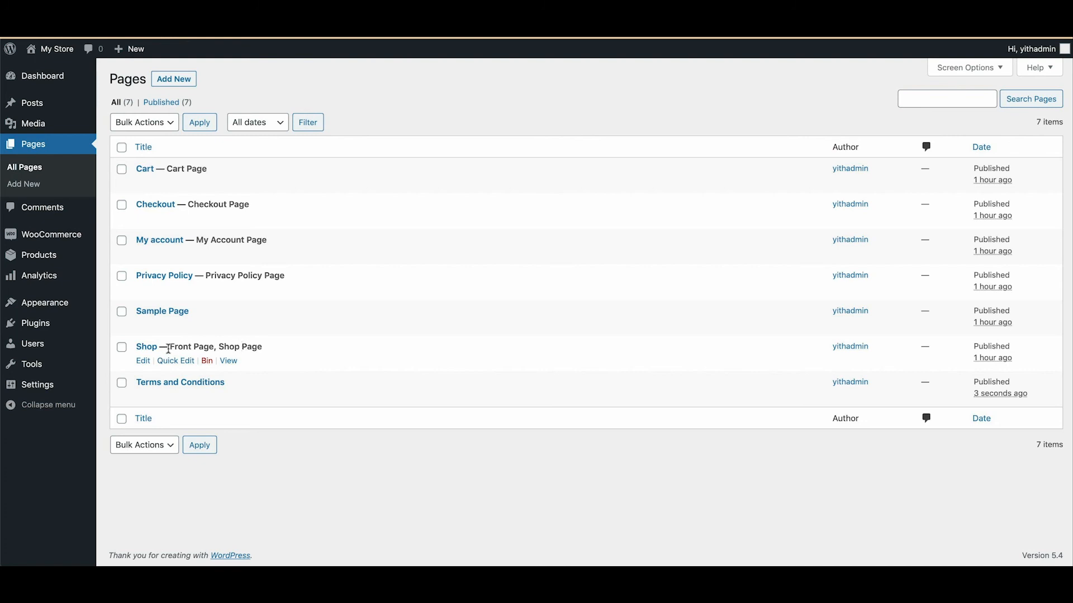
pyautogui.moveTo(236, 346)
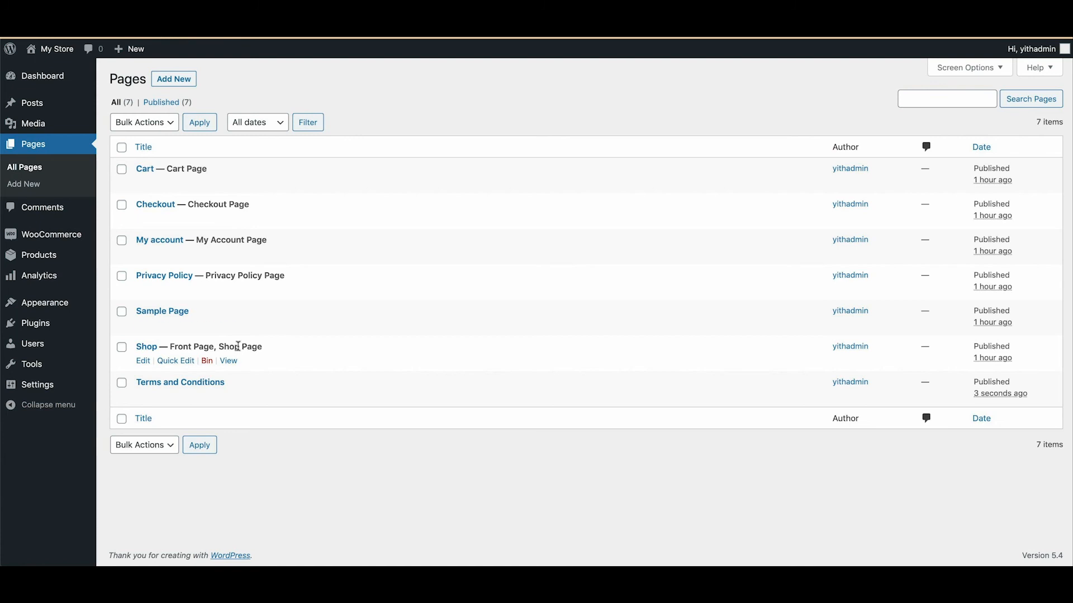
pyautogui.moveTo(210, 205)
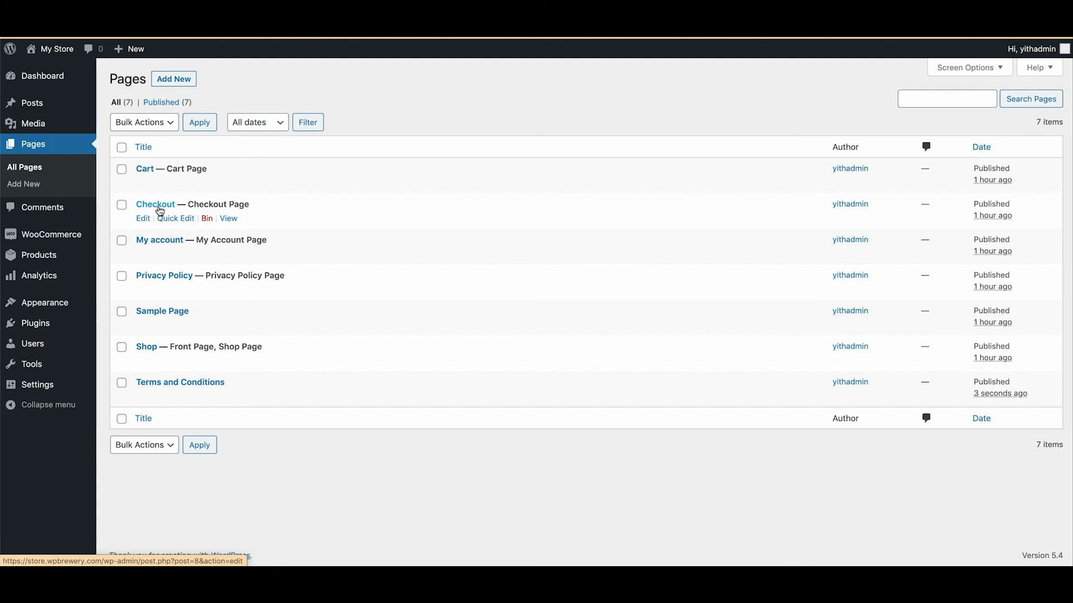
# Step: Open the Checkout page from the All Pages list in the editor
pyautogui.click(142, 218)
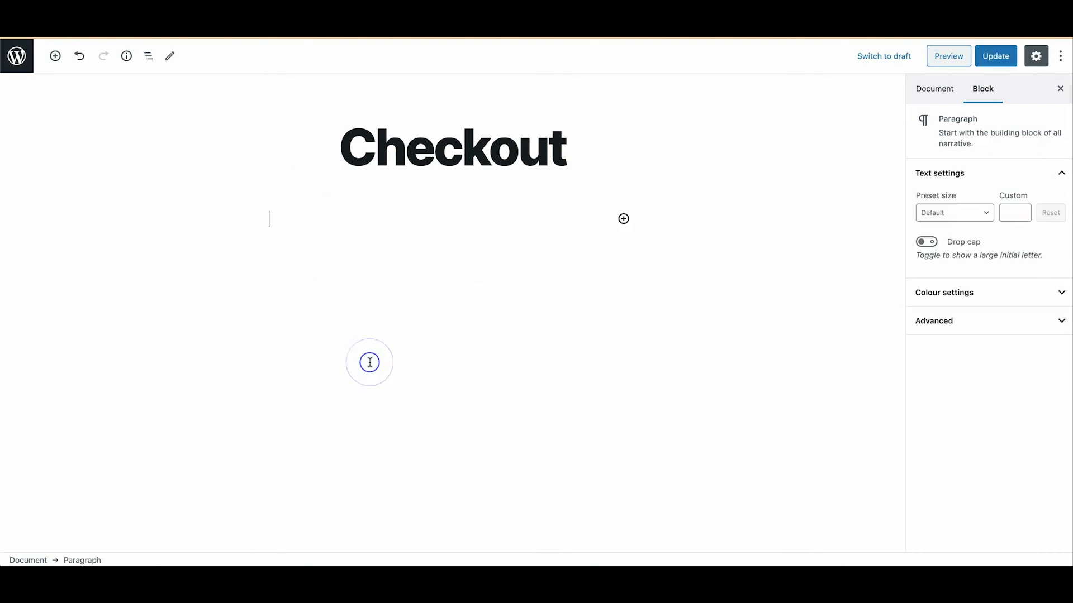
pyautogui.moveTo(54, 55)
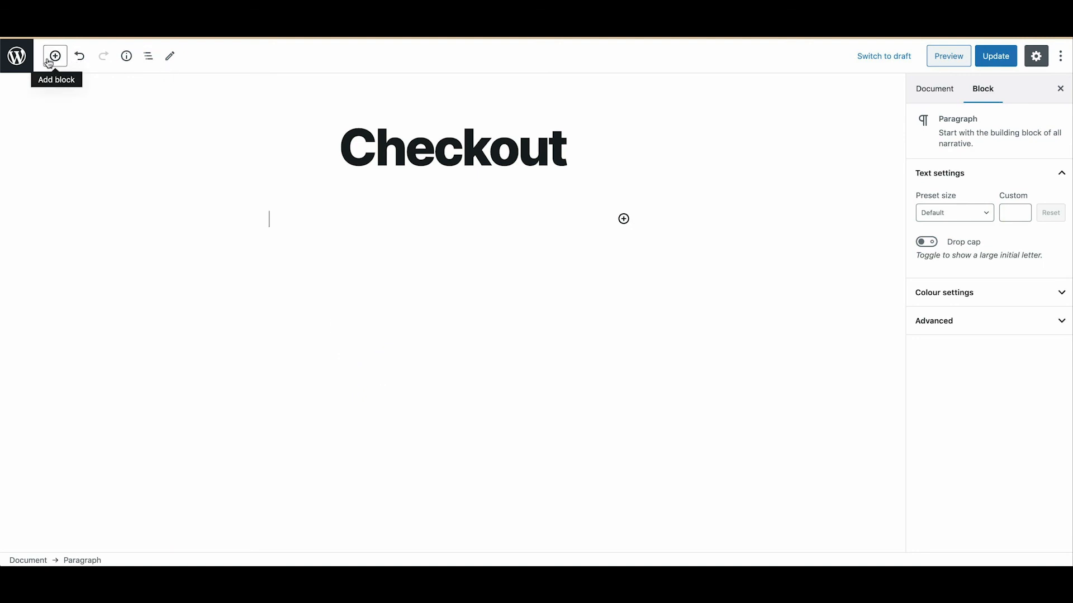
# Step: Insert a Shortcode block containing [woocommerce_checkout] into the Checkout page and update it
pyautogui.click(53, 56)
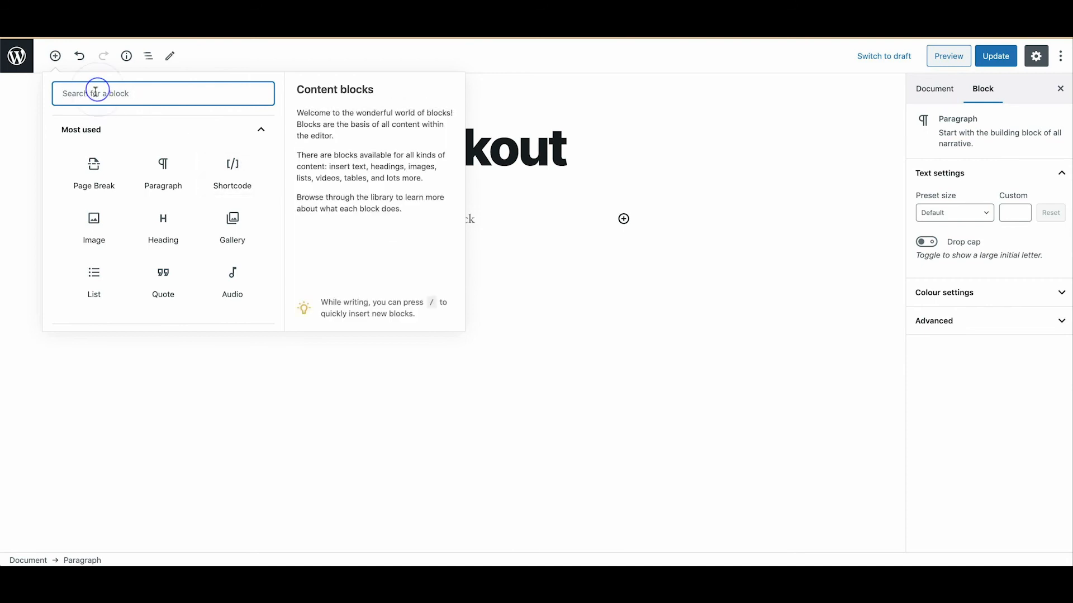
pyautogui.write('short')
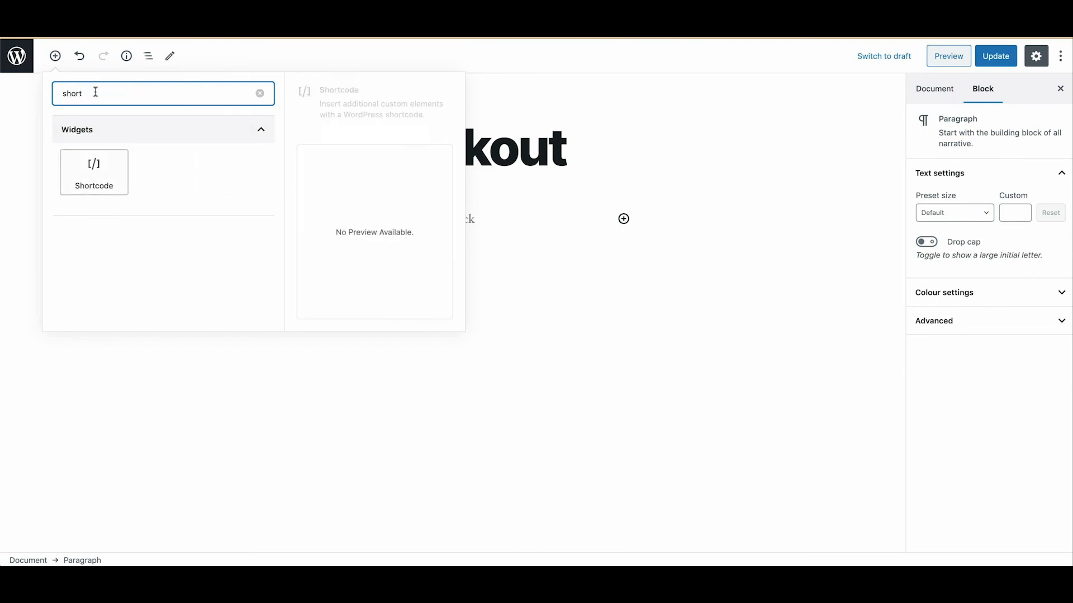
pyautogui.click(94, 172)
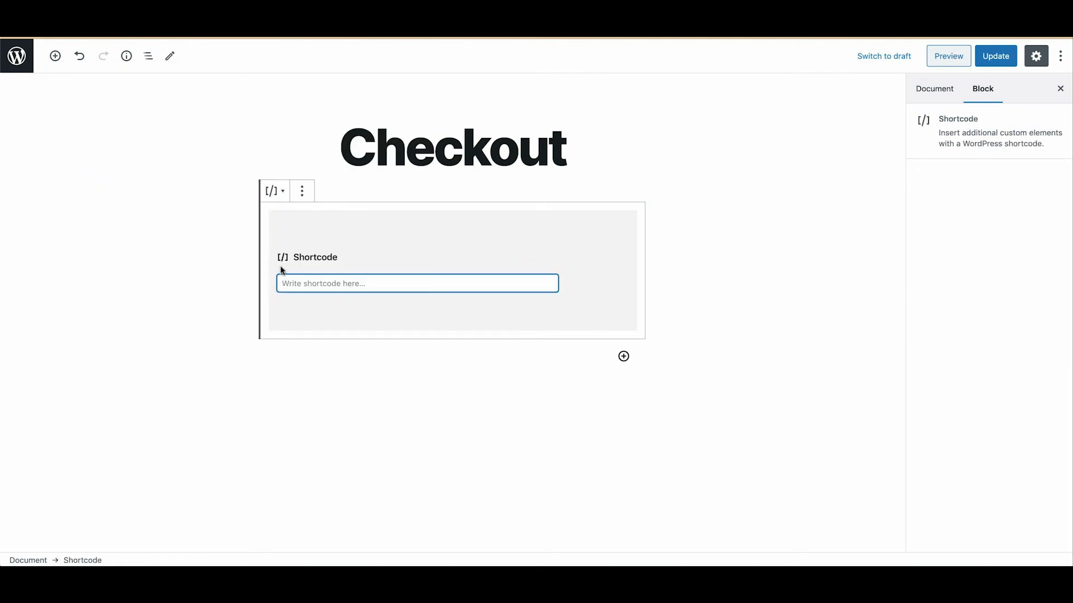
pyautogui.write('[woocommerce_checkout]')
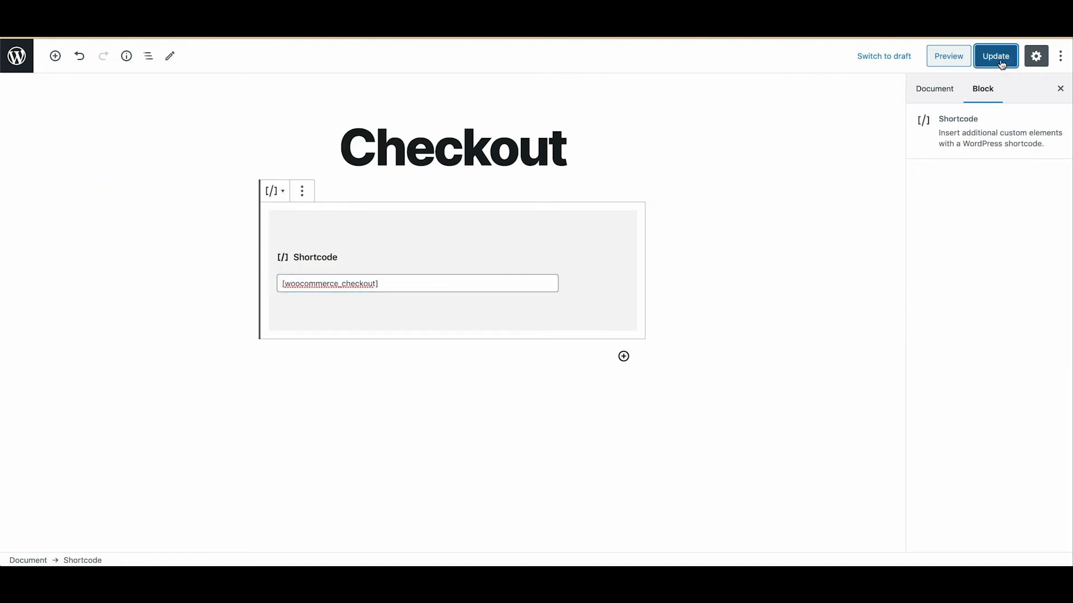
pyautogui.click(996, 56)
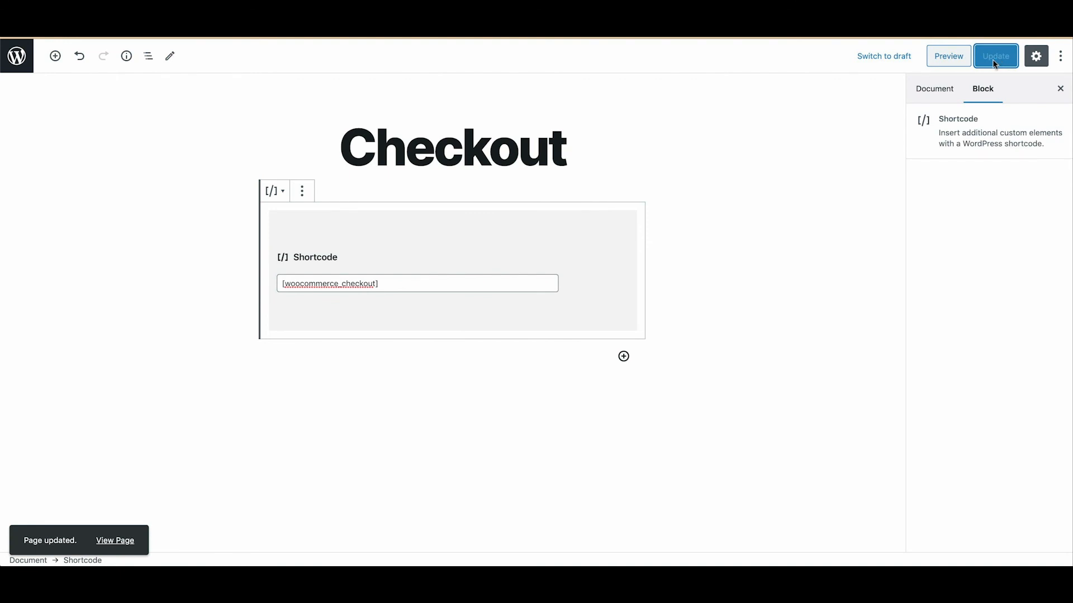
pyautogui.moveTo(78, 172)
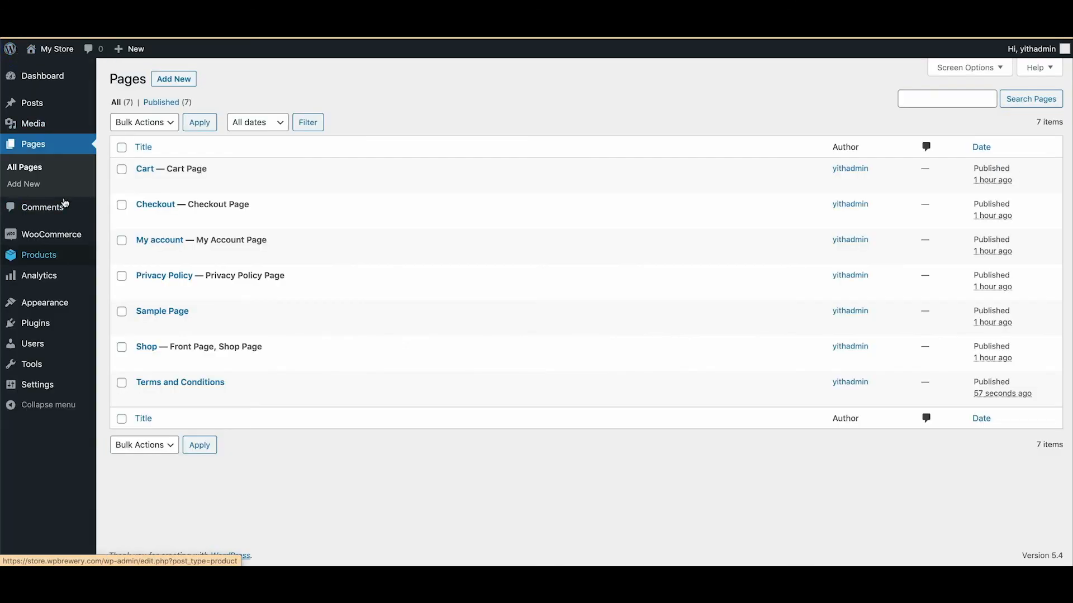
pyautogui.moveTo(50, 234)
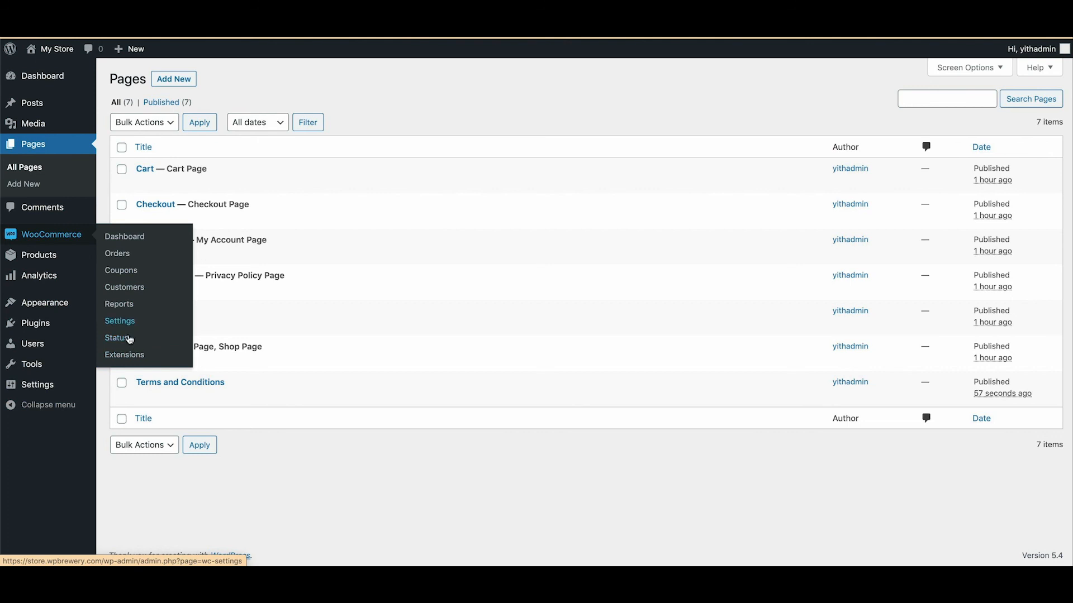
# Step: Open WooCommerce's Advanced settings and keep Cart as the cart page
pyautogui.click(119, 320)
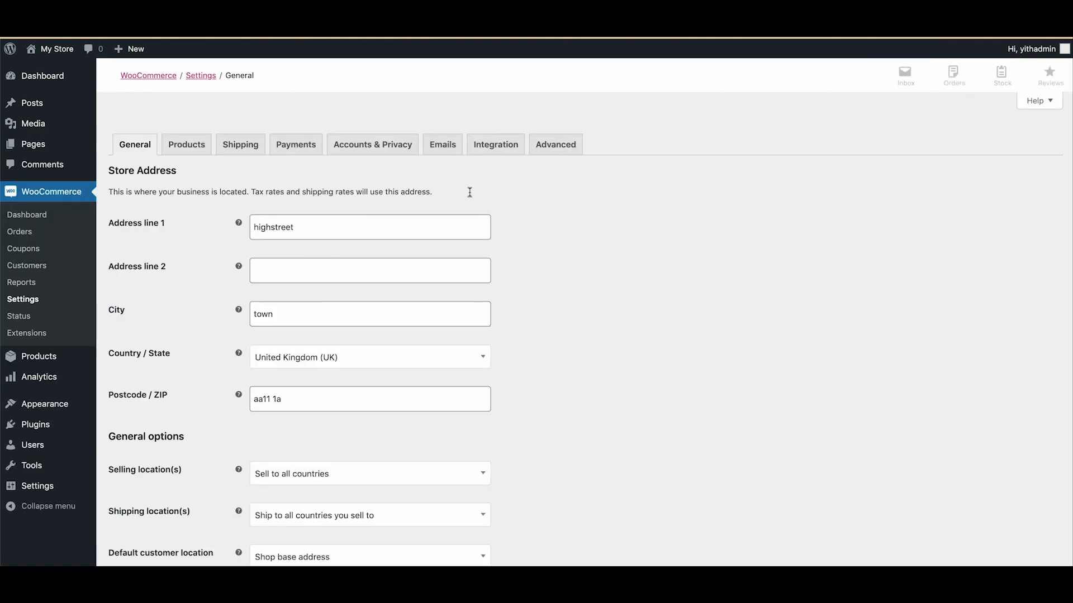
pyautogui.click(556, 145)
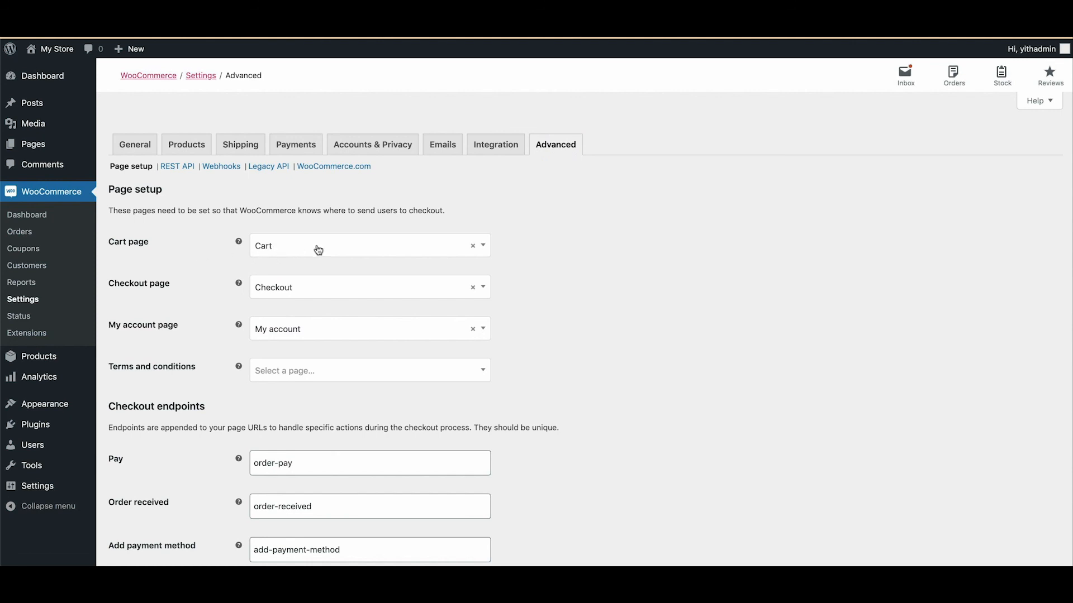
pyautogui.click(369, 246)
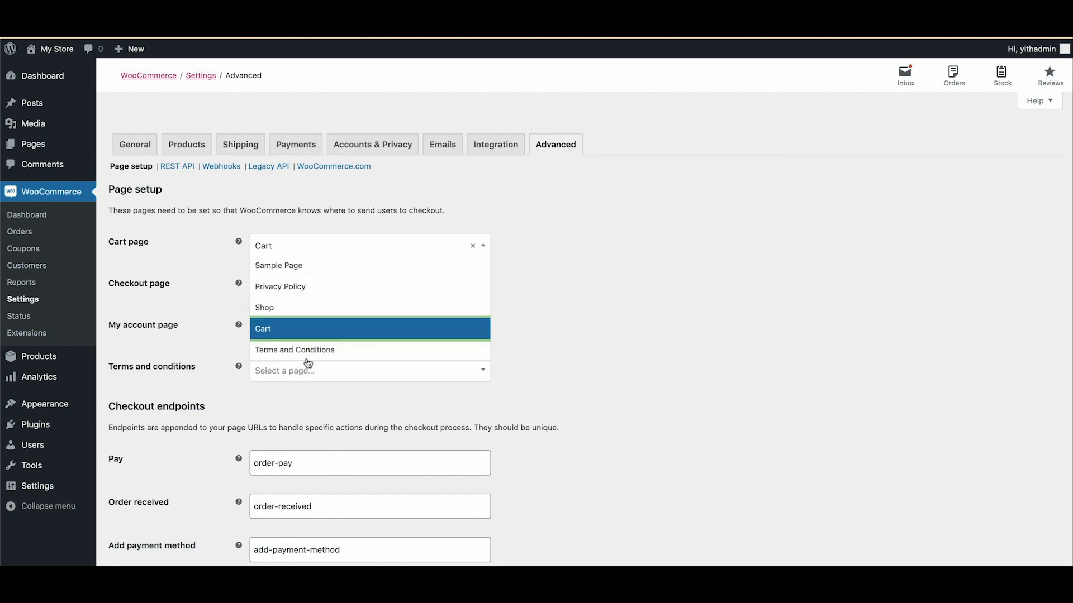
pyautogui.click(263, 329)
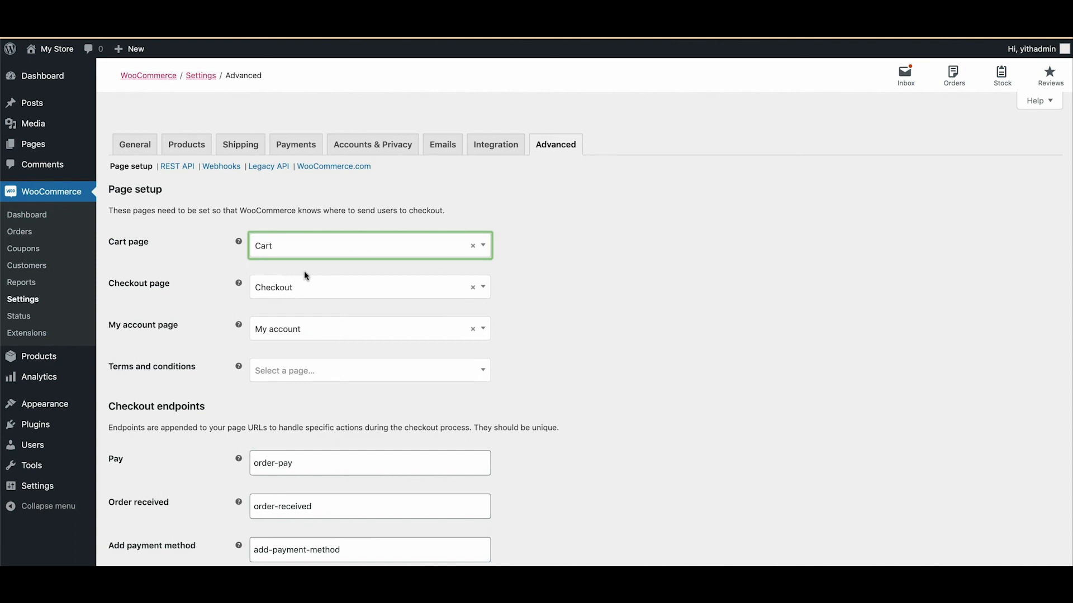
pyautogui.moveTo(302, 318)
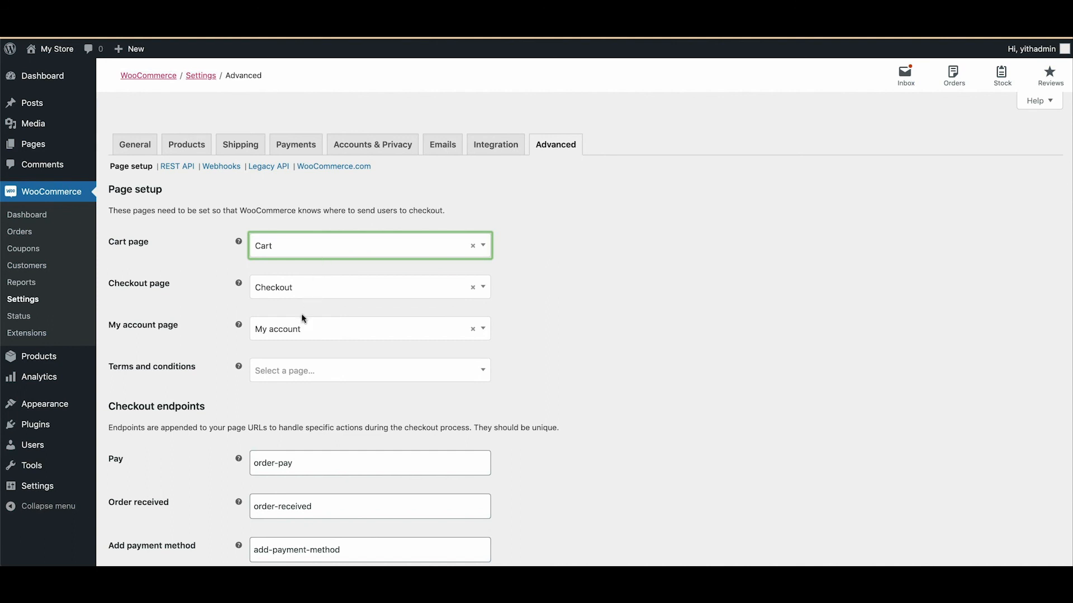
# Step: Choose Terms and Conditions as the terms page, save, and view the Shop front page
pyautogui.click(368, 371)
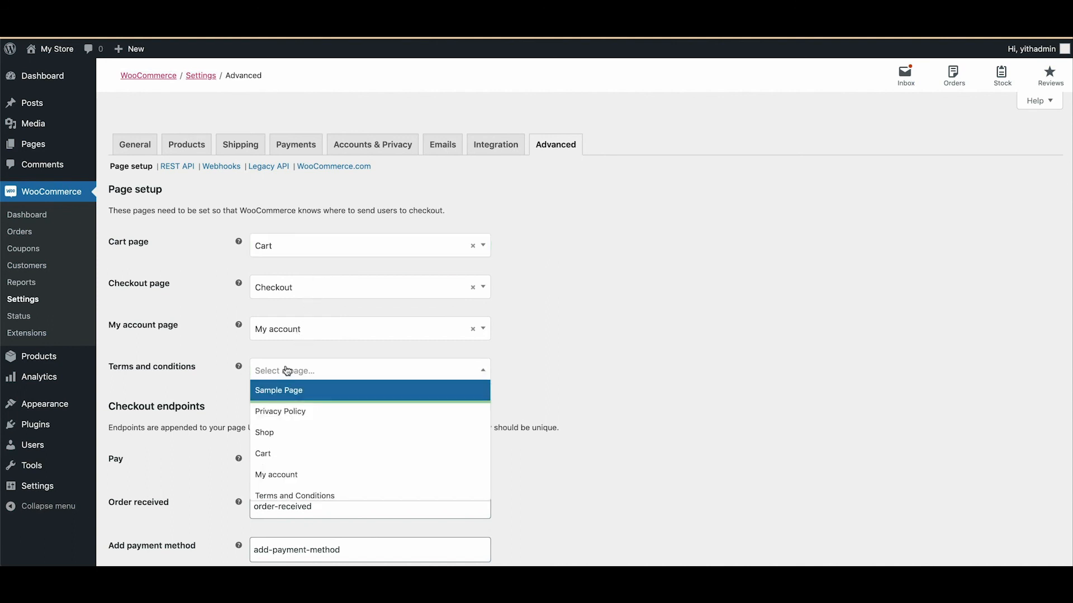
pyautogui.click(294, 496)
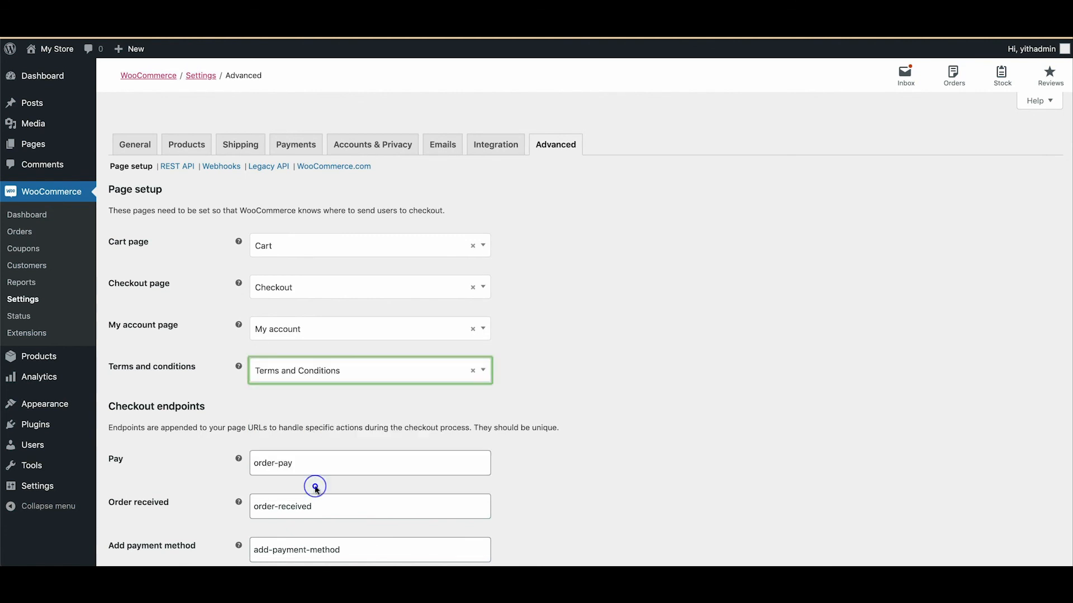
pyautogui.scroll(-3)
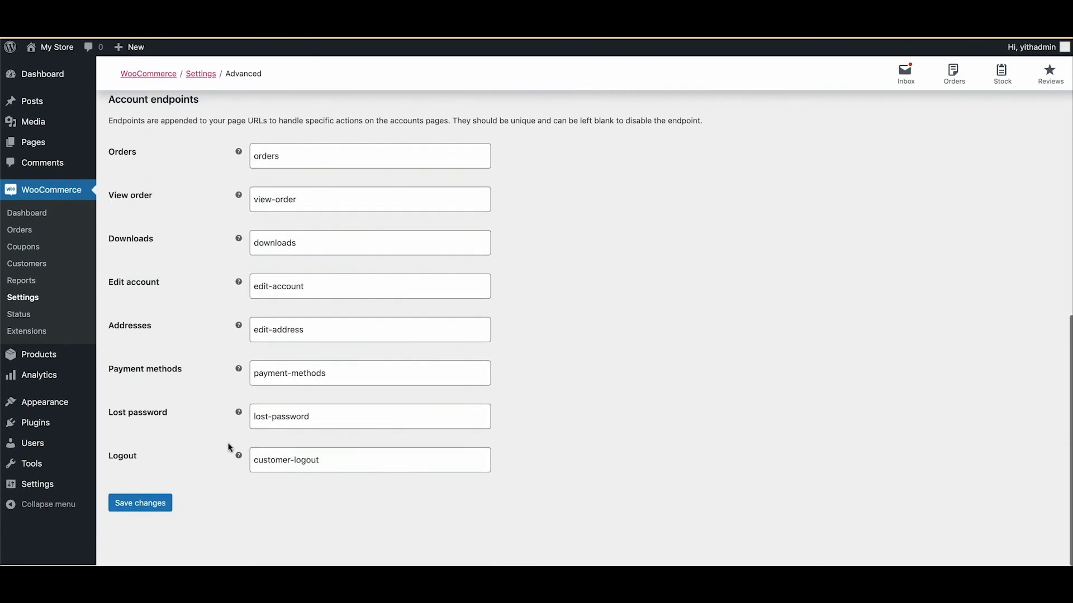
pyautogui.click(141, 504)
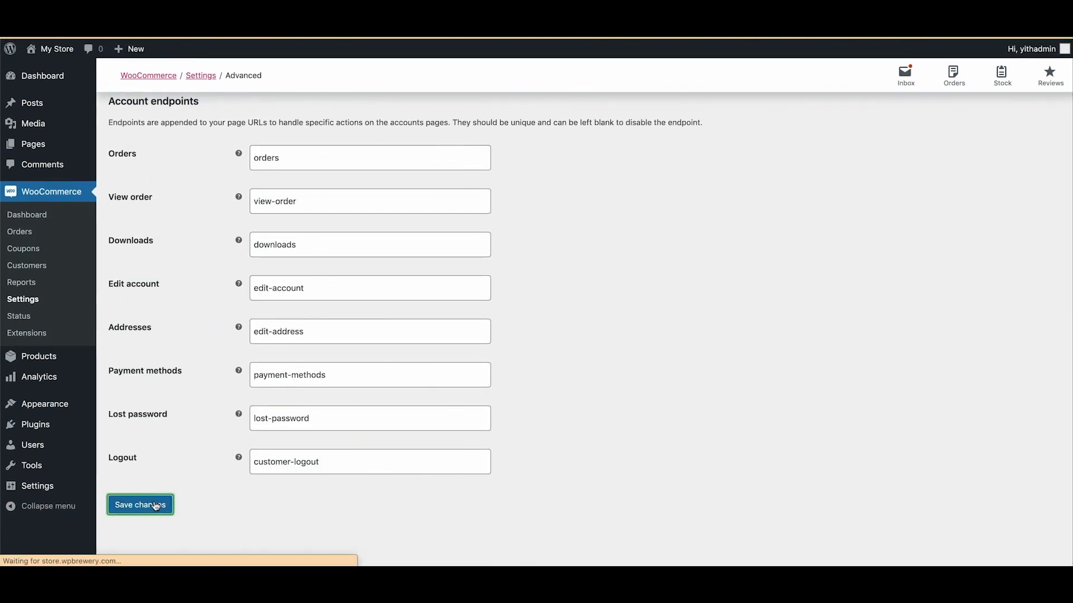
pyautogui.click(140, 504)
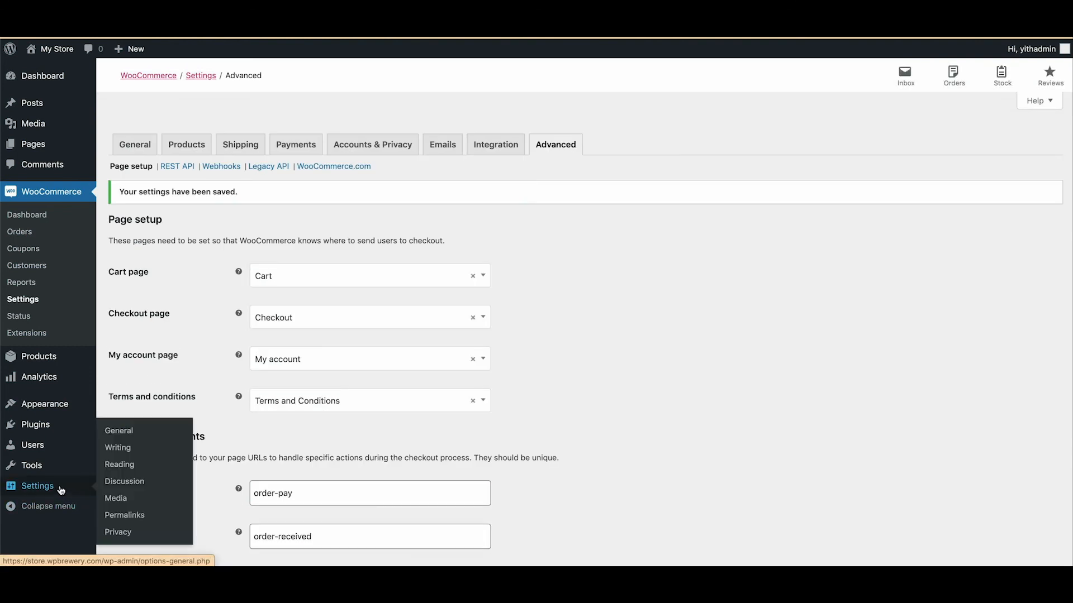
pyautogui.click(118, 532)
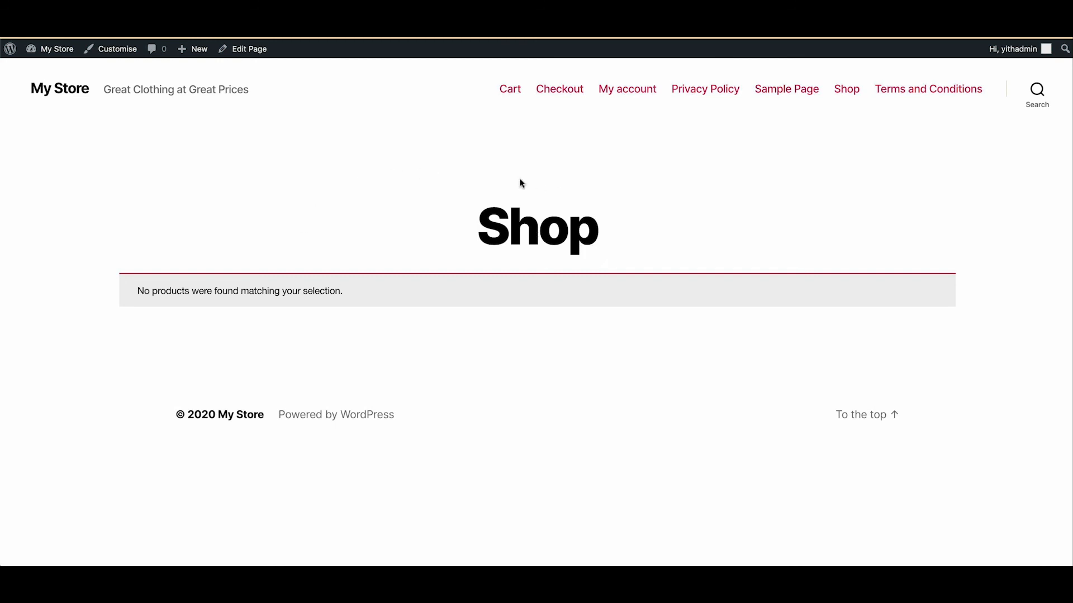
pyautogui.moveTo(578, 160)
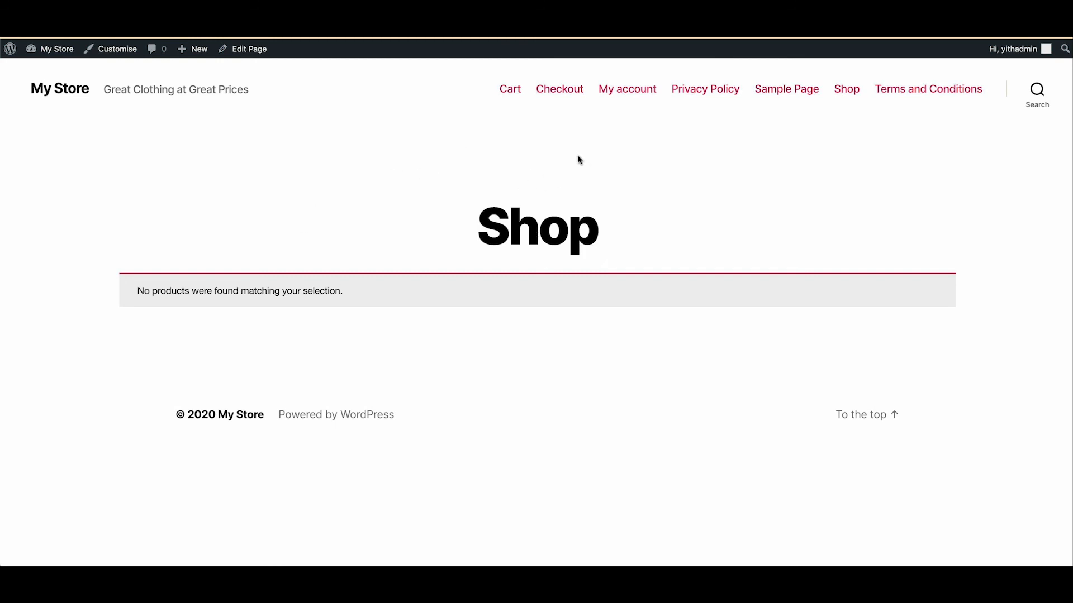
pyautogui.moveTo(538, 223)
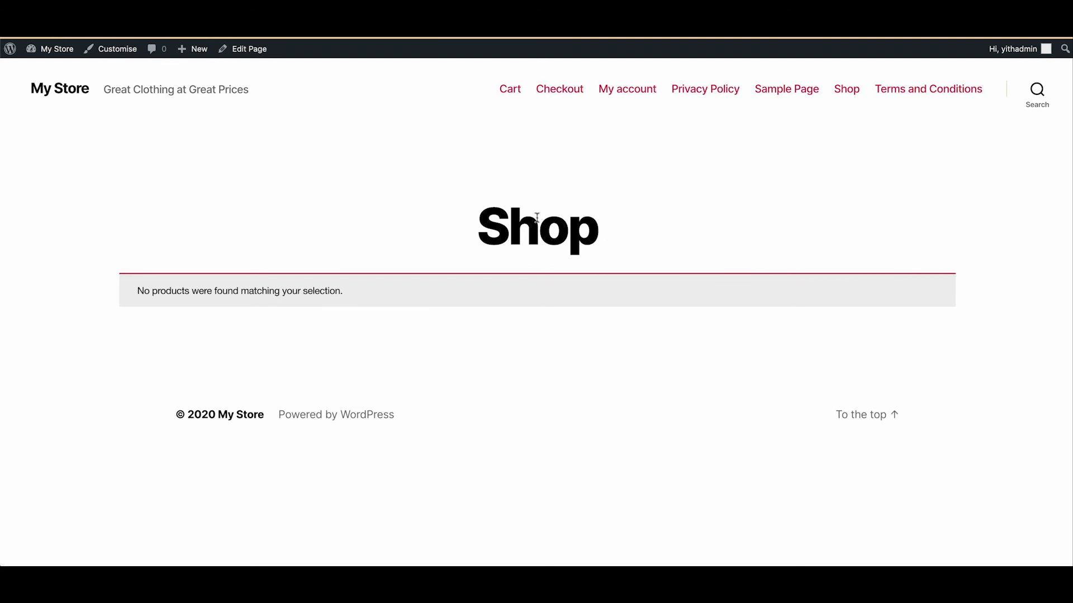
pyautogui.moveTo(350, 116)
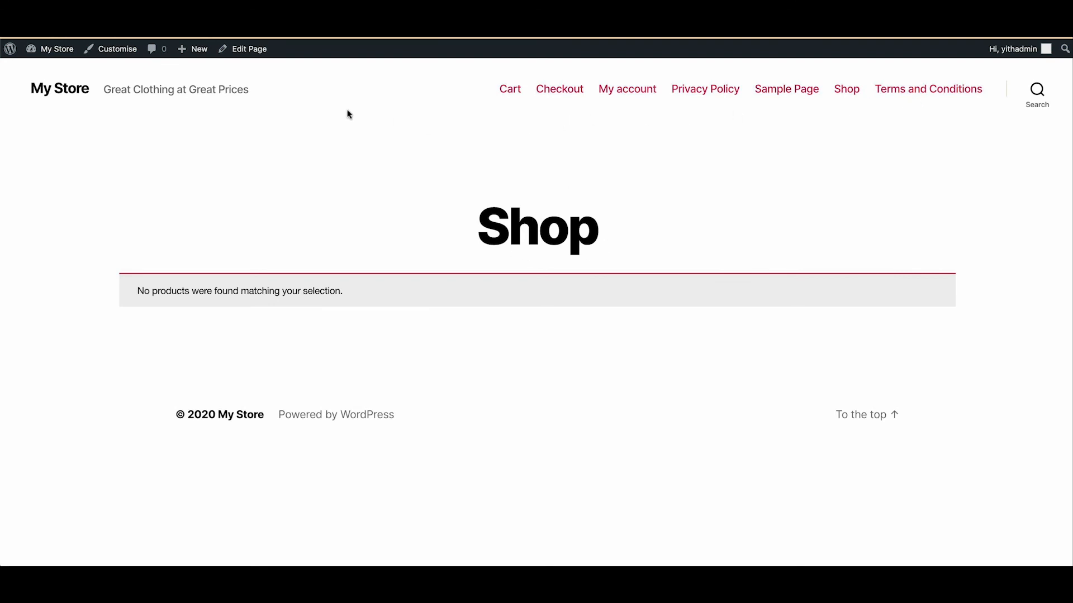
pyautogui.moveTo(242, 52)
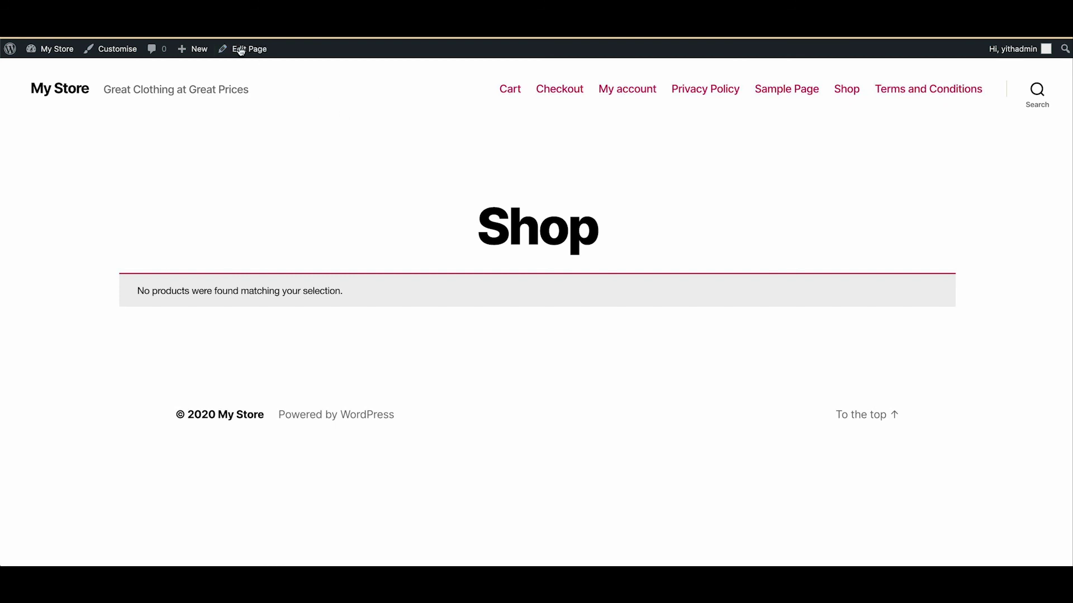
pyautogui.moveTo(249, 252)
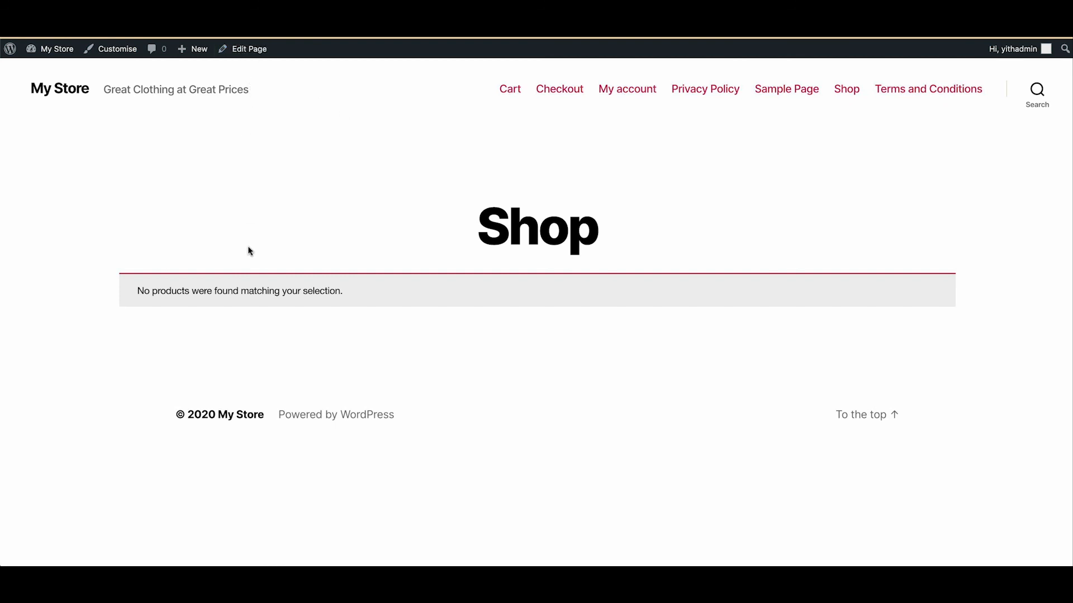
pyautogui.moveTo(272, 183)
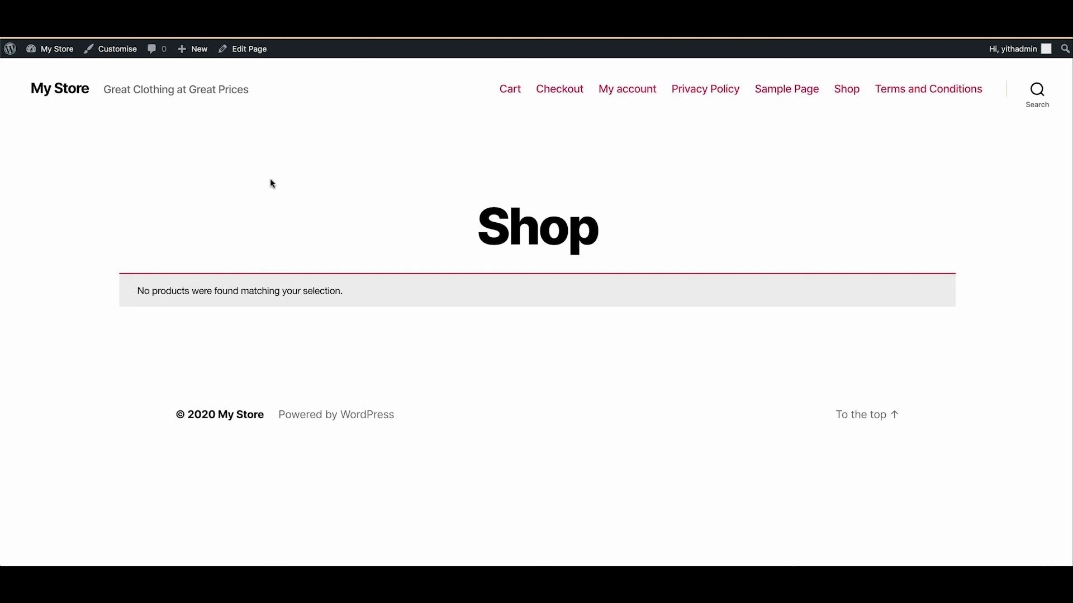